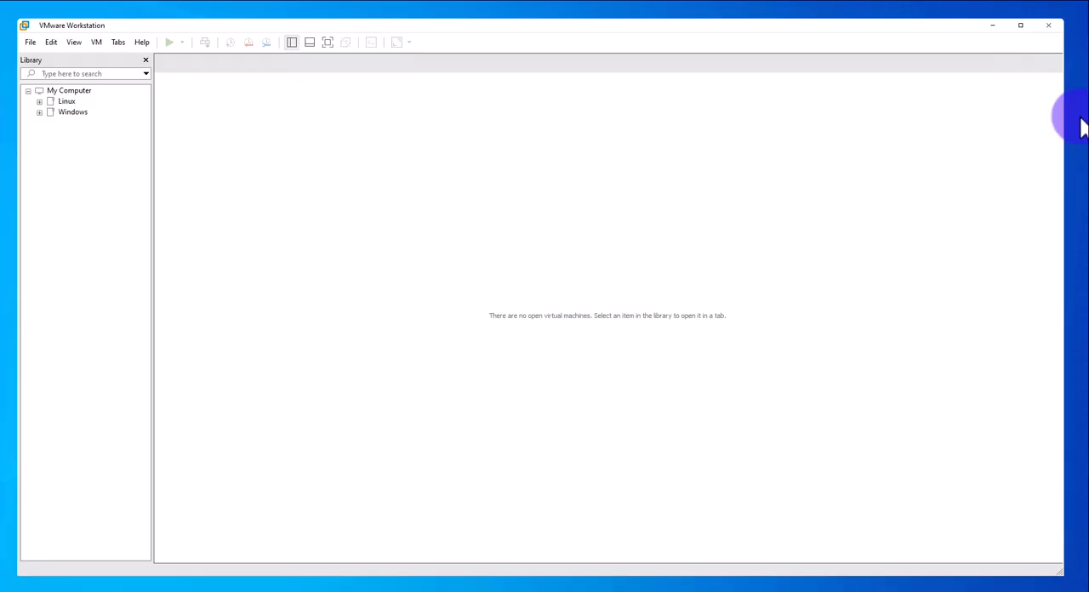
{"action": "mouse_move", "coordinate": [591, 179]}
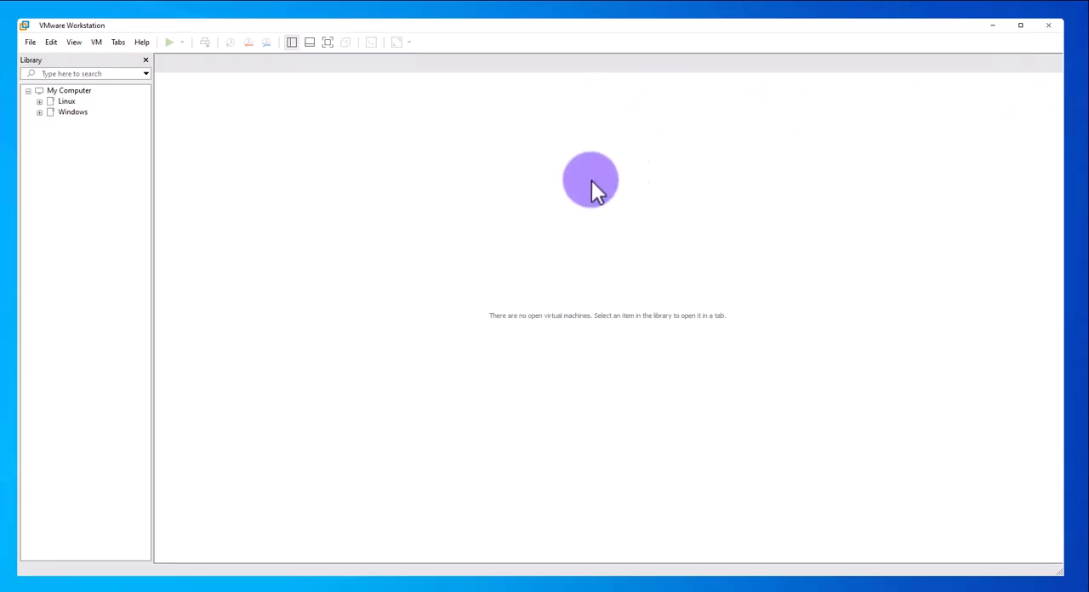
{"action": "mouse_move", "coordinate": [287, 225]}
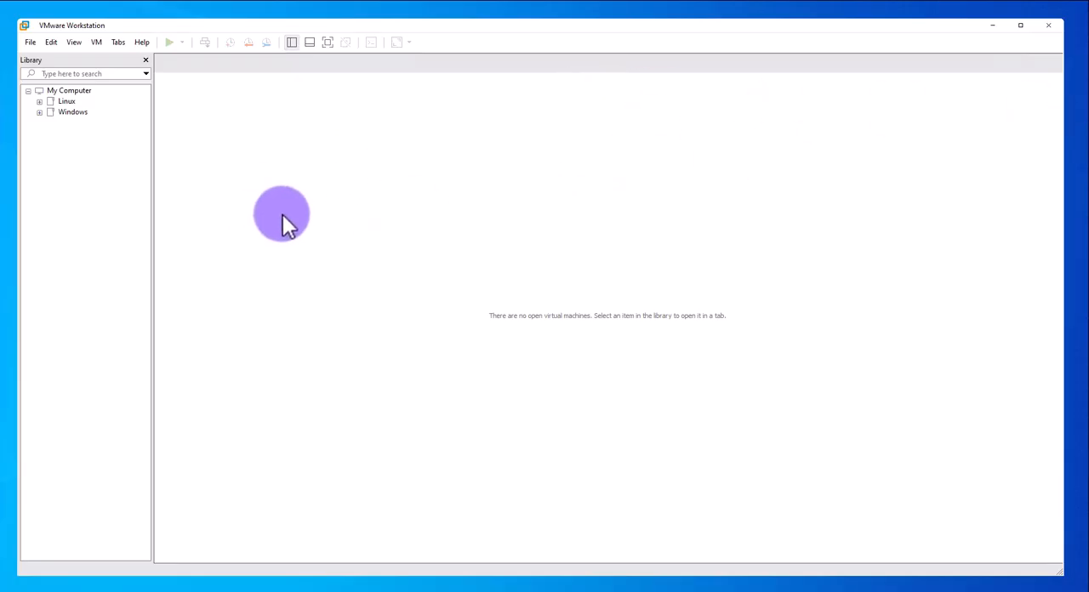
{"action": "mouse_move", "coordinate": [342, 231]}
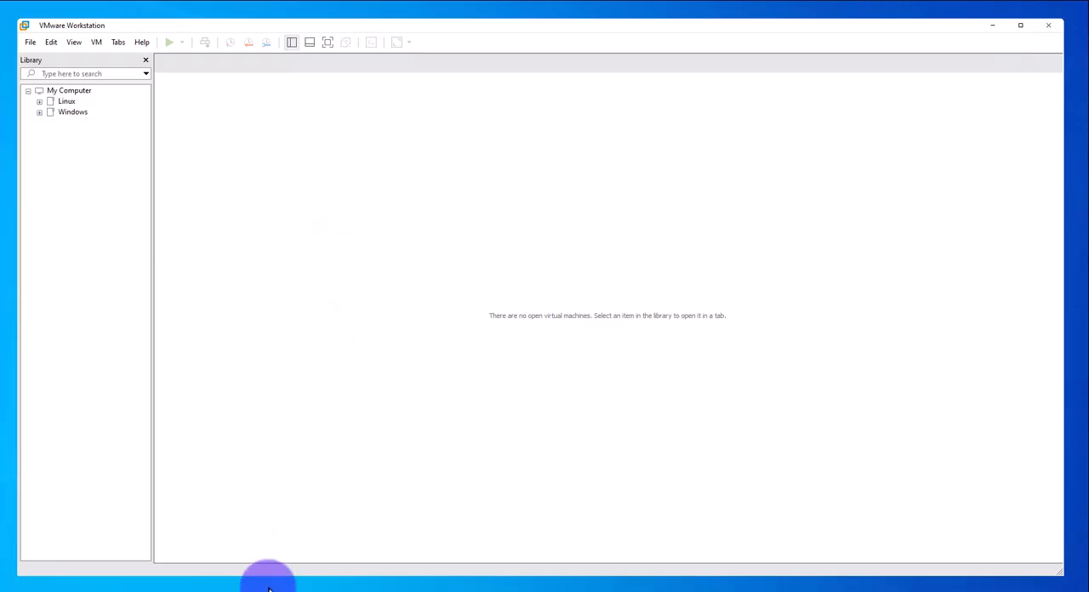
Step: Search 'debian download' in Chrome and reach the official Download Debian page
{"action": "left_click", "coordinate": [266, 579]}
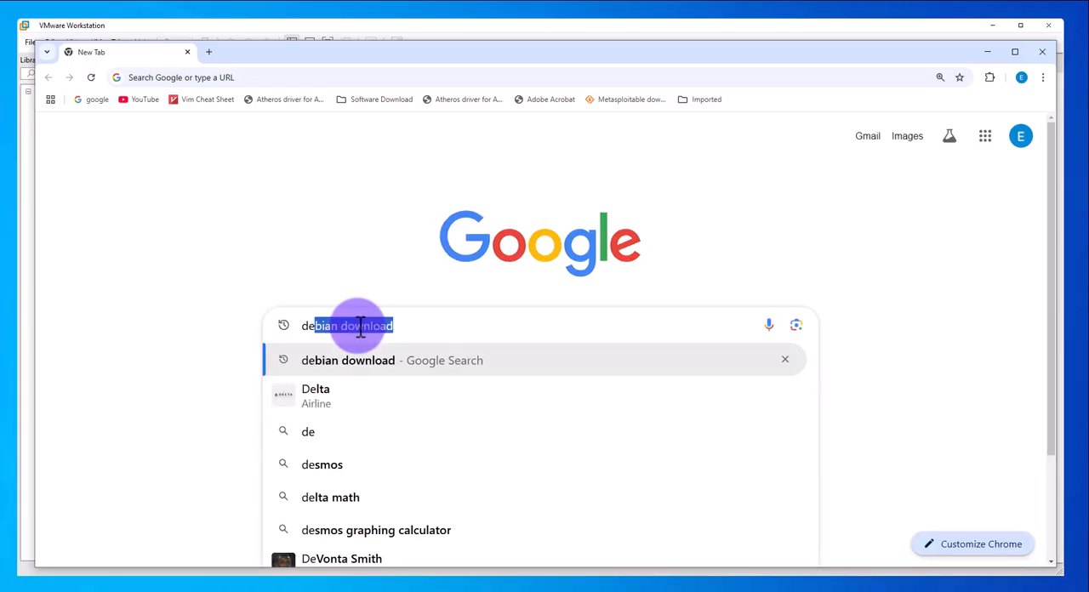
{"action": "left_click", "coordinate": [347, 360]}
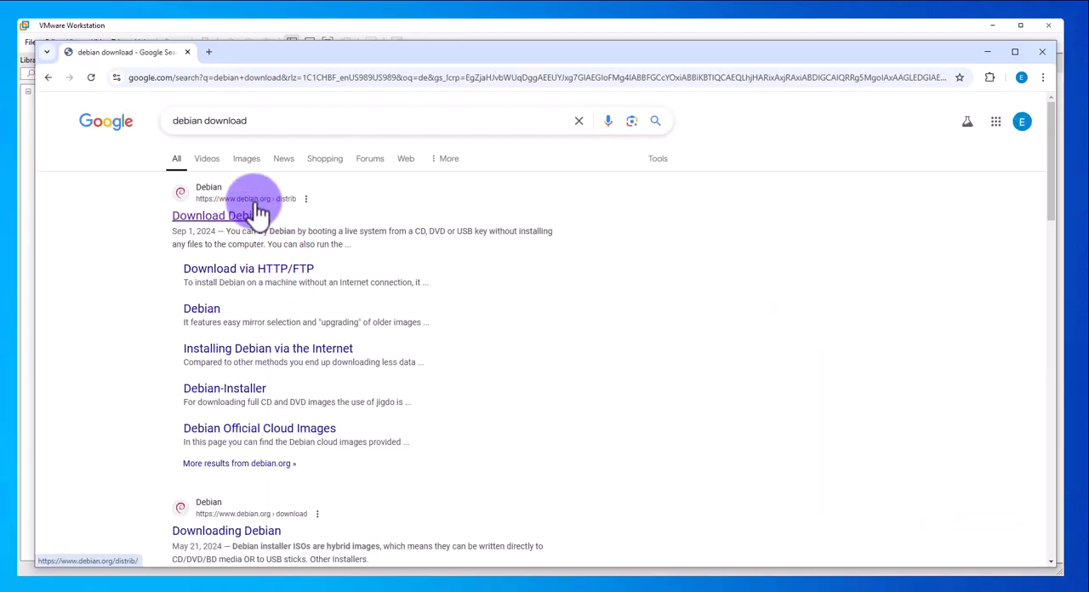
{"action": "left_click", "coordinate": [218, 214]}
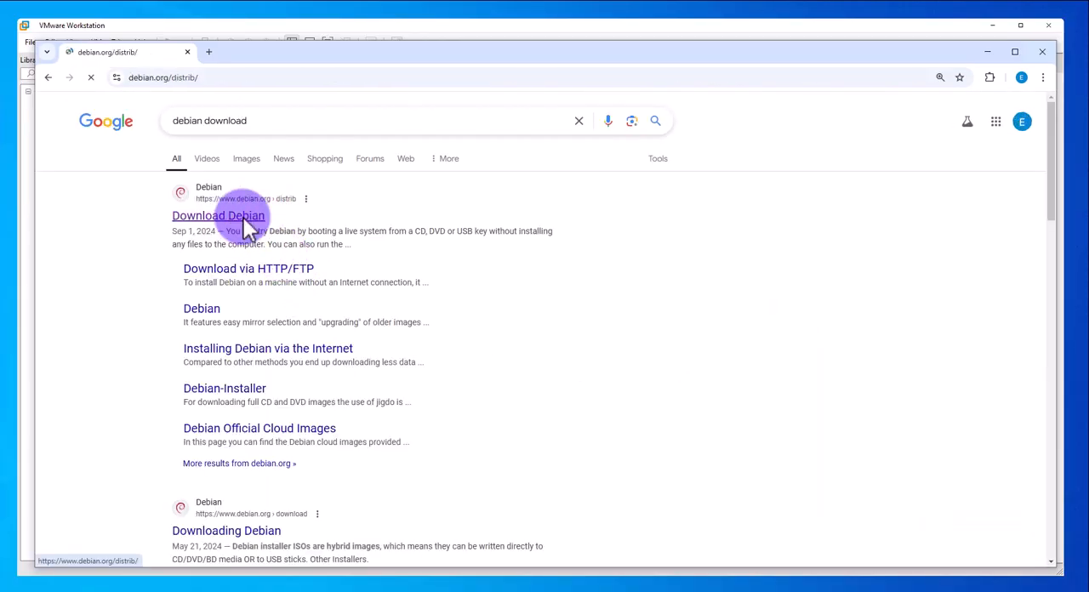
{"action": "left_click", "coordinate": [218, 215]}
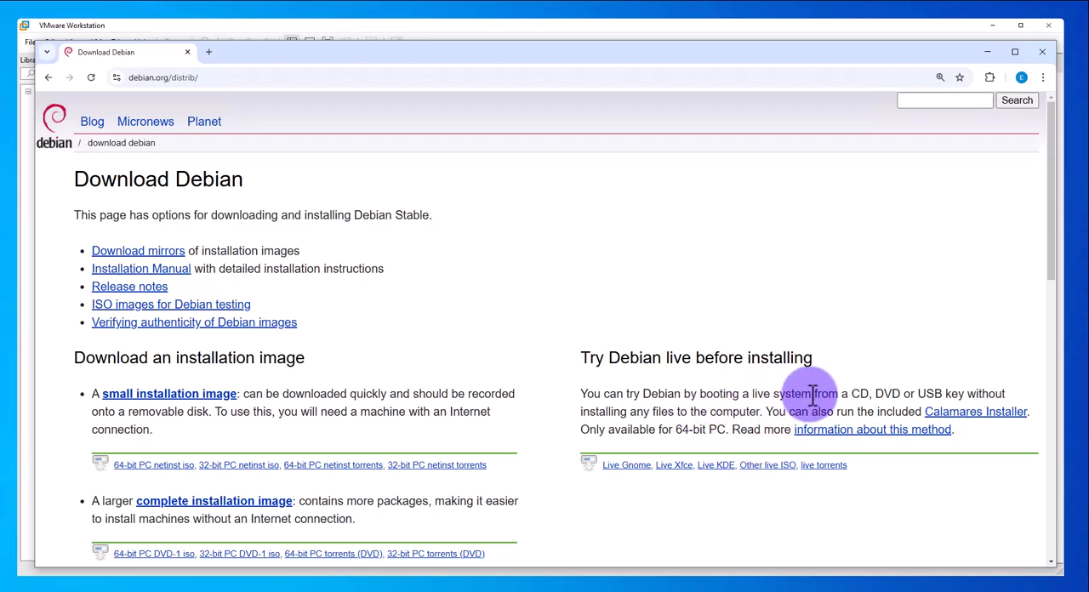
{"action": "mouse_move", "coordinate": [987, 404]}
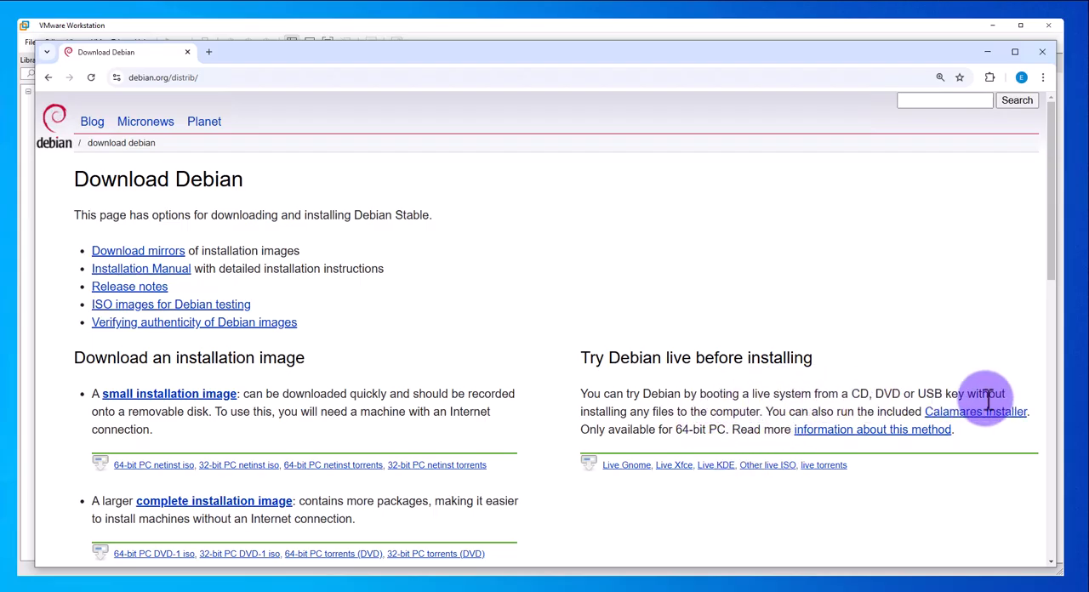
{"action": "mouse_move", "coordinate": [129, 418]}
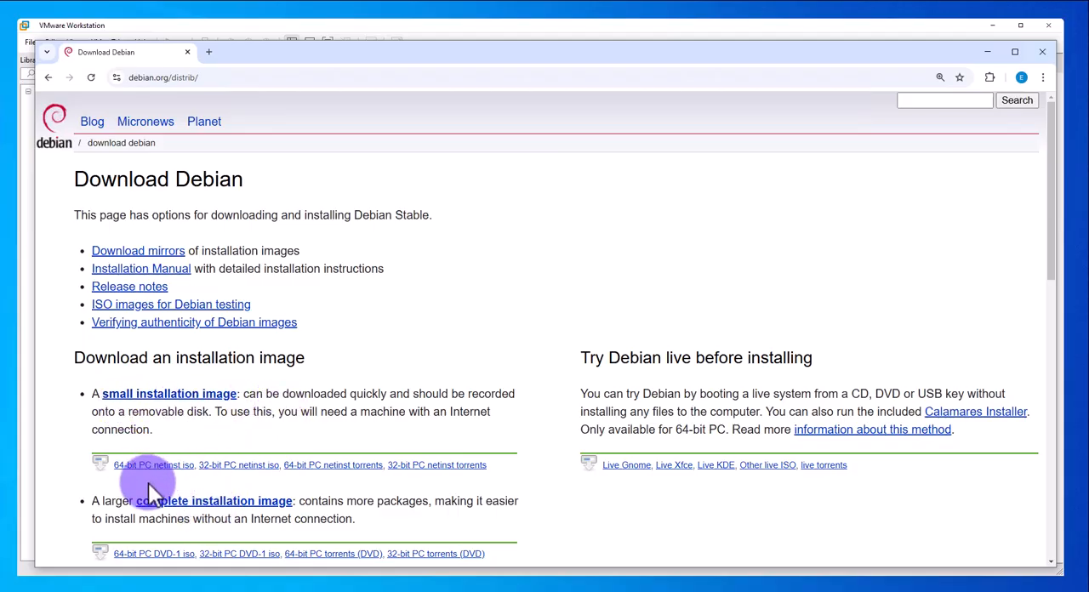
{"action": "mouse_move", "coordinate": [154, 467]}
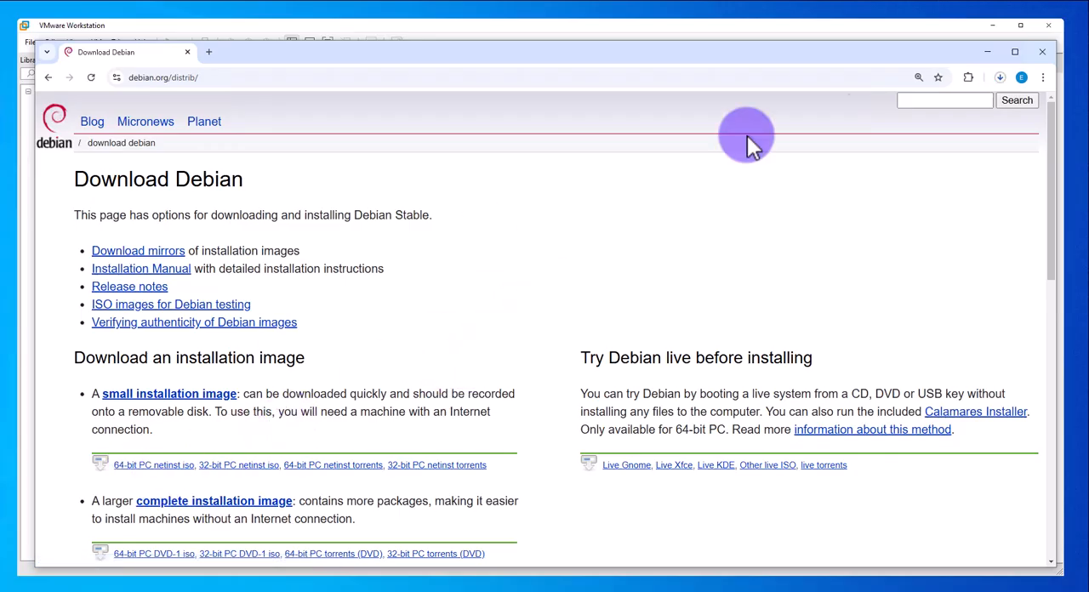
Step: Check the 64-bit netinst ISO download progress in the downloads panel, then dismiss it
{"action": "left_click", "coordinate": [1001, 75]}
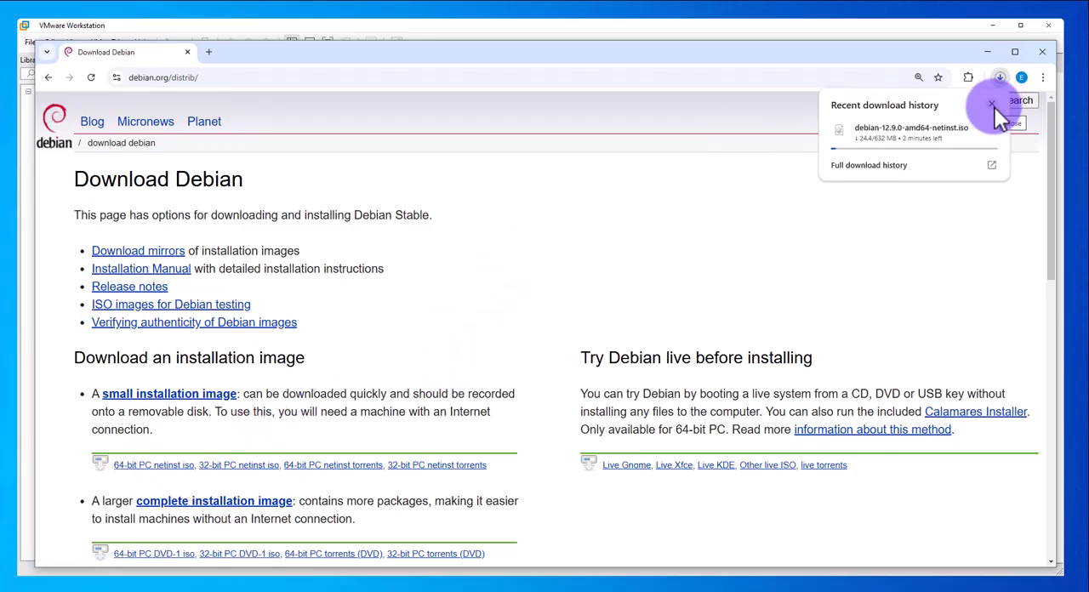
{"action": "left_click", "coordinate": [990, 104]}
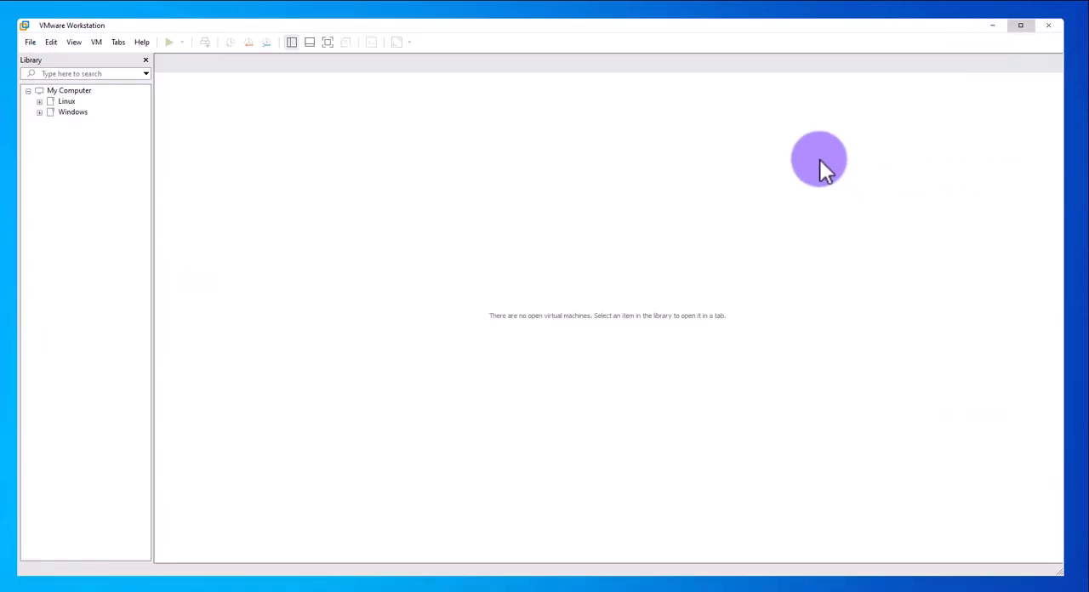
{"action": "mouse_move", "coordinate": [824, 177]}
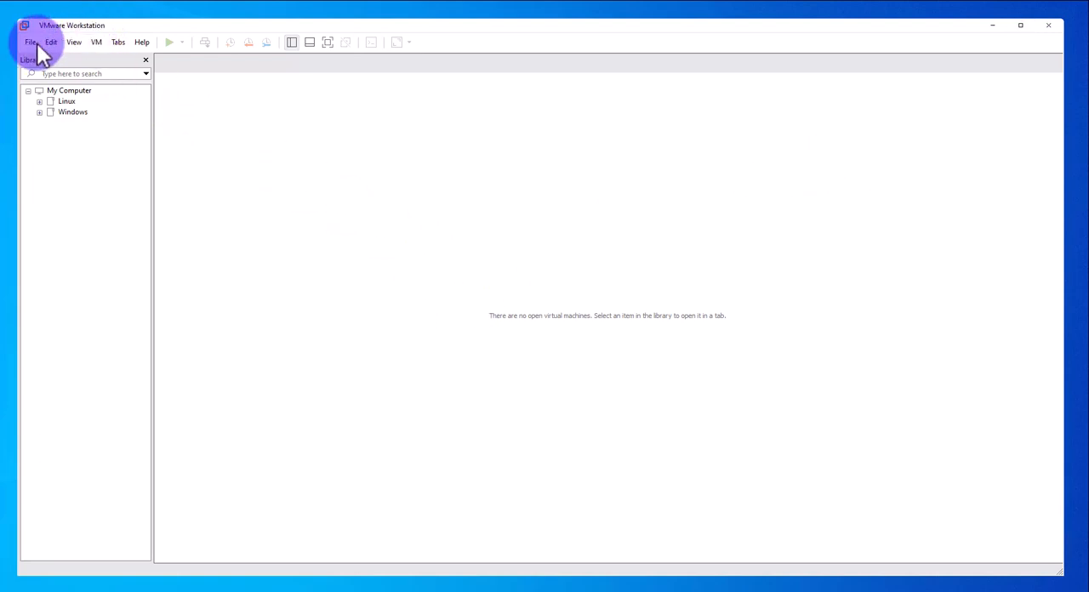
Step: Start a new typical virtual machine with the operating system to be installed later
{"action": "left_click", "coordinate": [32, 41]}
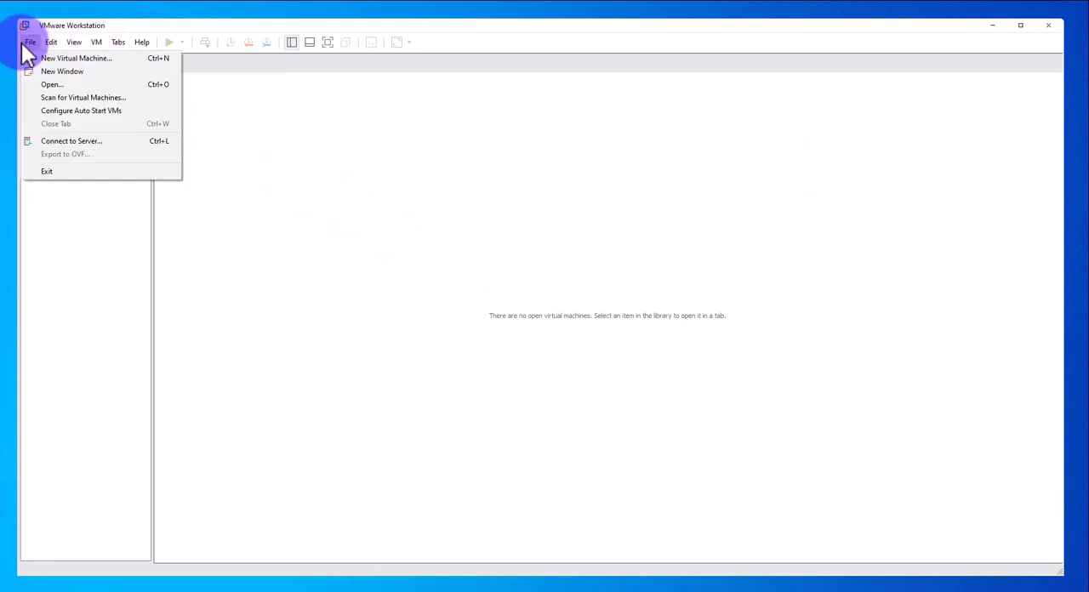
{"action": "left_click", "coordinate": [81, 58]}
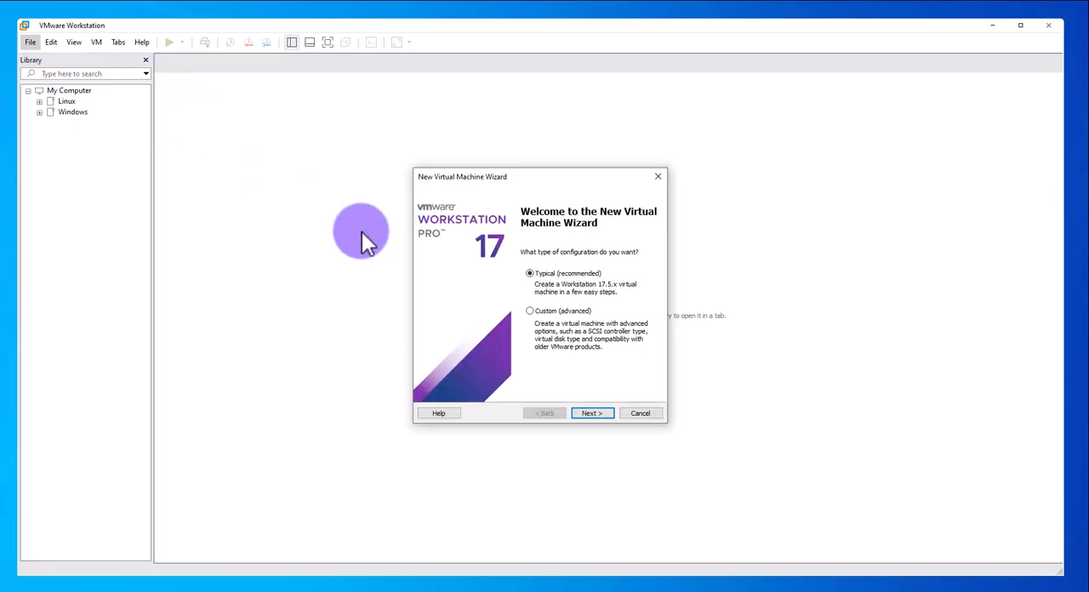
{"action": "left_click", "coordinate": [593, 414]}
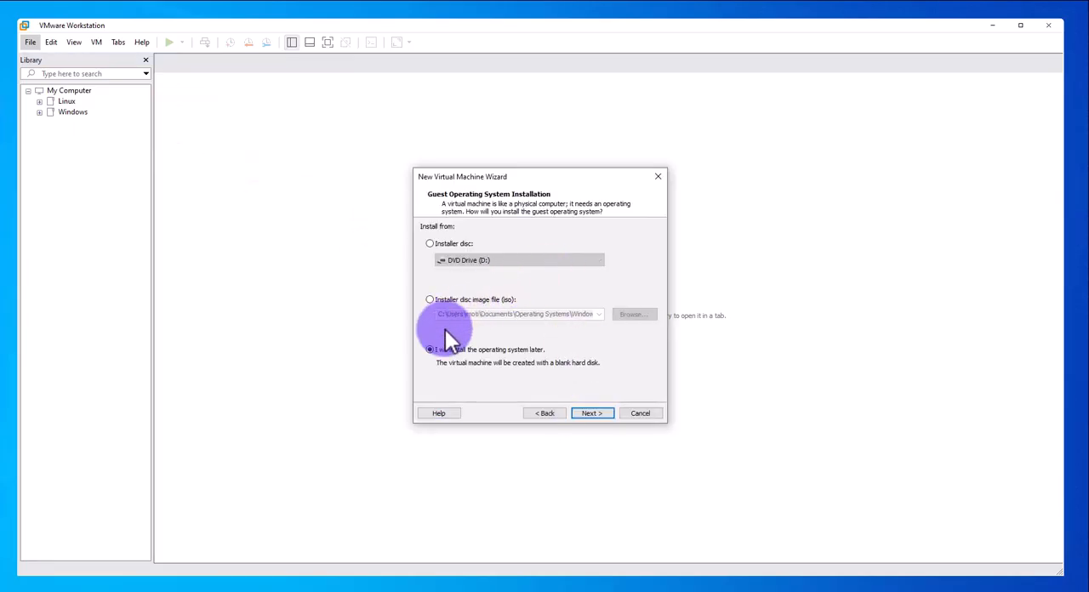
{"action": "left_click", "coordinate": [593, 413]}
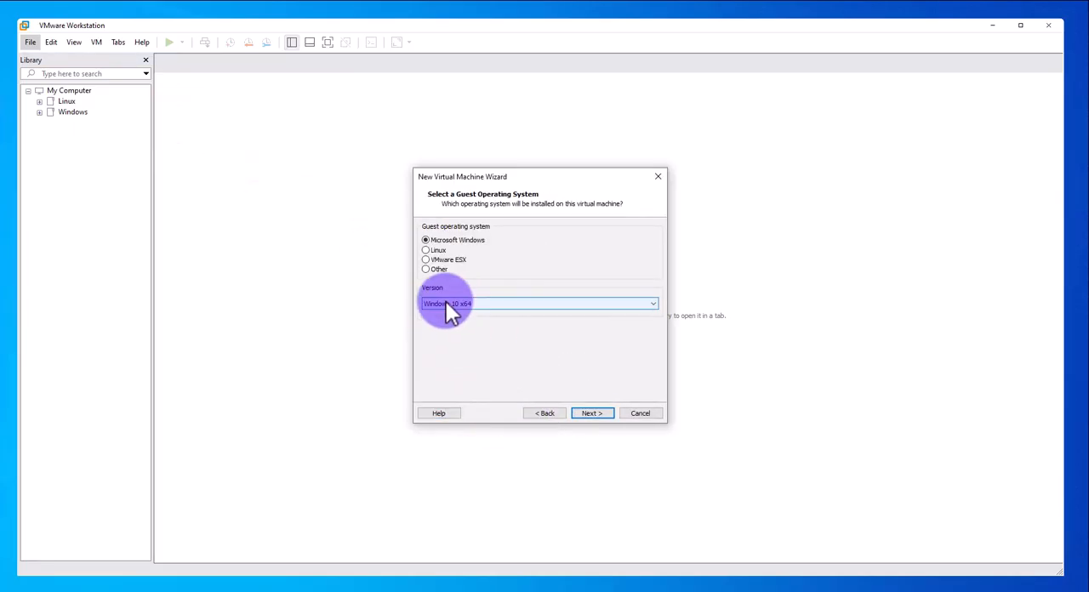
Step: Set the guest OS to Linux, version Debian 12.x 64-bit
{"action": "left_click", "coordinate": [426, 248]}
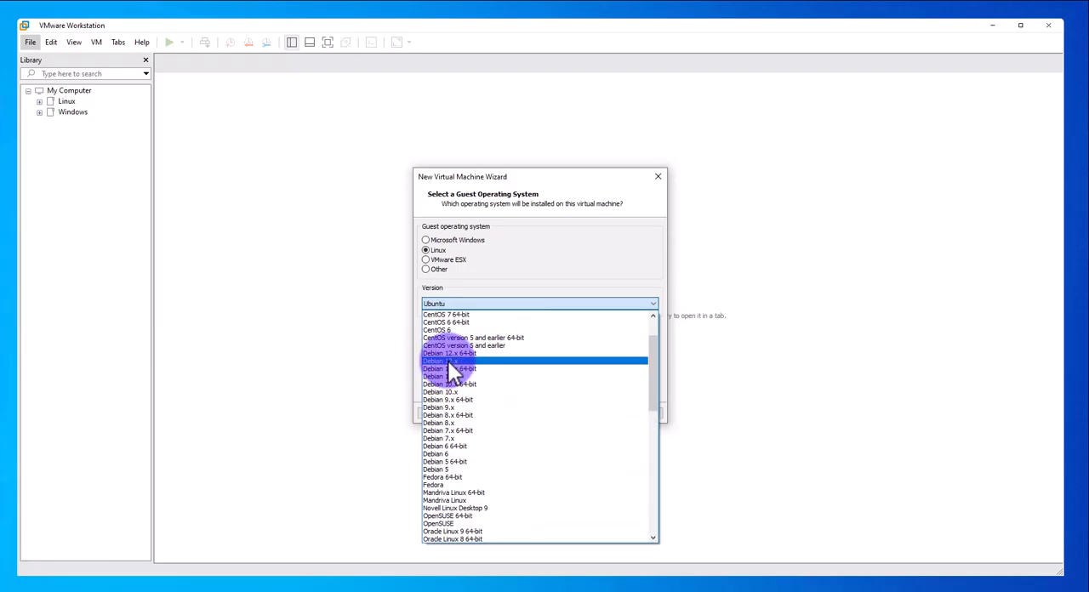
{"action": "left_click", "coordinate": [449, 361]}
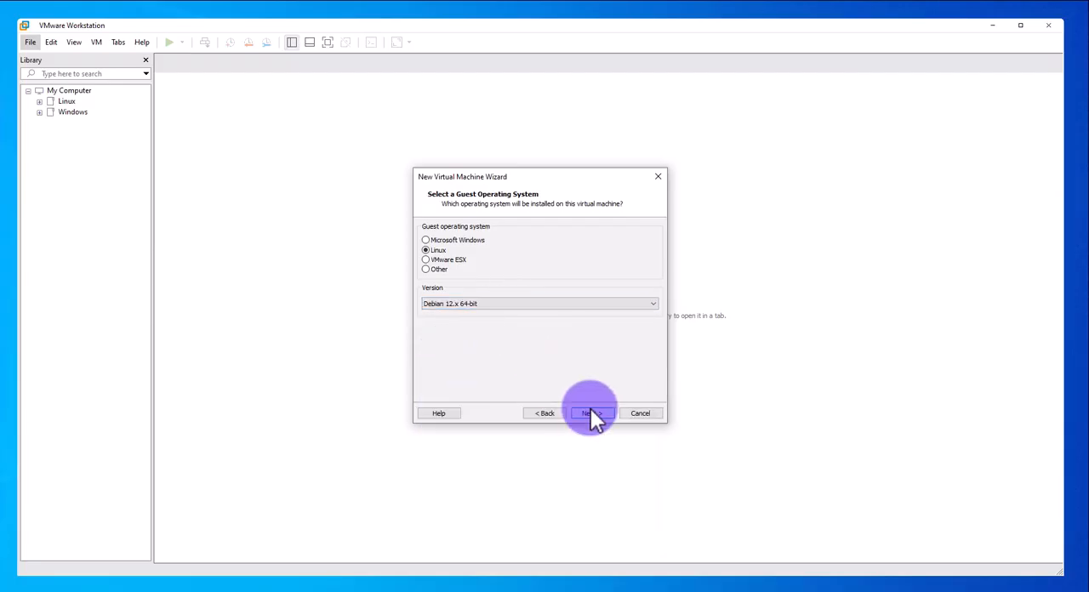
Step: Keep the name Debian 12, set a 40 GB disk split into multiple files and finish the wizard
{"action": "left_click", "coordinate": [591, 413]}
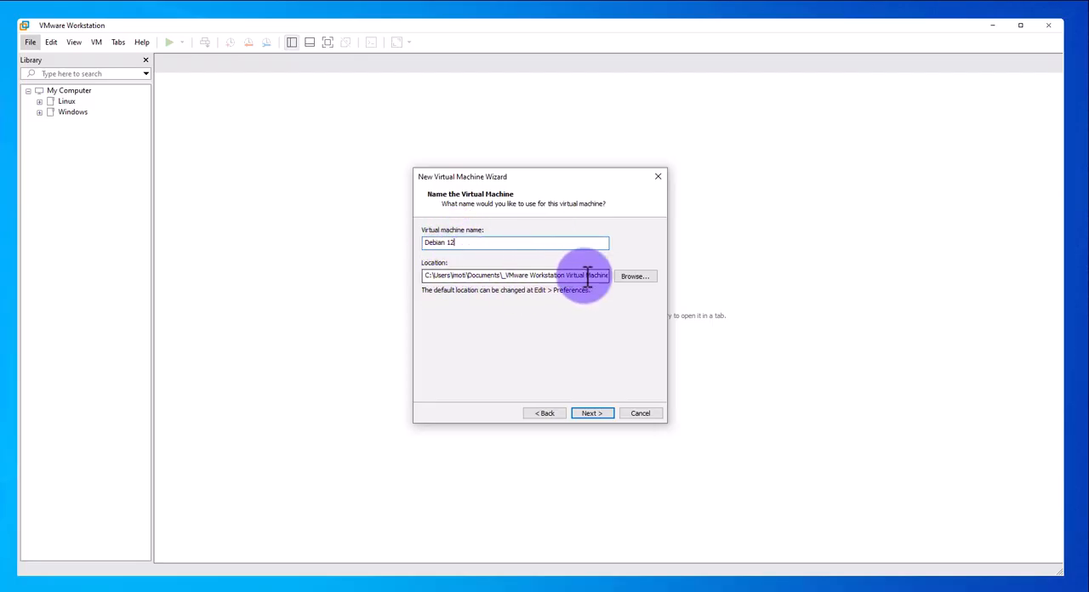
{"action": "left_click", "coordinate": [592, 413]}
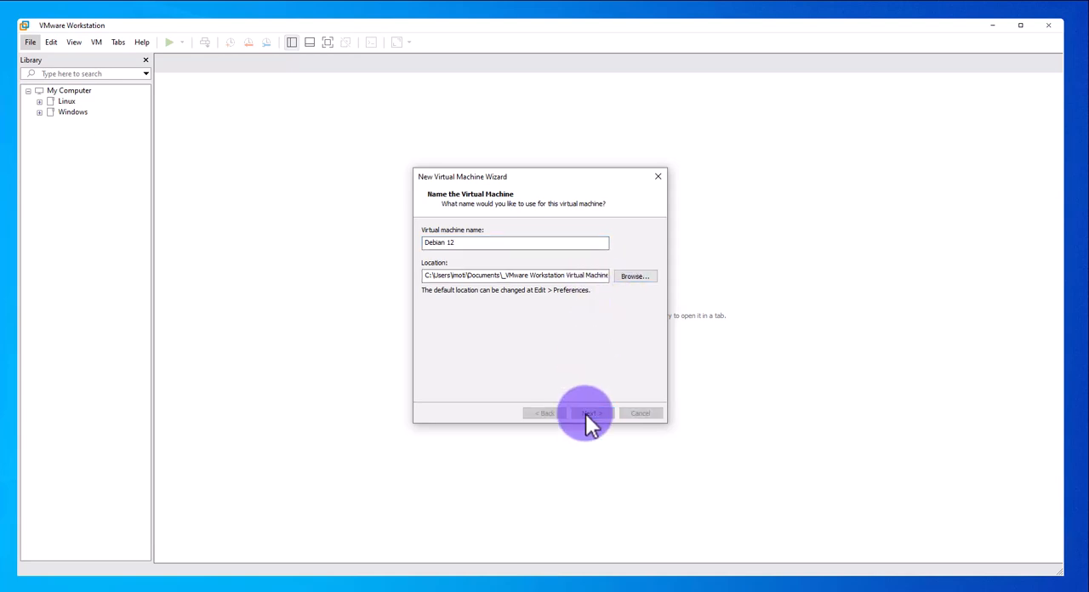
{"action": "left_click", "coordinate": [591, 414]}
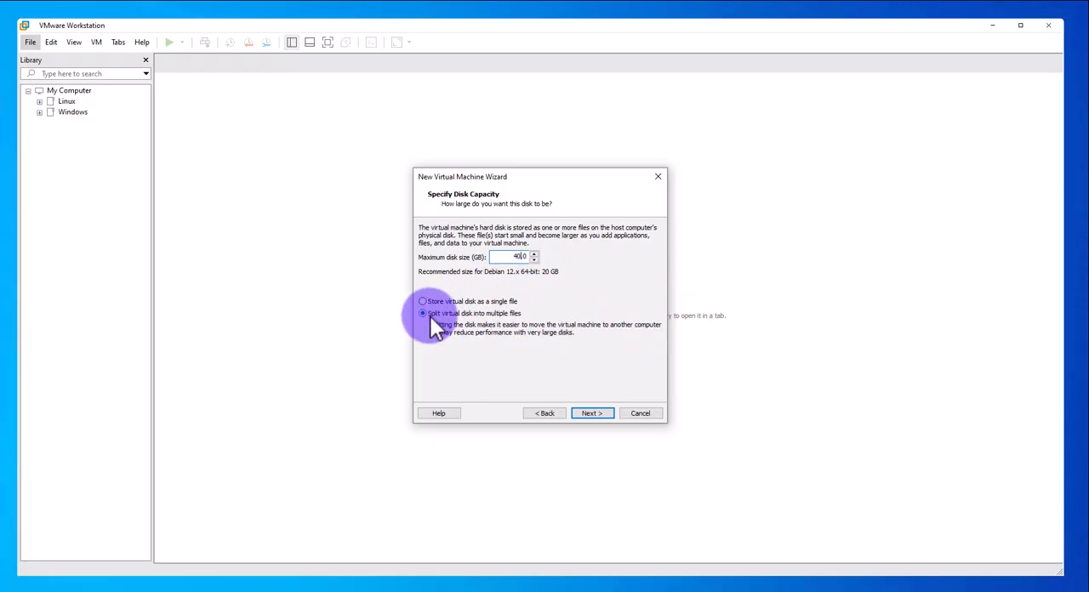
{"action": "mouse_move", "coordinate": [621, 392]}
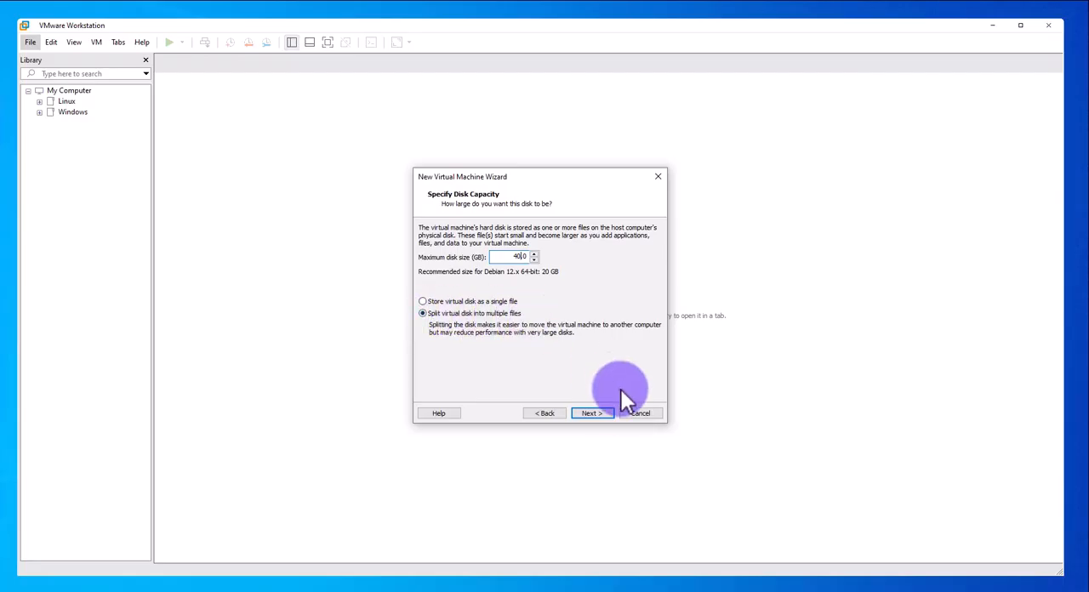
{"action": "left_click", "coordinate": [592, 413]}
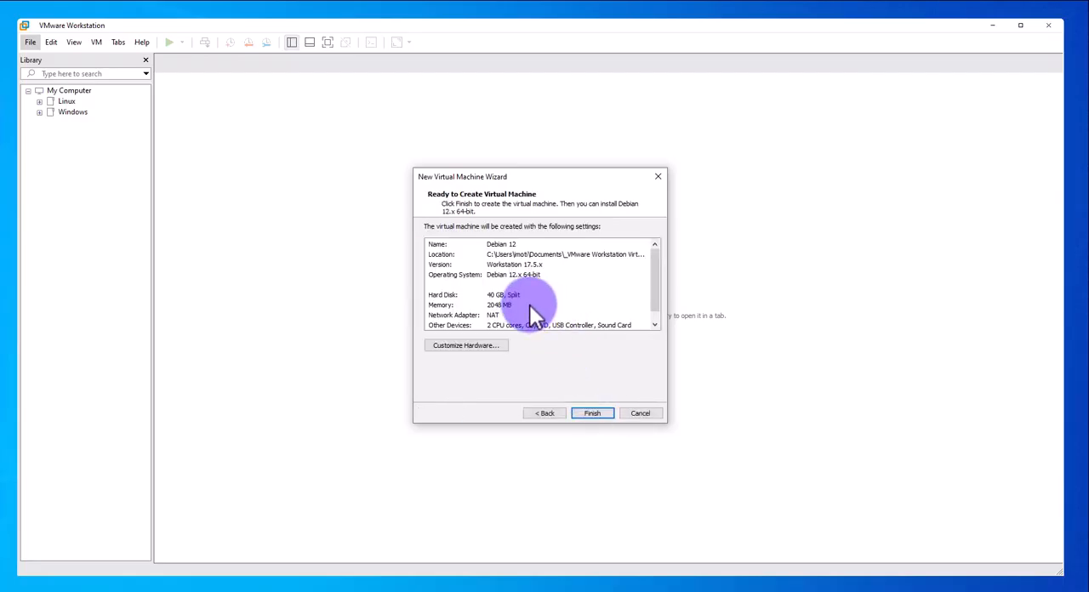
{"action": "left_click", "coordinate": [592, 414]}
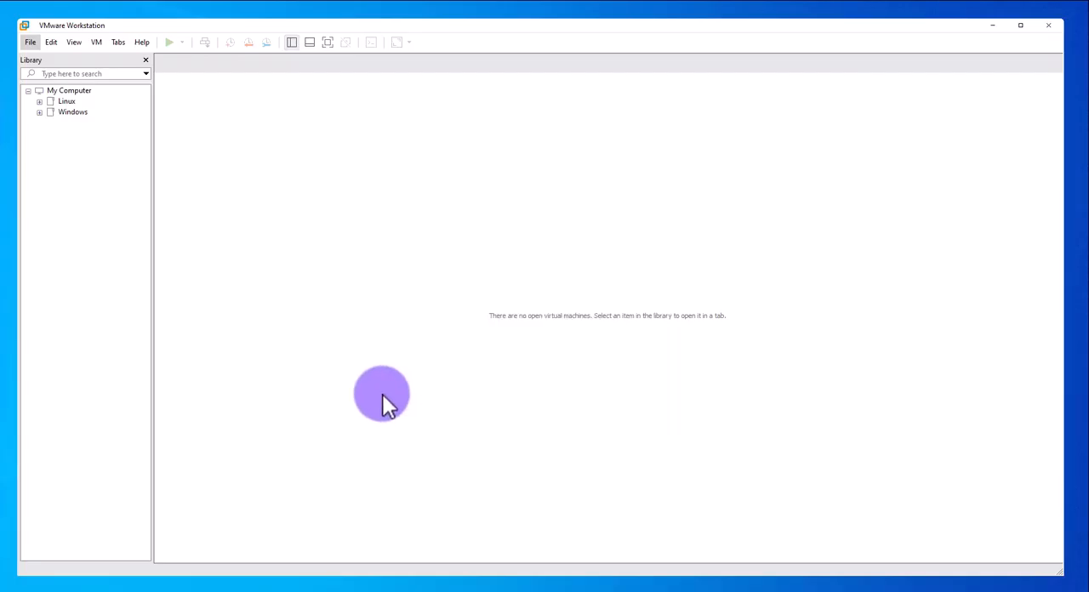
Step: Select the new Debian 12 machine and bring up its hardware settings
{"action": "left_click", "coordinate": [71, 122]}
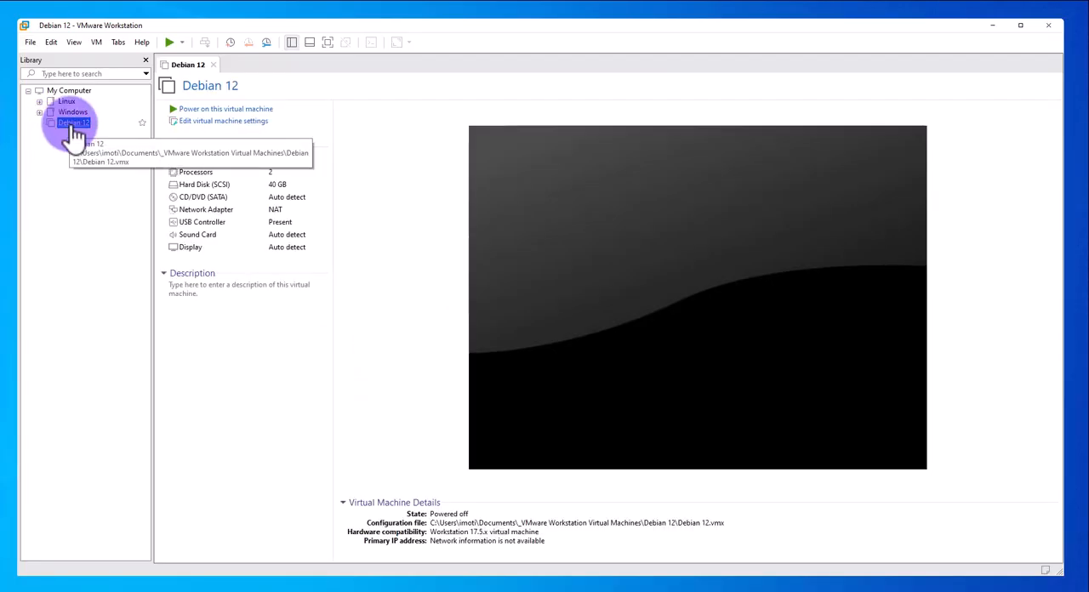
{"action": "right_click", "coordinate": [69, 122]}
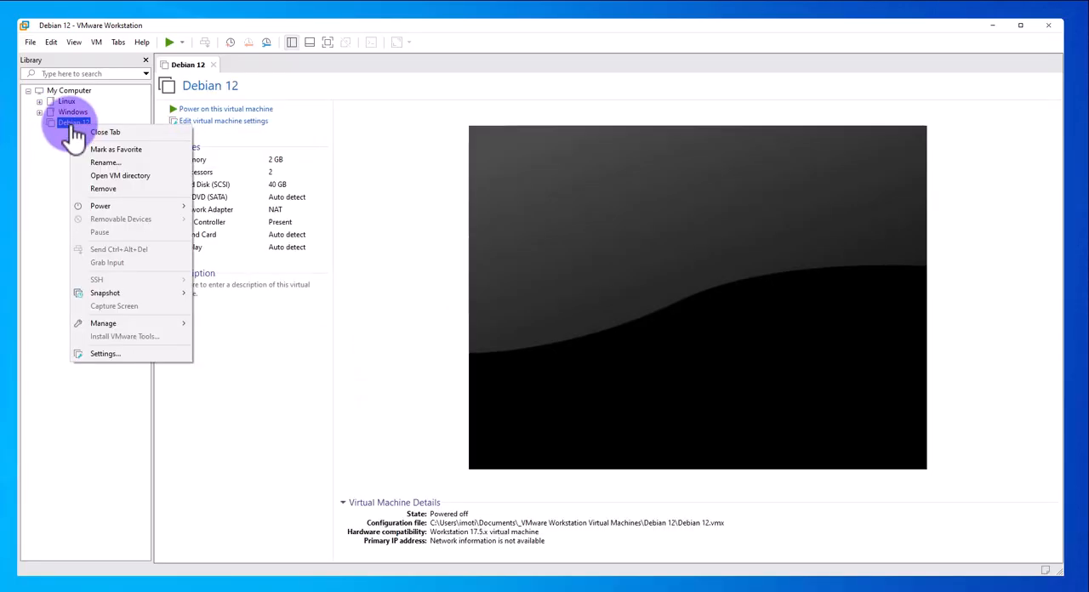
{"action": "left_click", "coordinate": [313, 327]}
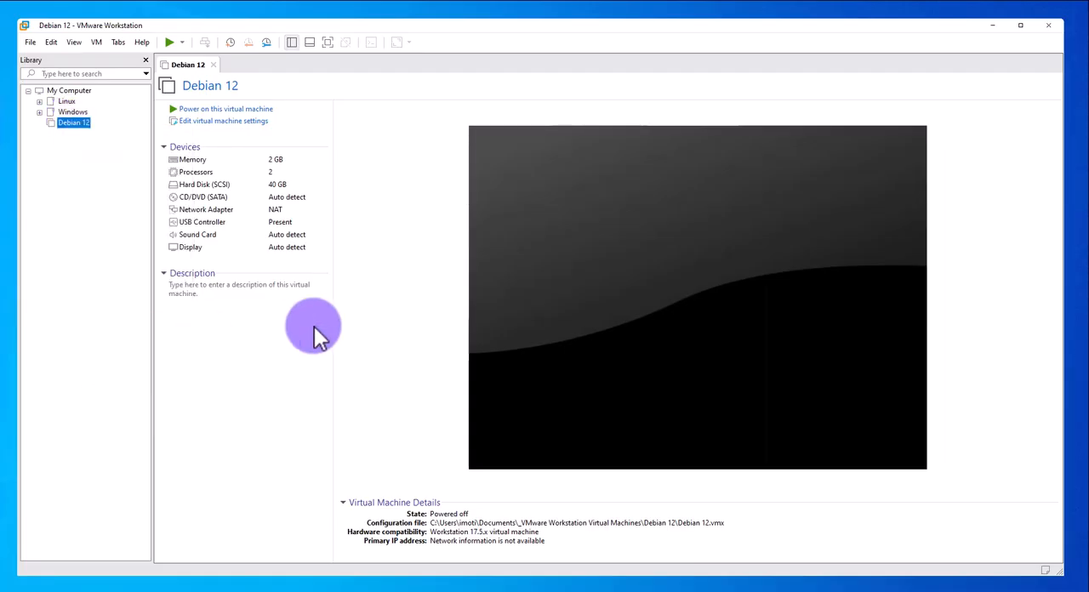
{"action": "left_click", "coordinate": [222, 119]}
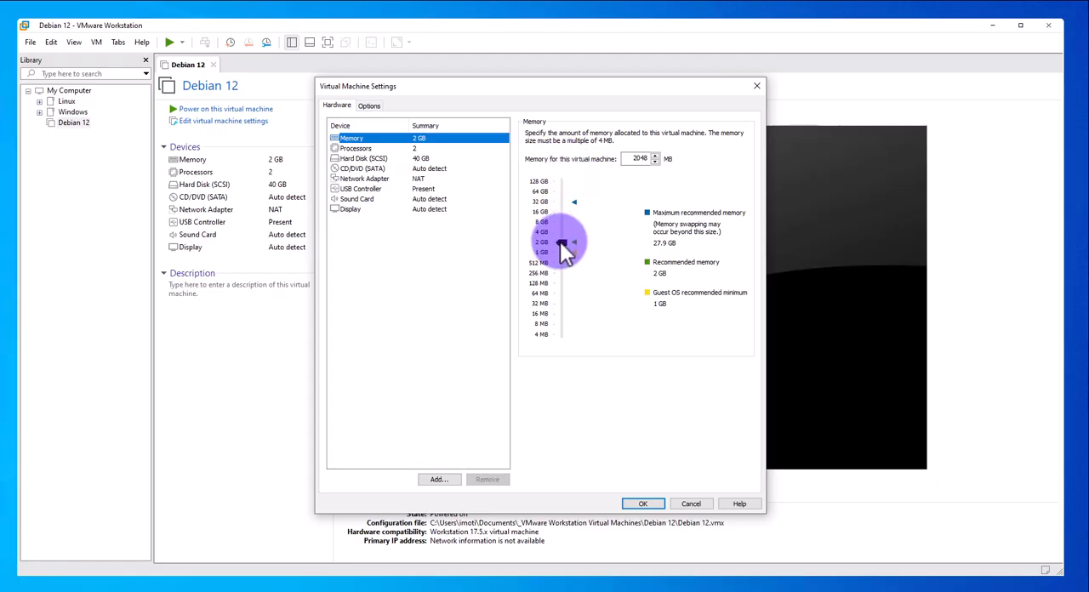
Step: Raise the machine's memory to 4 GB and move to the processors entry
{"action": "left_click_drag", "start_coordinate": [558, 241], "coordinate": [553, 211]}
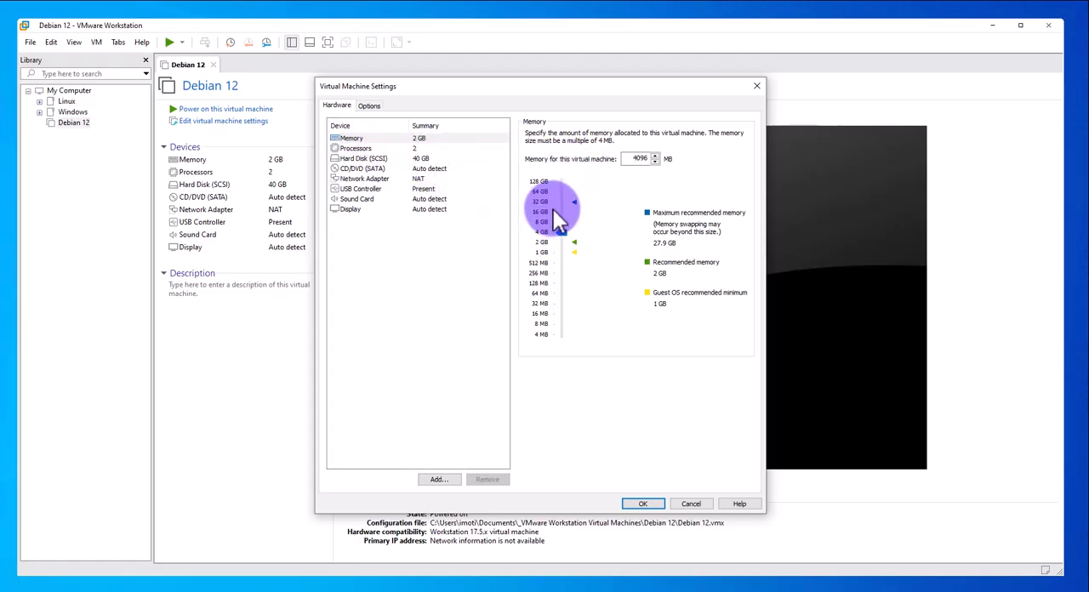
{"action": "left_click", "coordinate": [355, 147]}
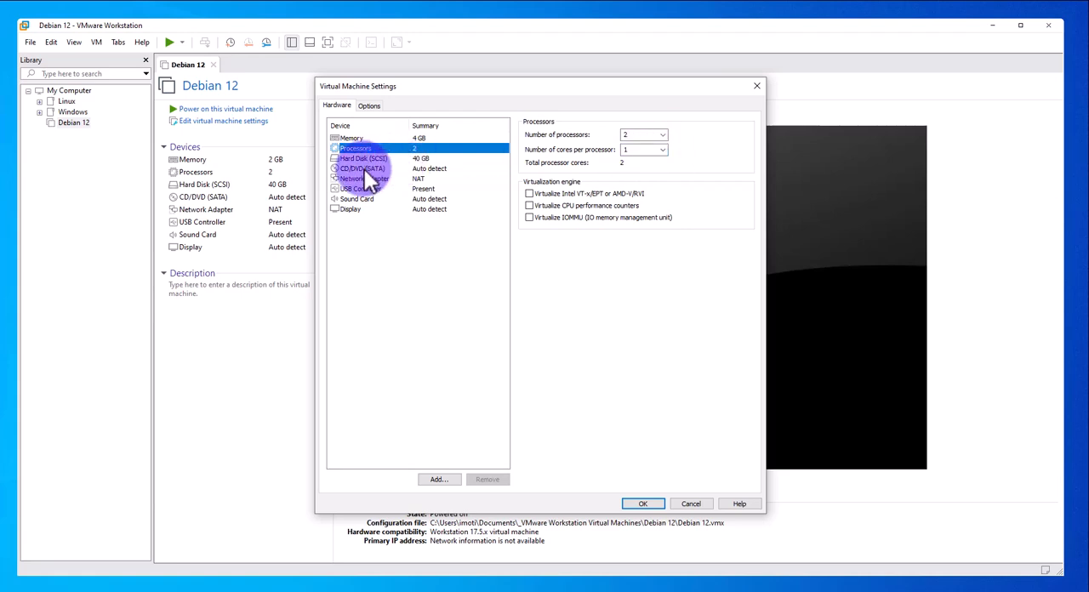
Step: Set the CD/DVD (SATA) drive to use an ISO image file and browse for it
{"action": "left_click", "coordinate": [368, 167]}
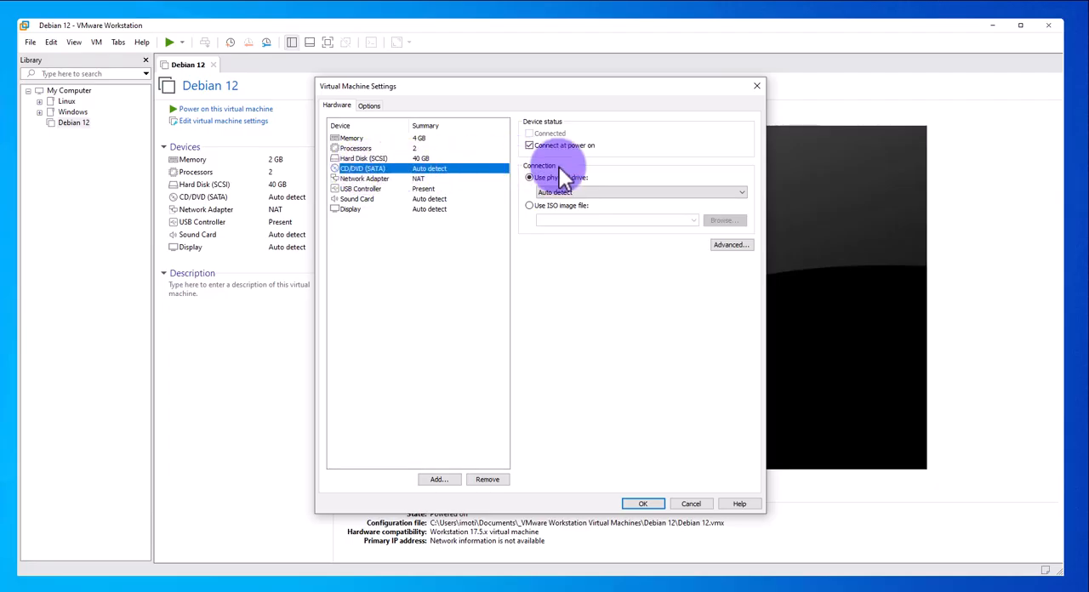
{"action": "left_click", "coordinate": [529, 205]}
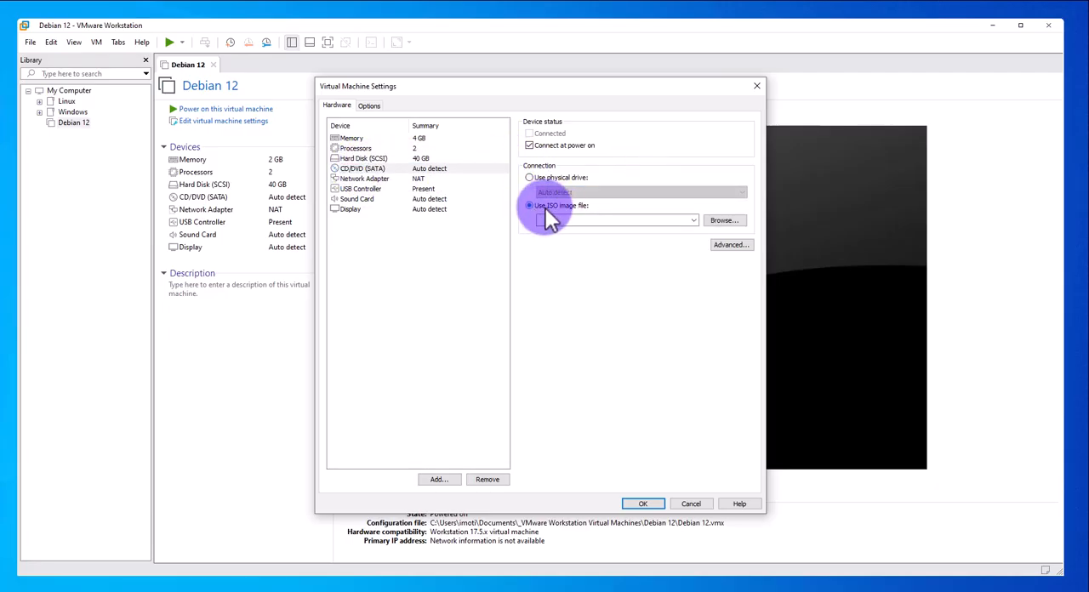
{"action": "left_click", "coordinate": [528, 204]}
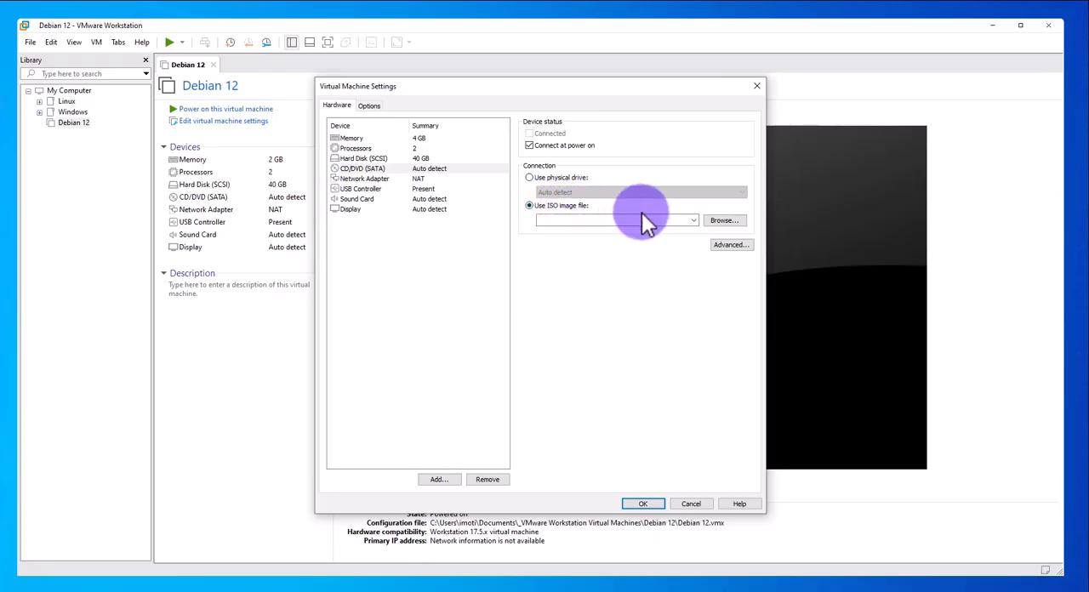
{"action": "left_click", "coordinate": [725, 221]}
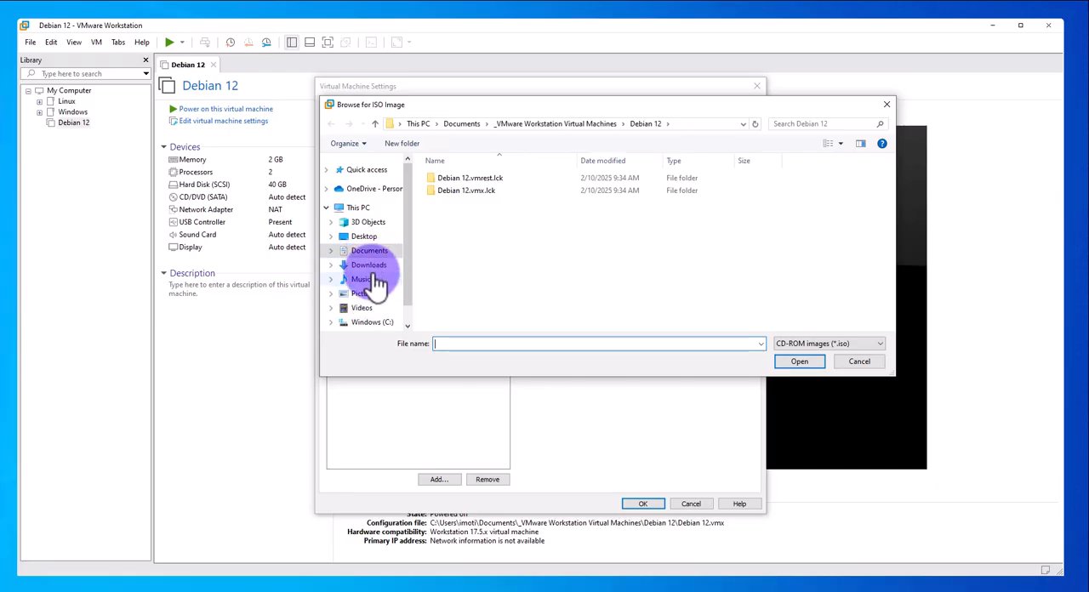
Step: Pick debian-12.9.0-amd64-DVD-1.iso from Documents > Operating Systems > Linux > Debian
{"action": "left_click", "coordinate": [369, 251]}
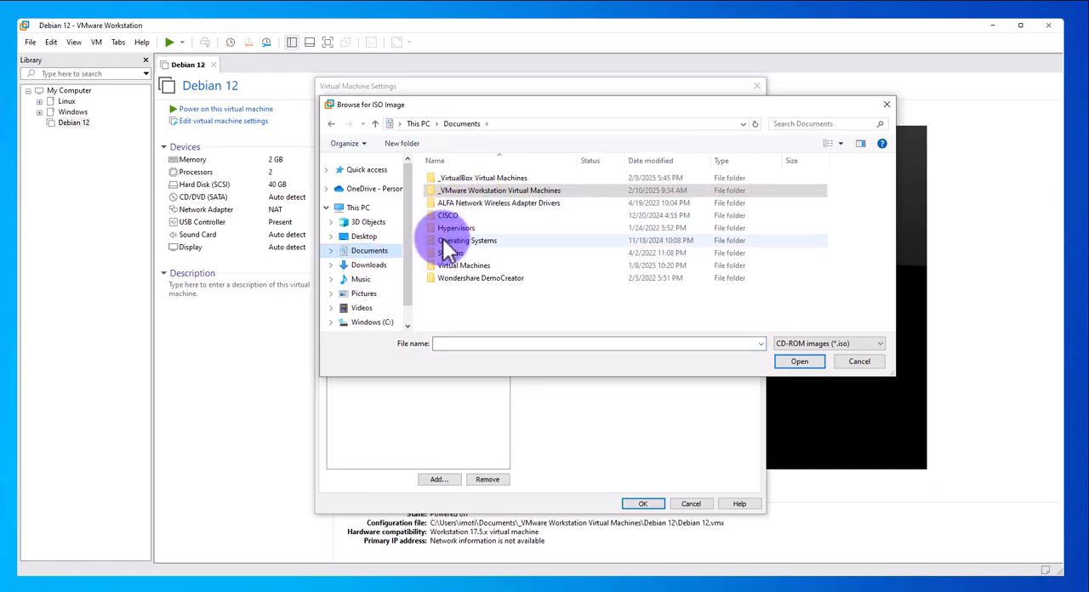
{"action": "double_click", "coordinate": [466, 240]}
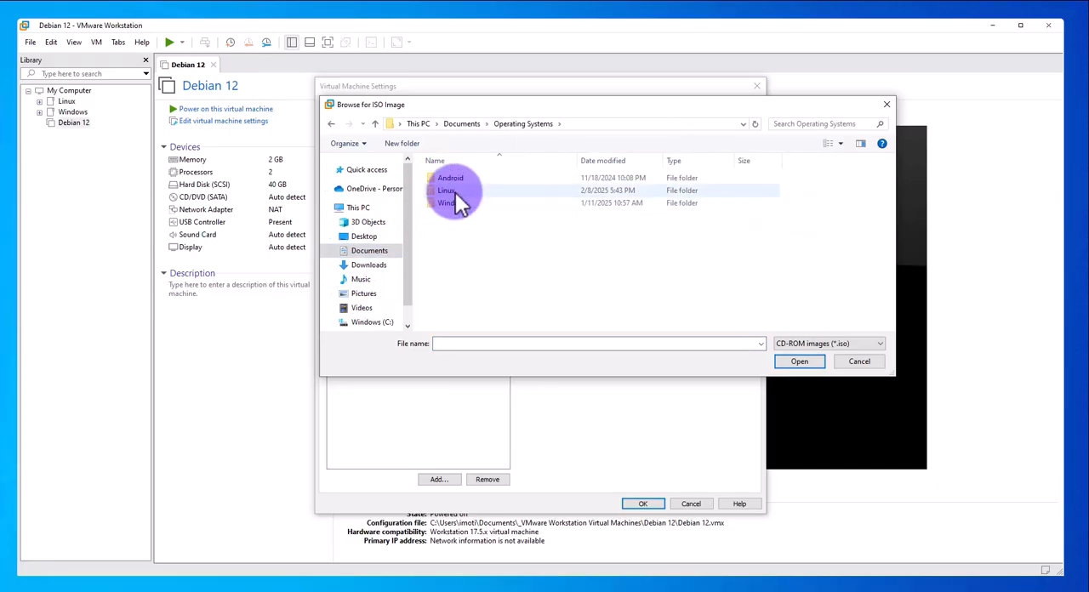
{"action": "double_click", "coordinate": [444, 191]}
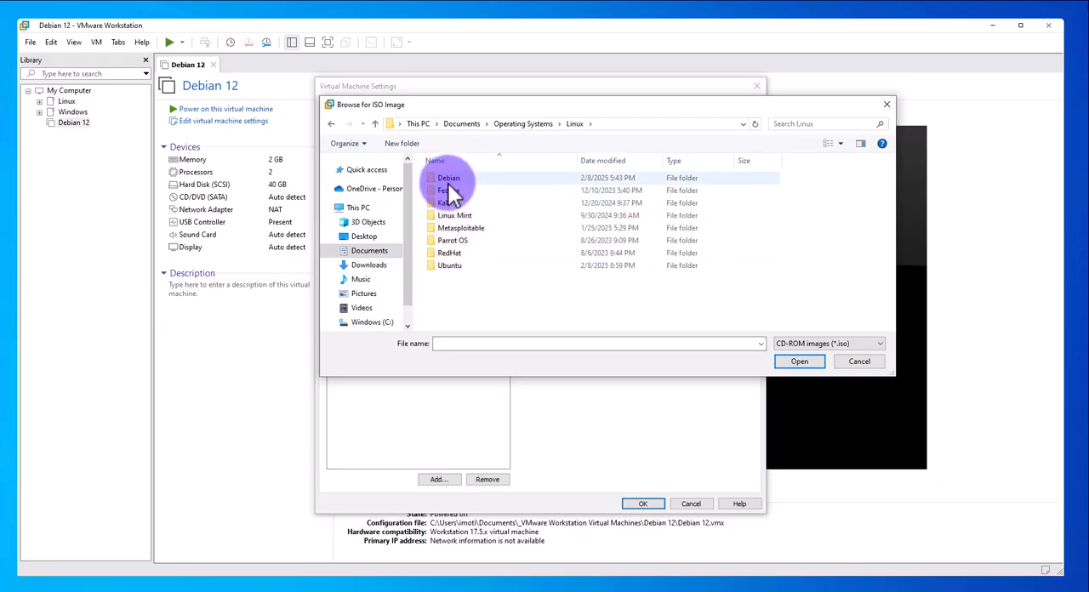
{"action": "double_click", "coordinate": [449, 177]}
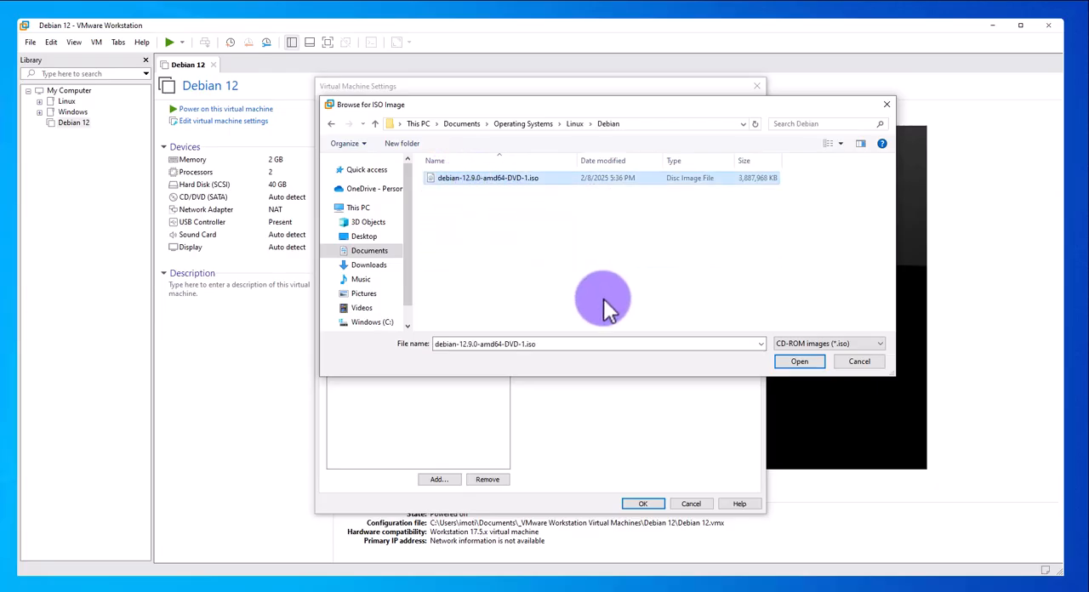
{"action": "left_click", "coordinate": [800, 361]}
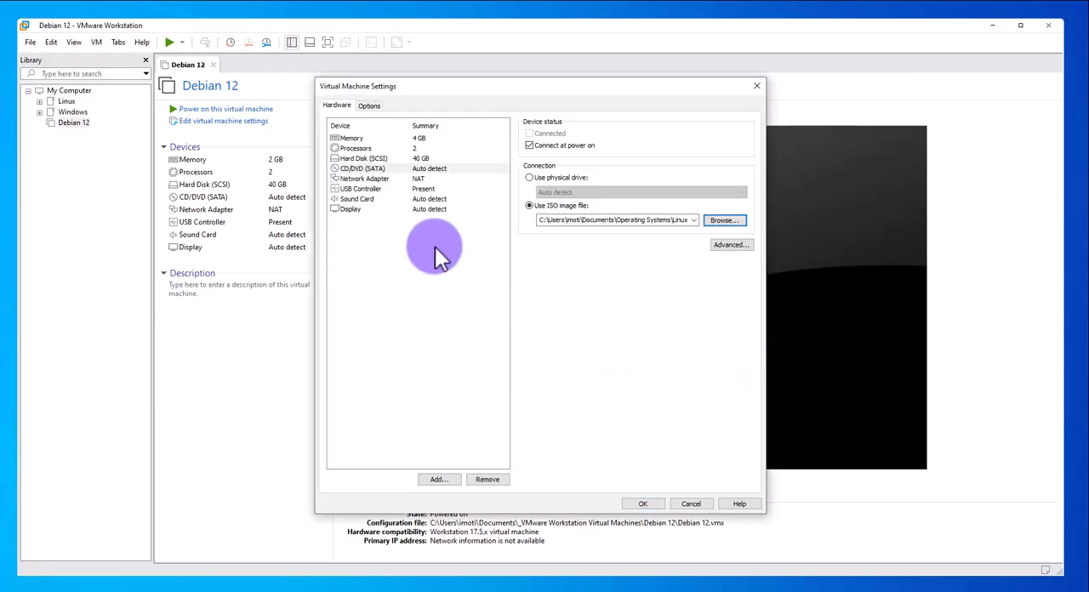
{"action": "left_click", "coordinate": [364, 179]}
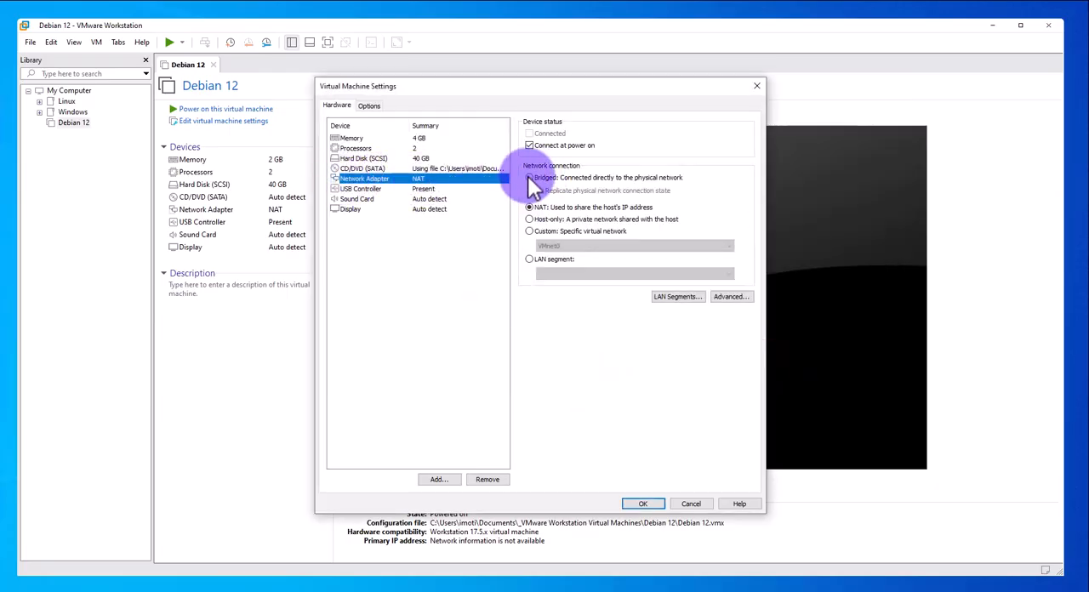
Step: Set the network adapter to Bridged and save the hardware settings with OK
{"action": "left_click", "coordinate": [528, 177]}
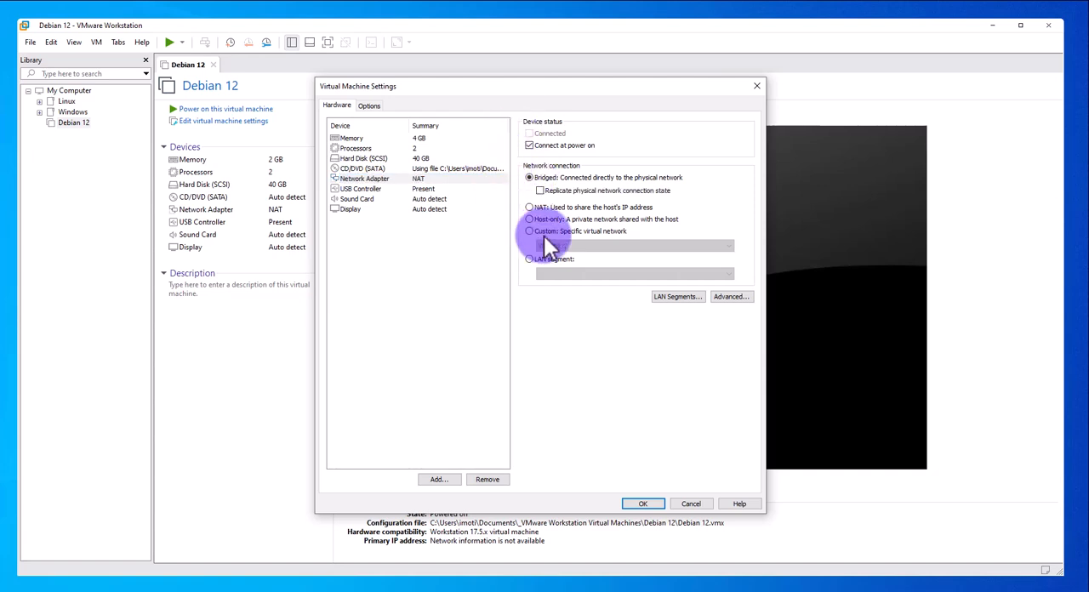
{"action": "left_click", "coordinate": [529, 177]}
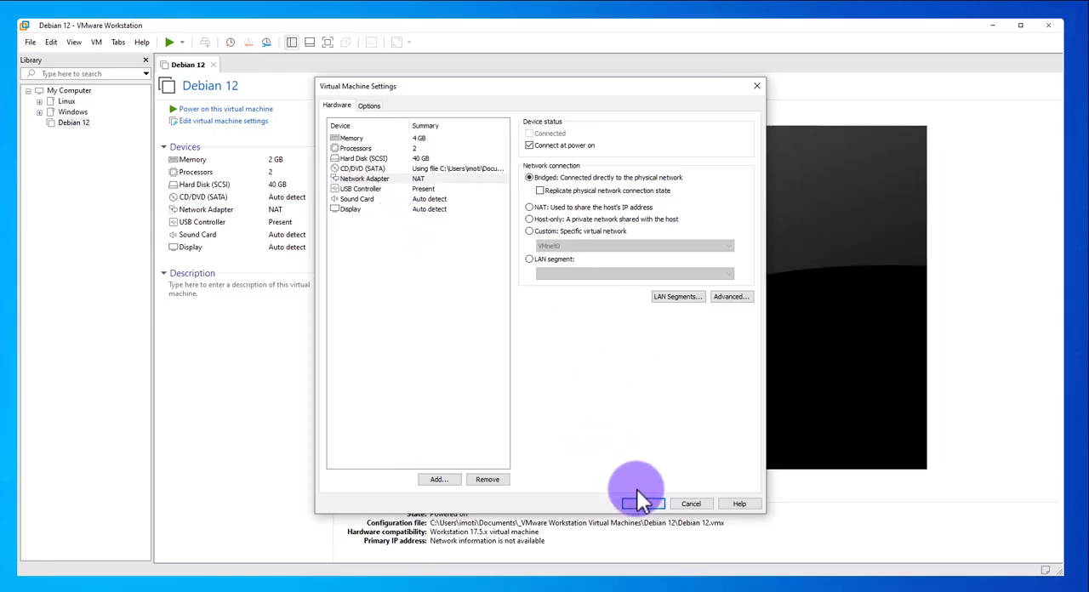
{"action": "left_click", "coordinate": [645, 504]}
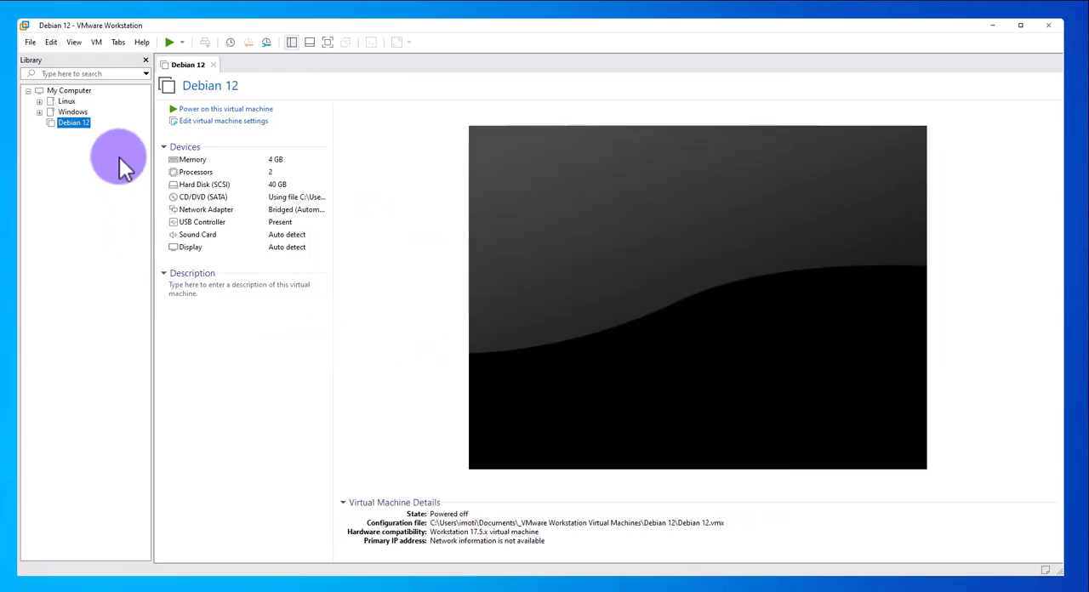
{"action": "mouse_move", "coordinate": [116, 164]}
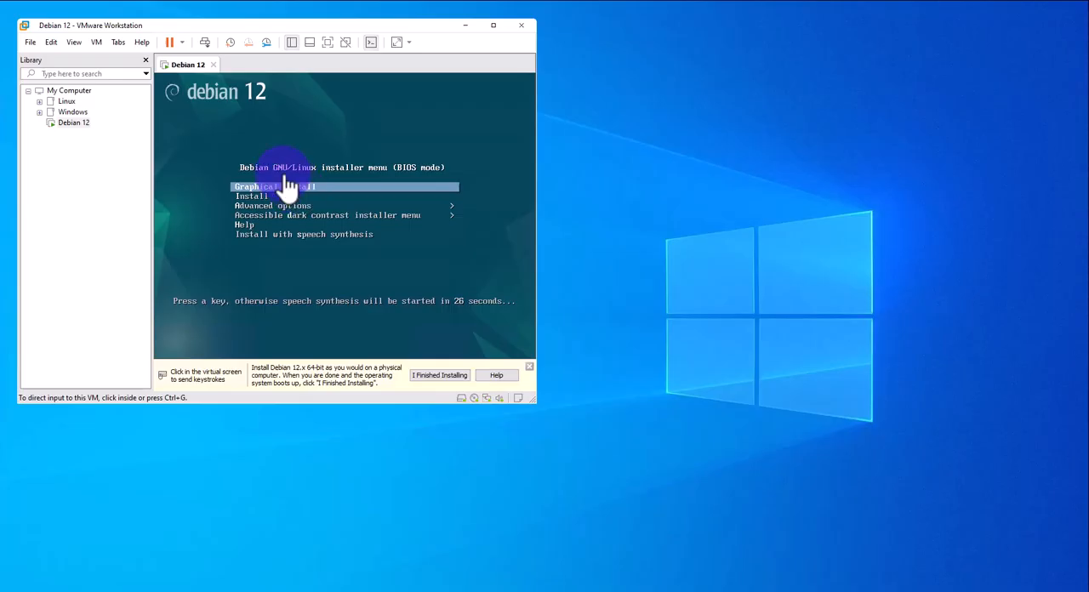
Step: Choose Graphical install and accept English, United States and American English keyboard
{"action": "left_click", "coordinate": [289, 187]}
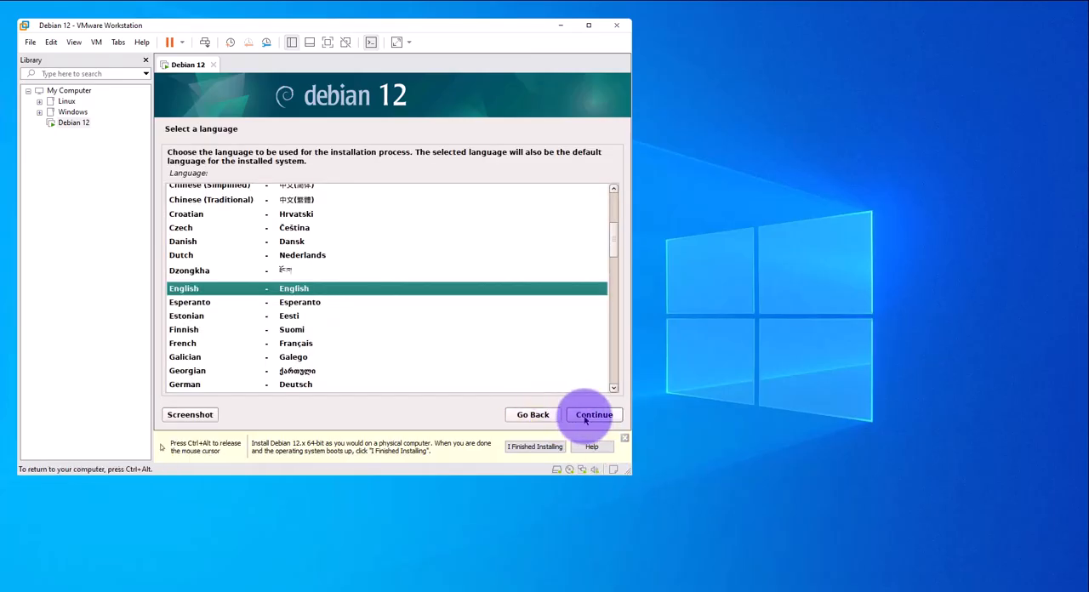
{"action": "left_click", "coordinate": [593, 415]}
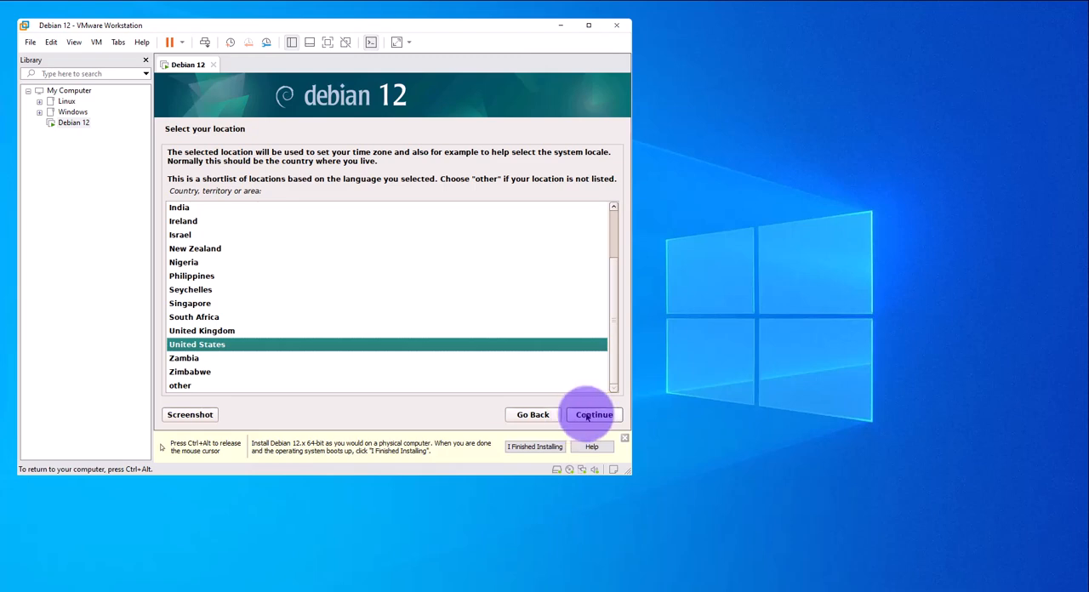
{"action": "left_click", "coordinate": [594, 416]}
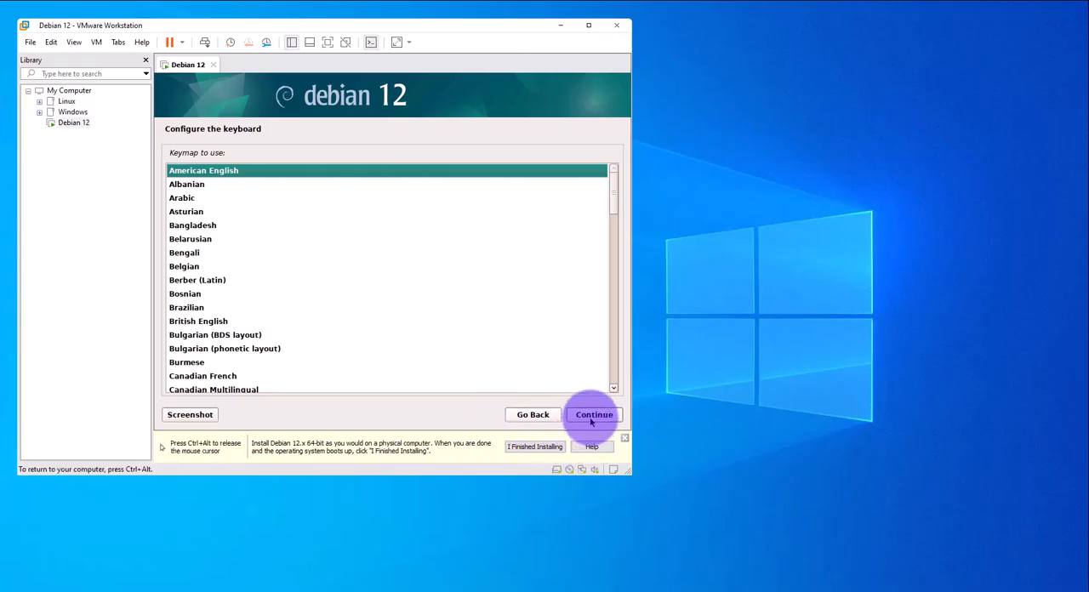
{"action": "left_click", "coordinate": [593, 415]}
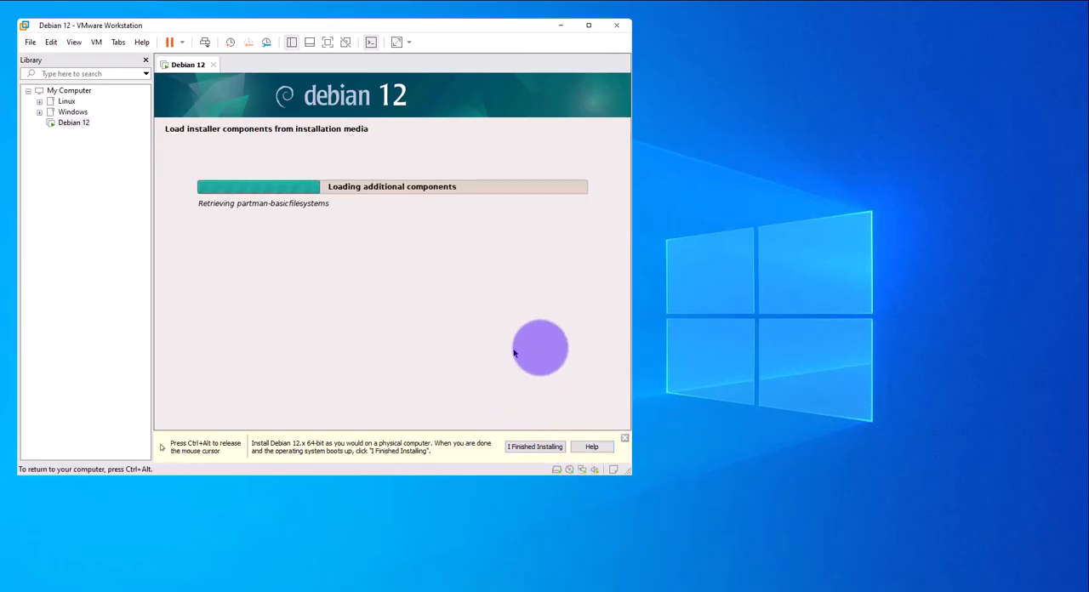
{"action": "mouse_move", "coordinate": [323, 225]}
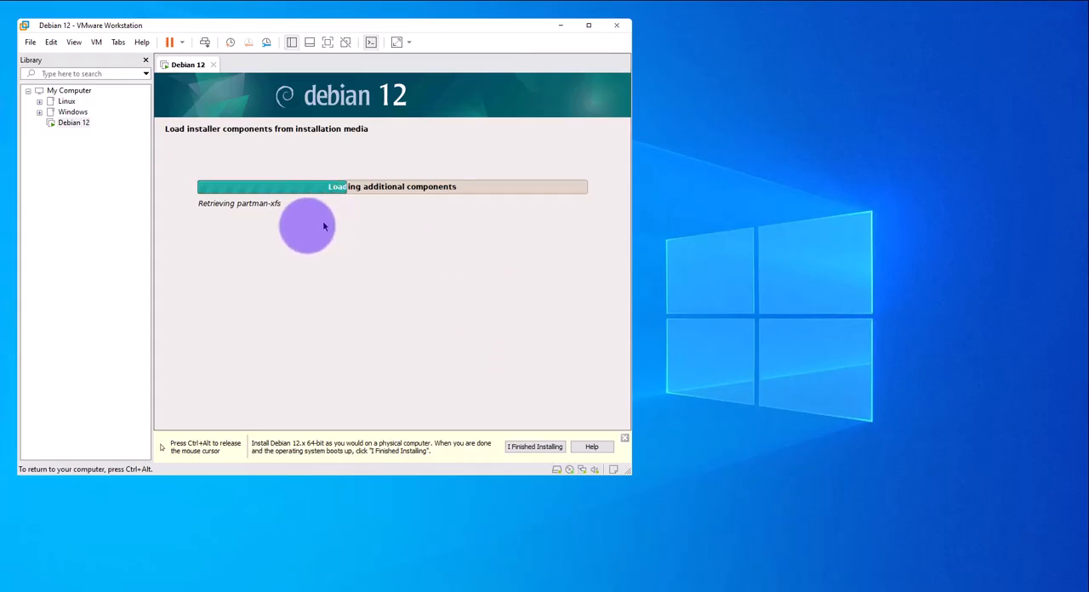
{"action": "mouse_move", "coordinate": [490, 289]}
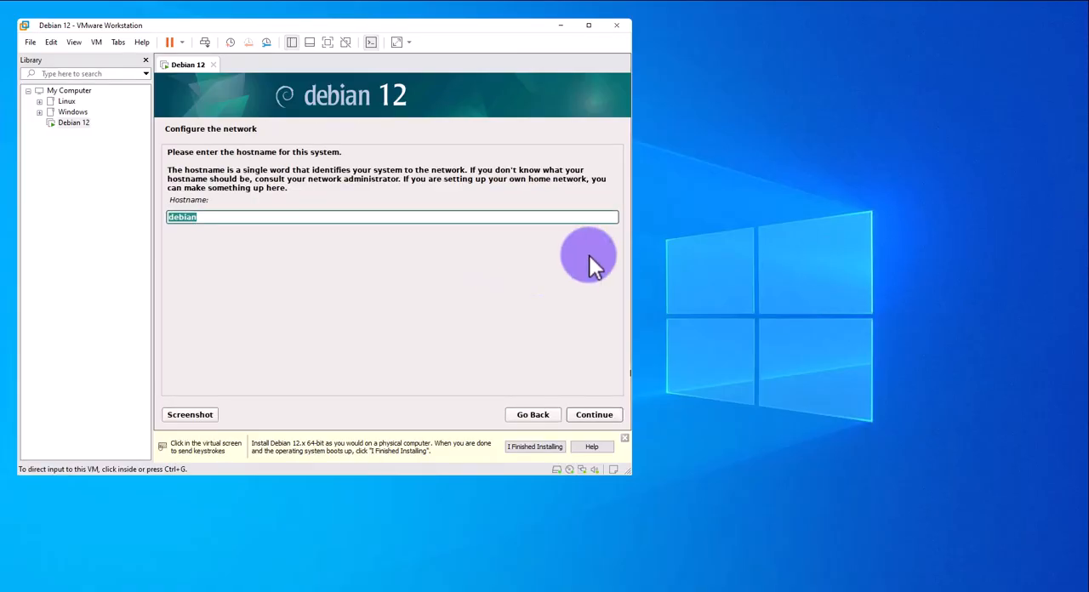
{"action": "mouse_move", "coordinate": [179, 219]}
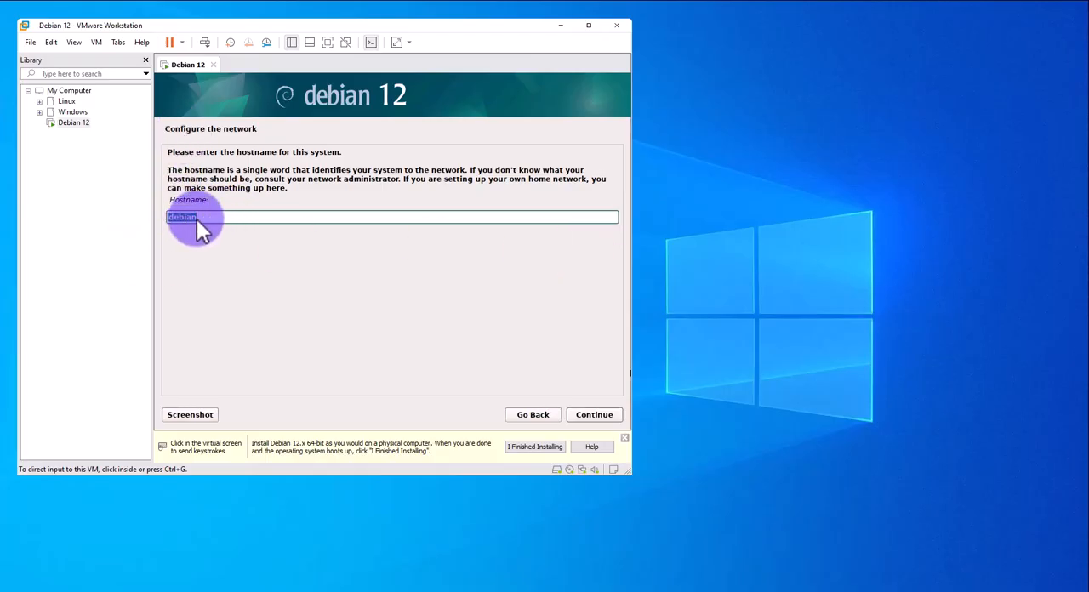
Step: Accept the hostname, enter the domain name inno.com and continue to the root password
{"action": "left_click", "coordinate": [594, 415]}
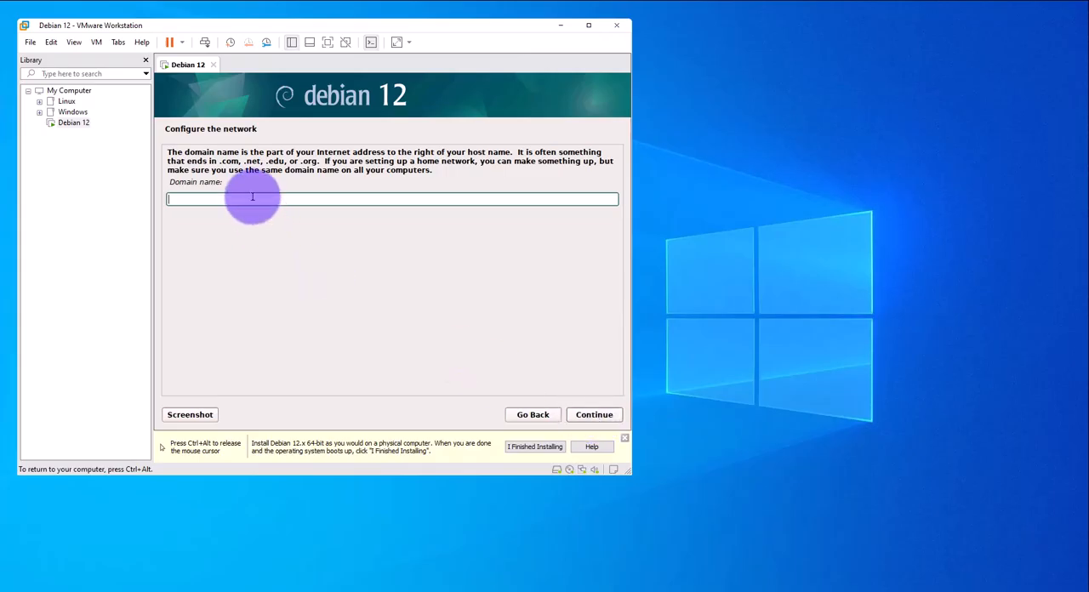
{"action": "type", "text": "inno.com"}
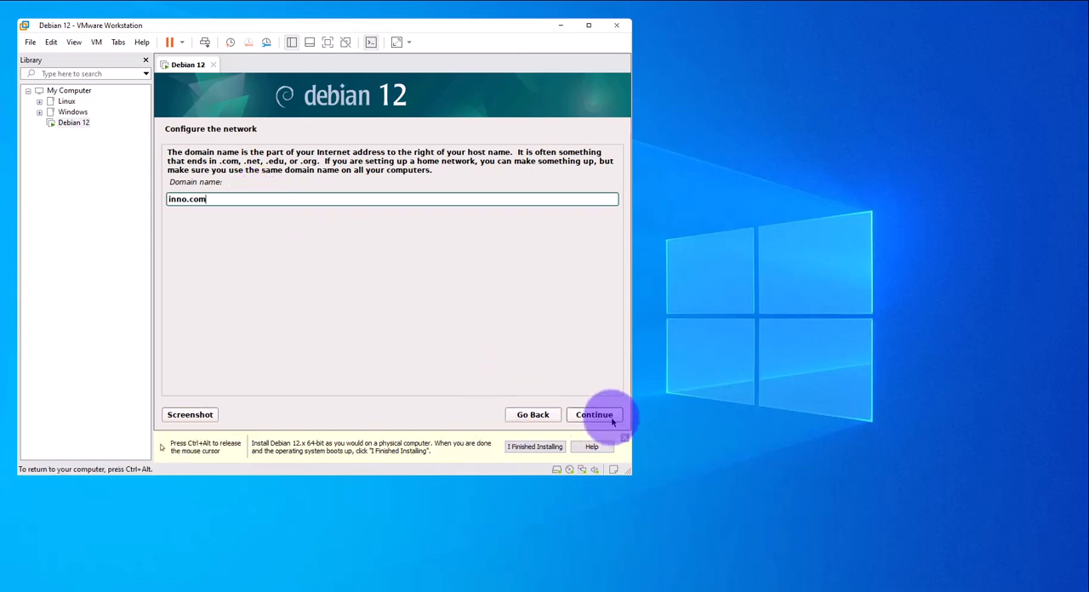
{"action": "left_click", "coordinate": [594, 415]}
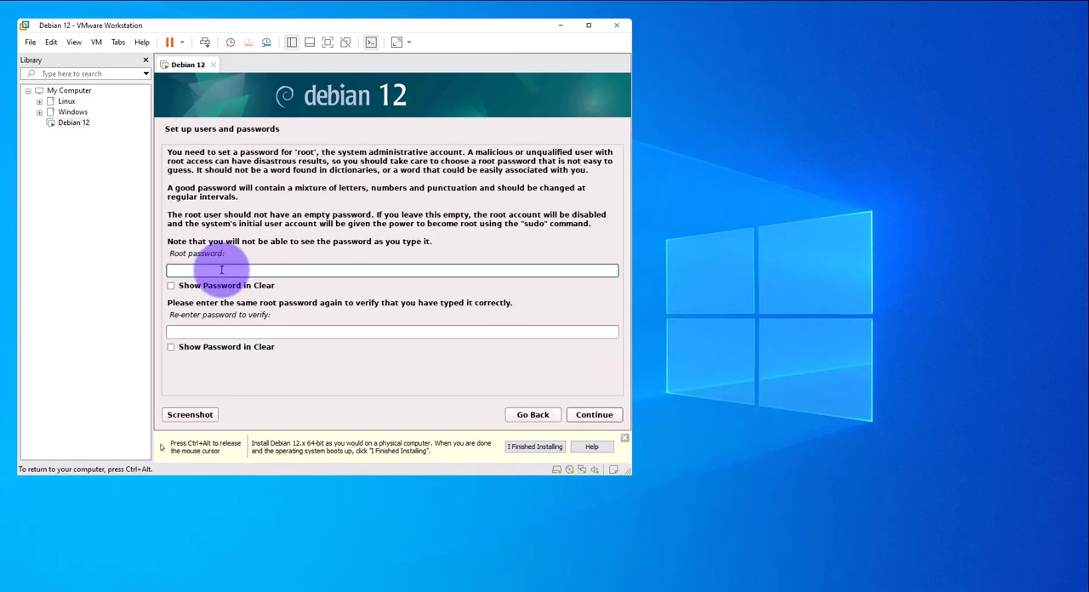
Step: Enter and confirm the root password, then continue
{"action": "type", "text": "•"}
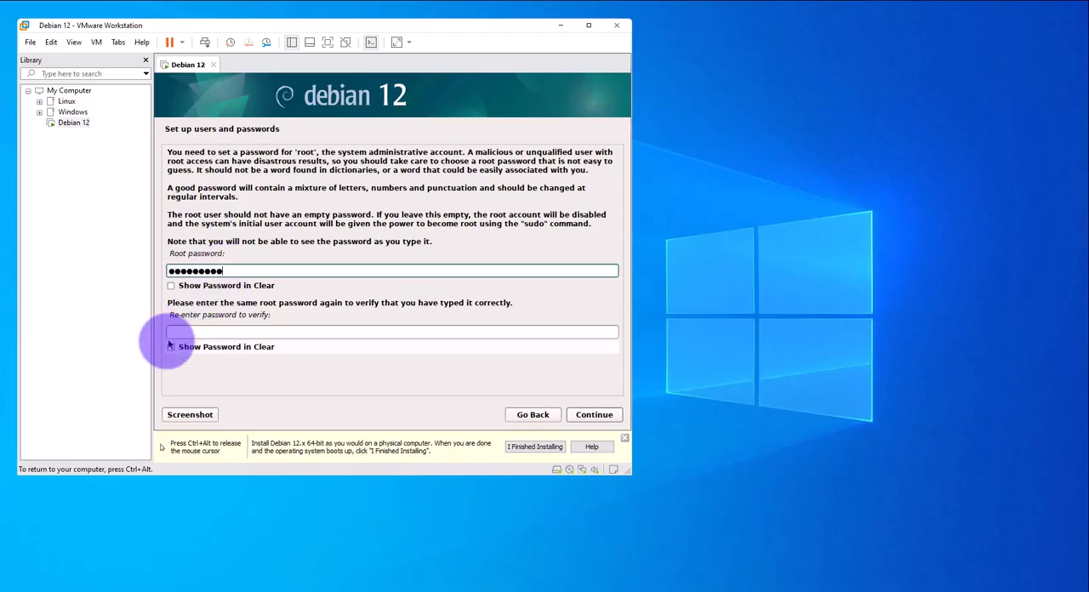
{"action": "type", "text": "•"}
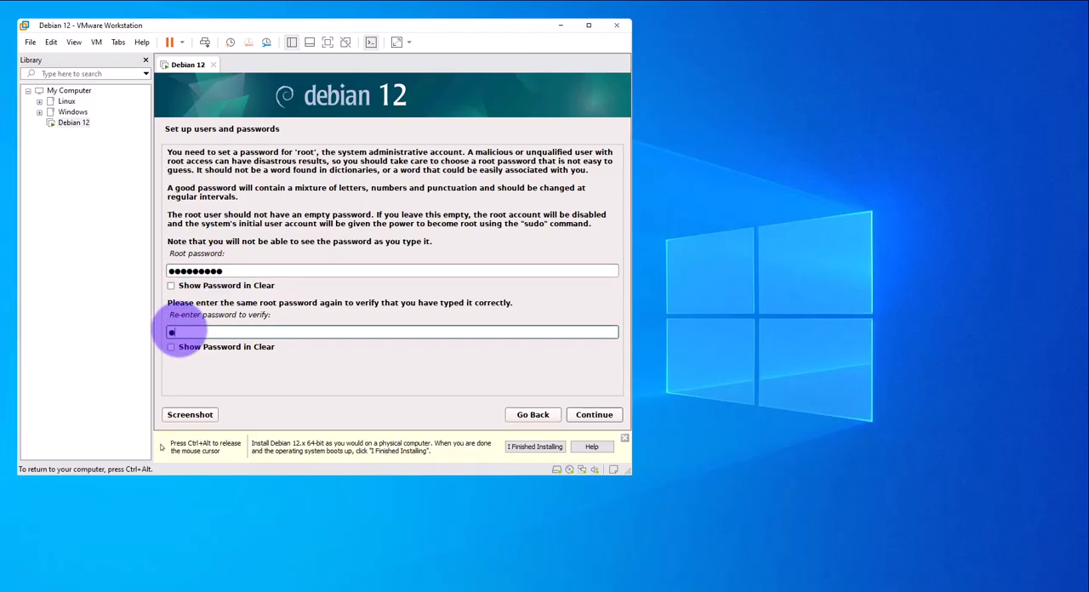
{"action": "type", "text": "password"}
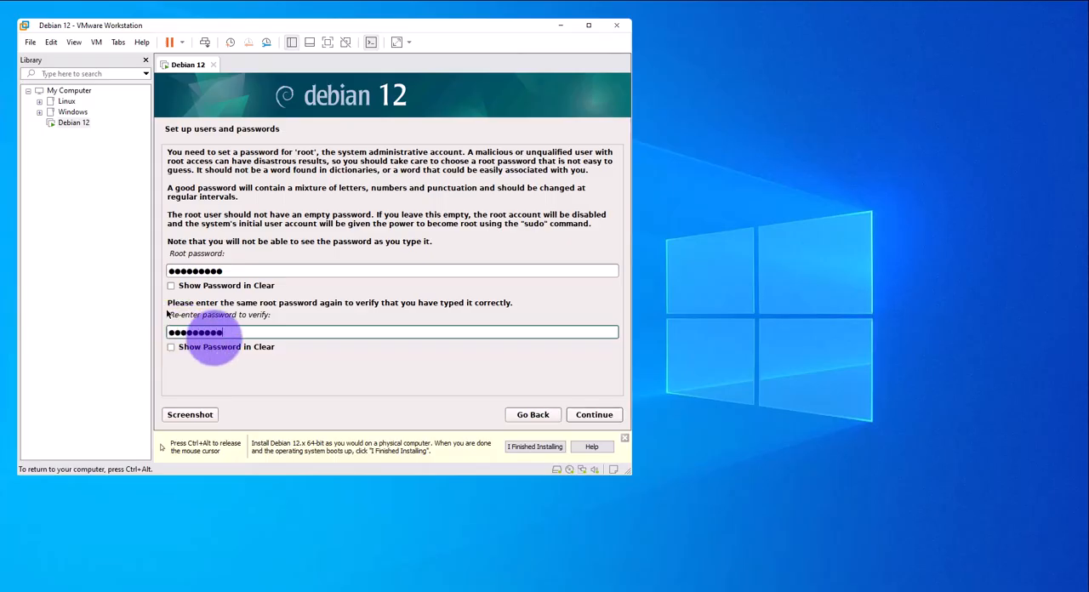
{"action": "left_click", "coordinate": [593, 415]}
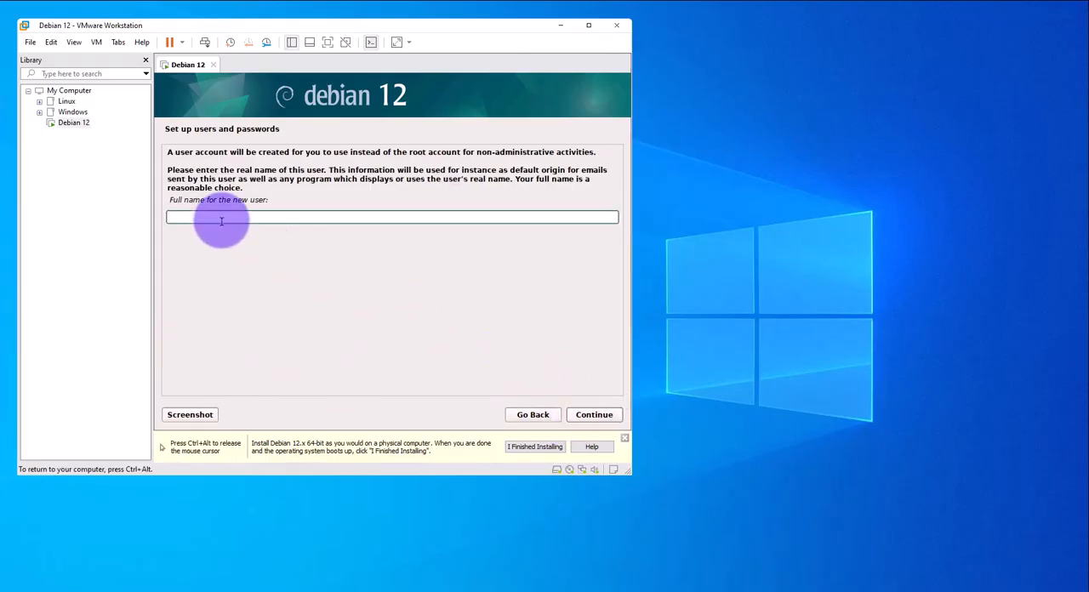
Step: Create the user 'inno' with its full name, accepted username and password
{"action": "left_click", "coordinate": [221, 218]}
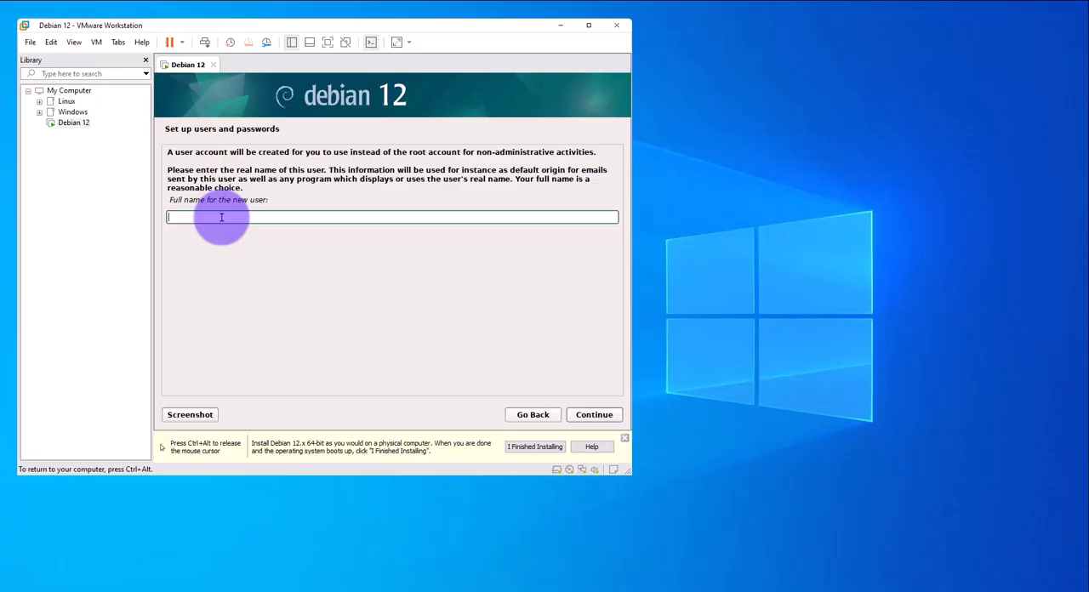
{"action": "type", "text": "l"}
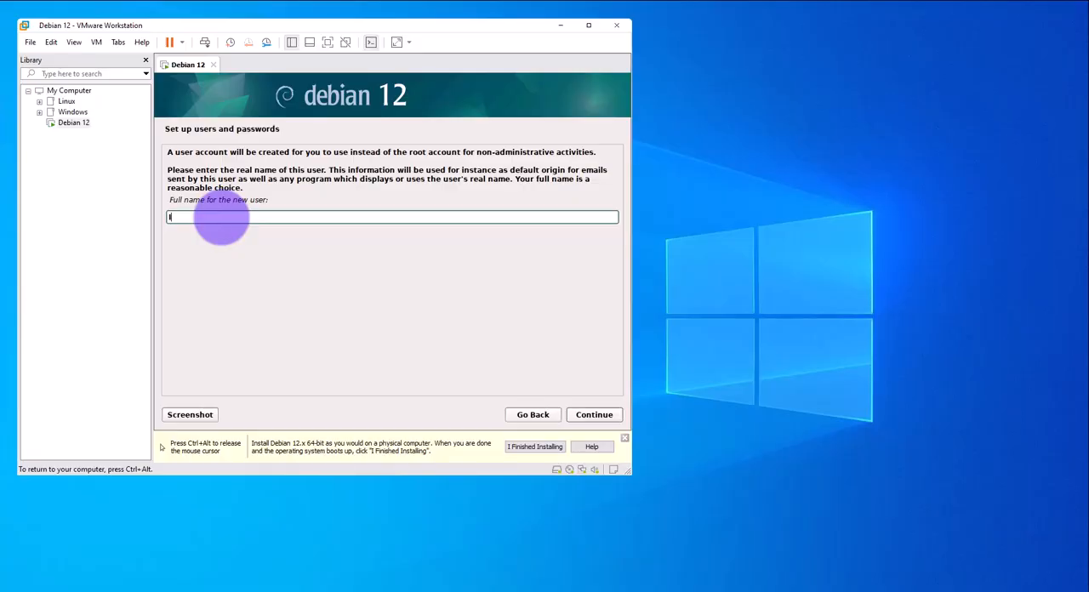
{"action": "type", "text": "inno"}
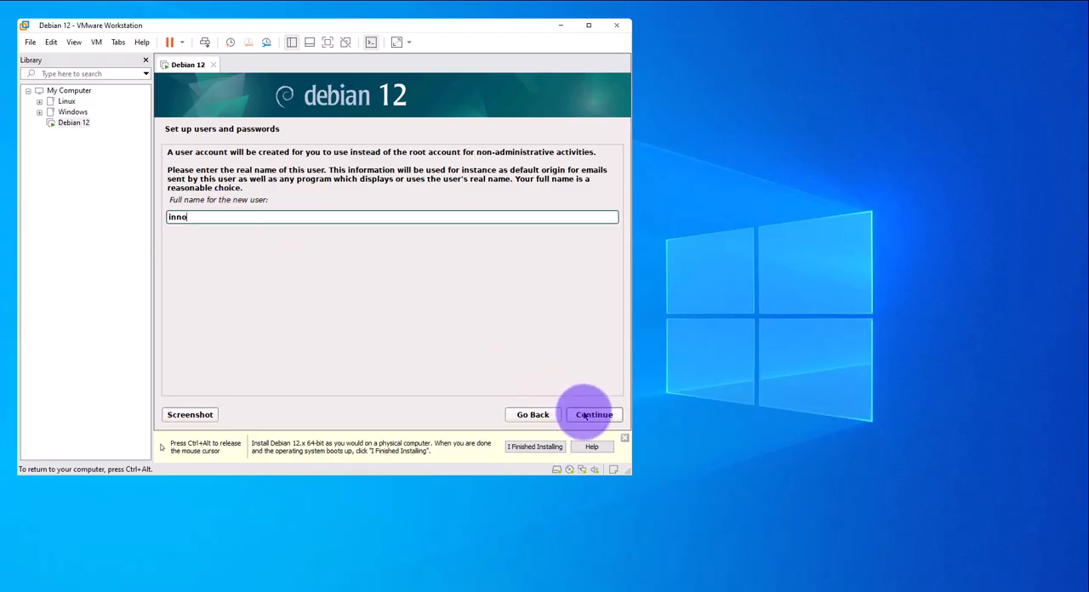
{"action": "left_click", "coordinate": [592, 415]}
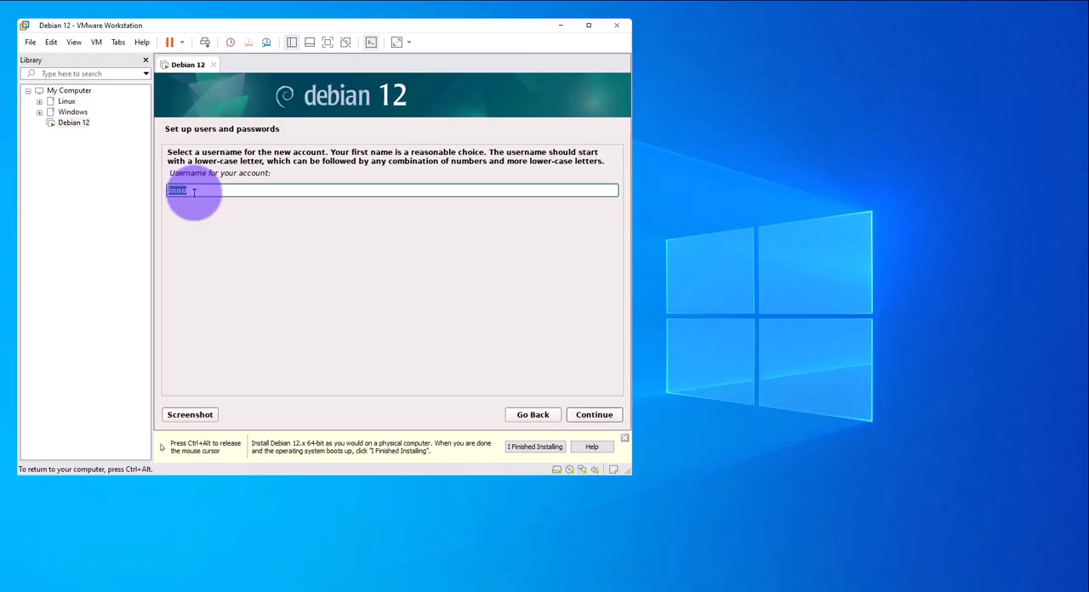
{"action": "left_click", "coordinate": [594, 415]}
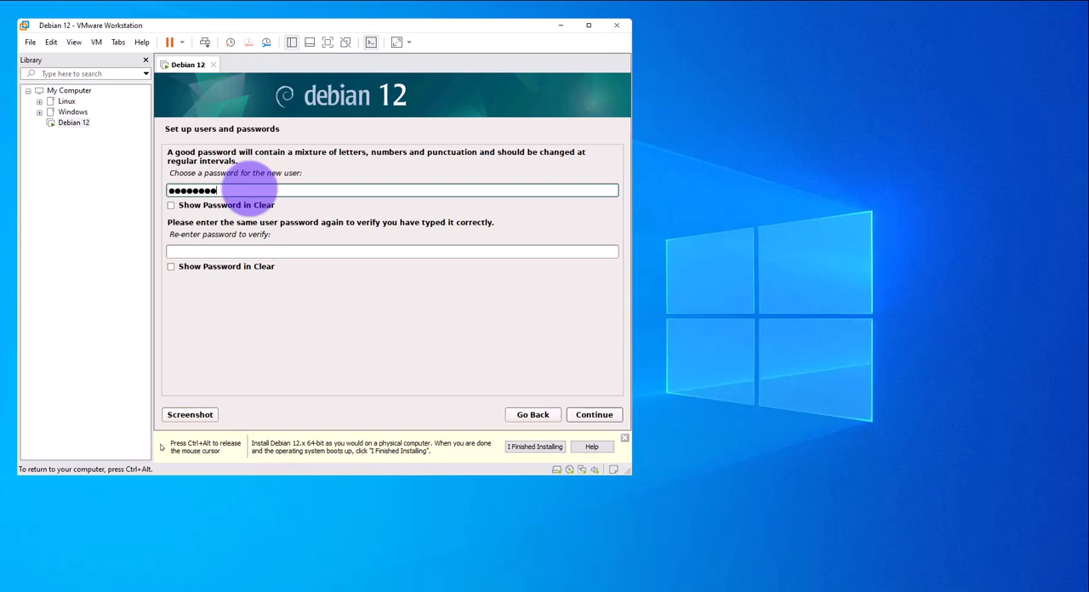
{"action": "left_click", "coordinate": [218, 252]}
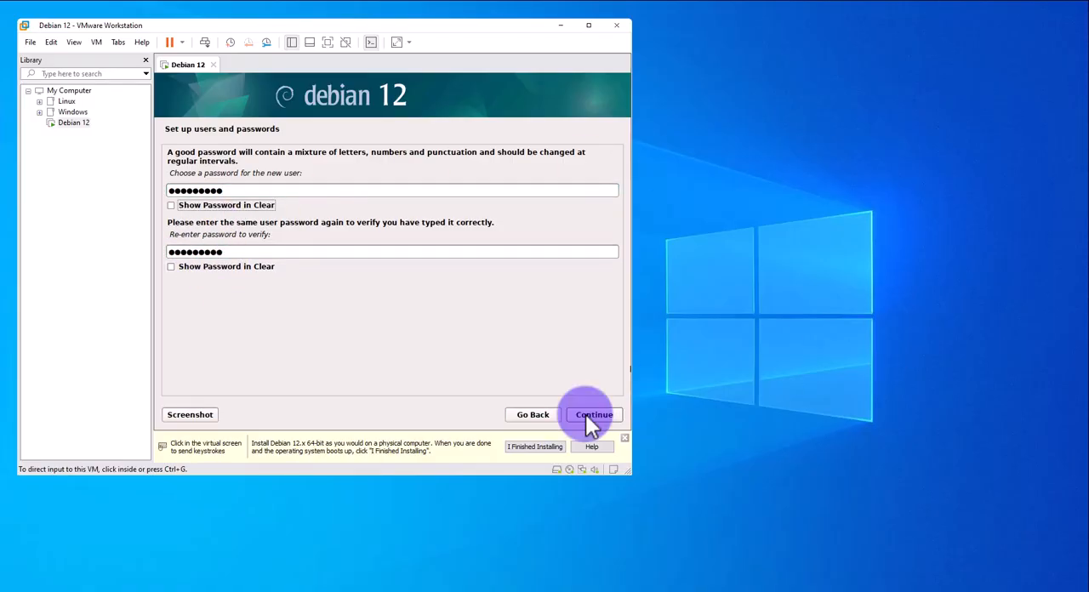
{"action": "left_click", "coordinate": [593, 416]}
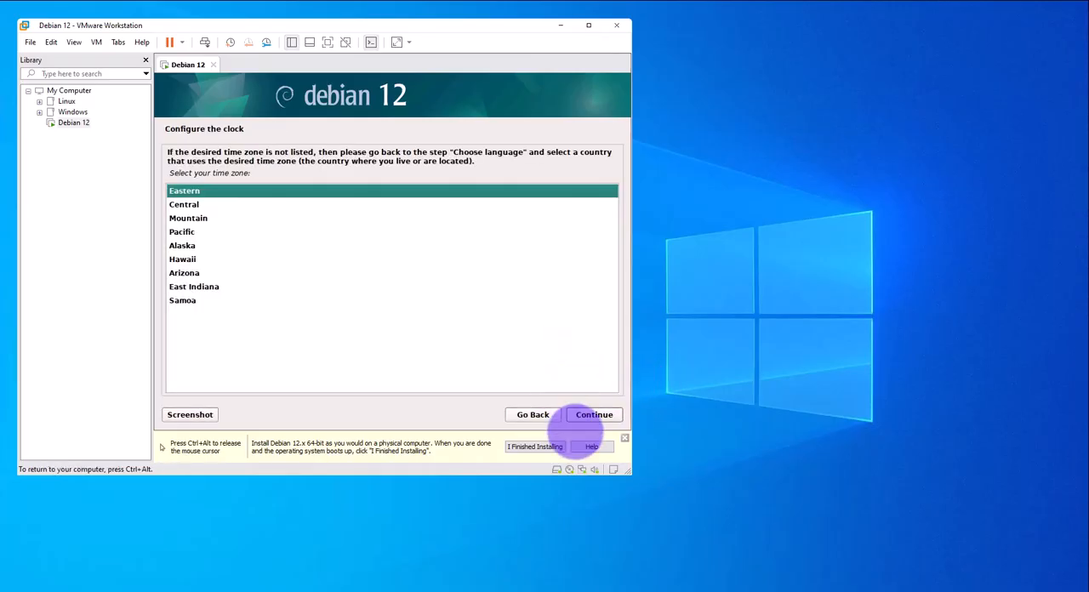
Step: Accept the Eastern time zone and choose guided partitioning of the 42.9 GB virtual disk
{"action": "left_click", "coordinate": [593, 415]}
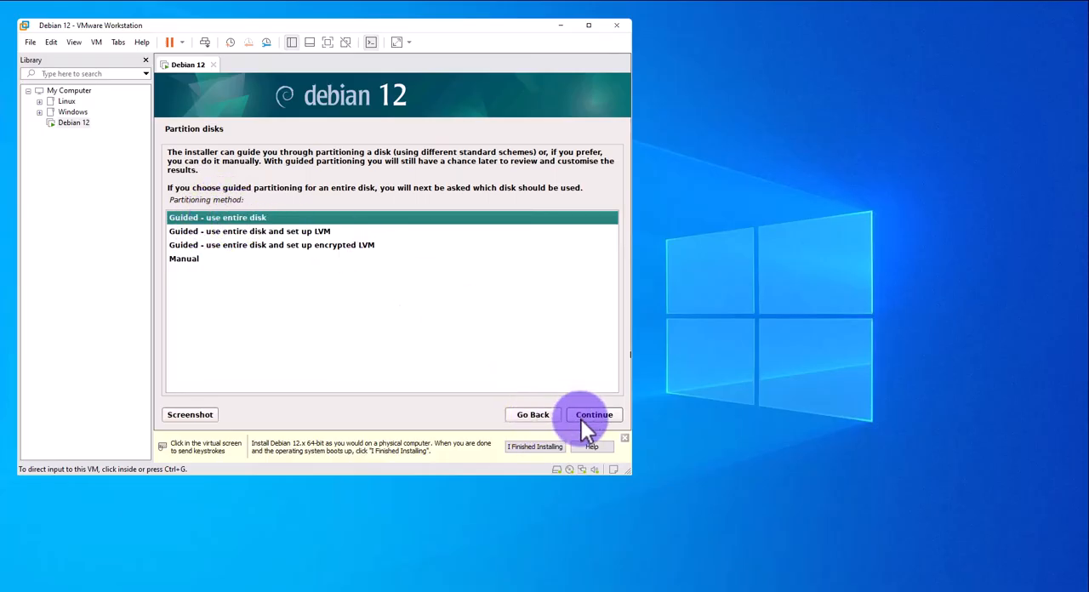
{"action": "left_click", "coordinate": [594, 416]}
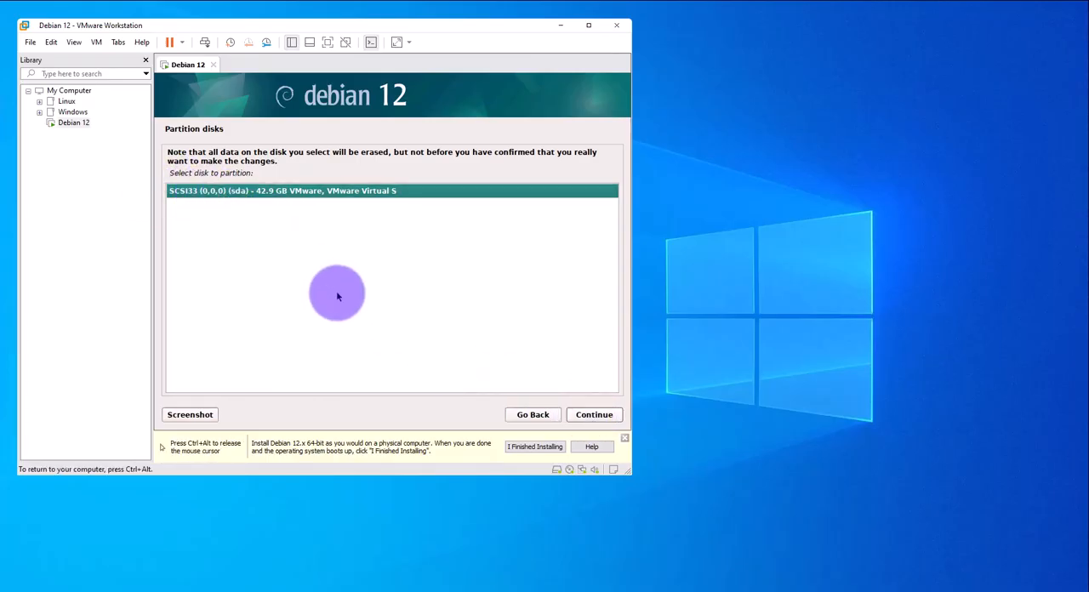
{"action": "left_click", "coordinate": [594, 415]}
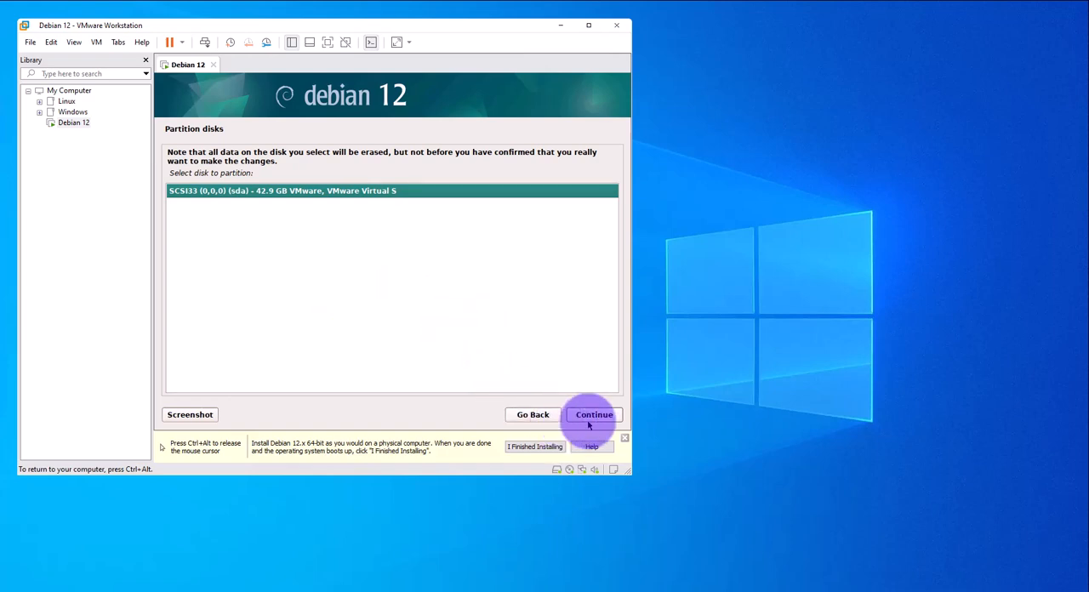
{"action": "left_click", "coordinate": [592, 416]}
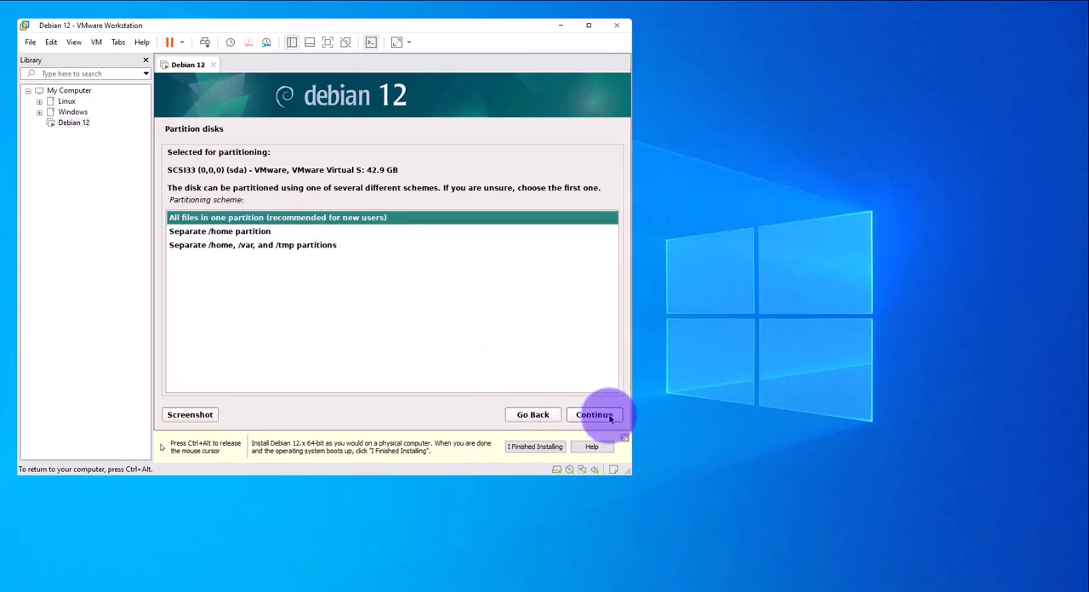
Step: Keep all files in one partition and agree to write the changes to disk
{"action": "left_click", "coordinate": [596, 416]}
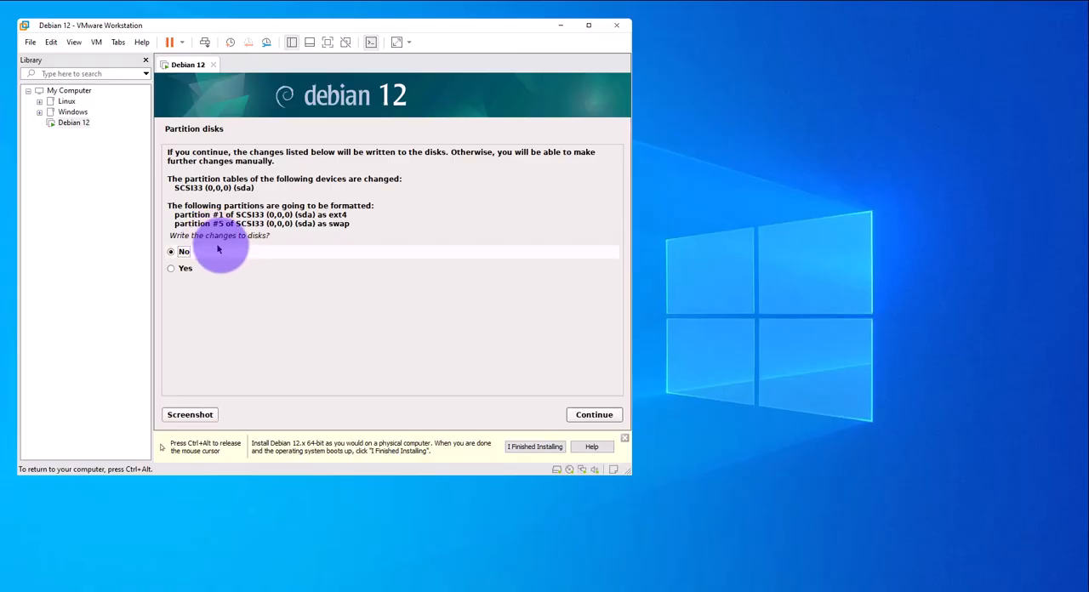
{"action": "left_click", "coordinate": [170, 269]}
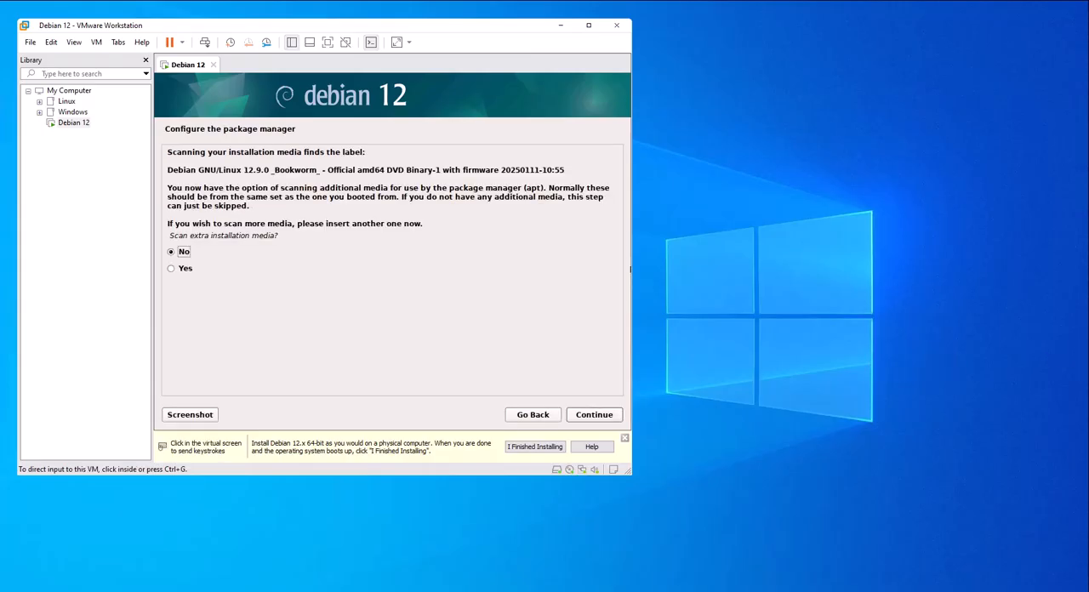
Step: Answer No to extra media scanning, network mirror and popularity-contest, continuing to software selection
{"action": "left_click", "coordinate": [170, 252]}
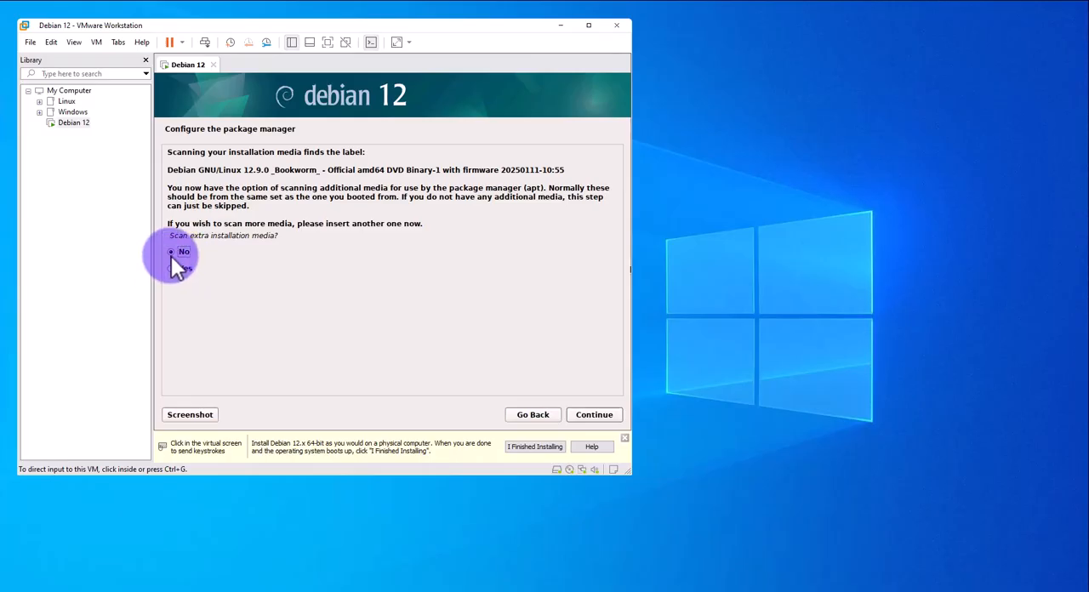
{"action": "mouse_move", "coordinate": [218, 246]}
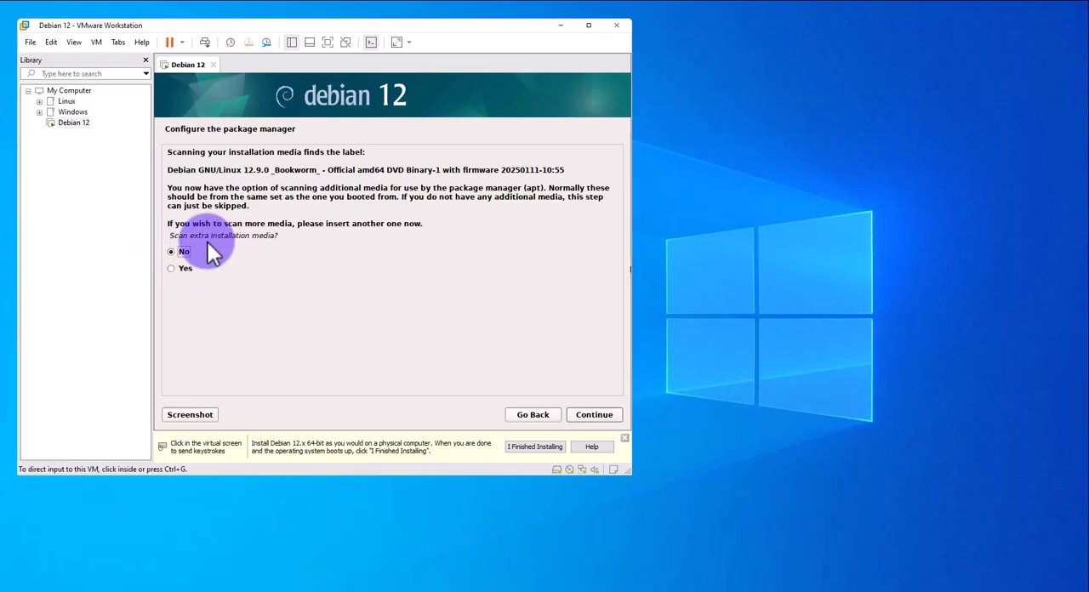
{"action": "left_click", "coordinate": [594, 415]}
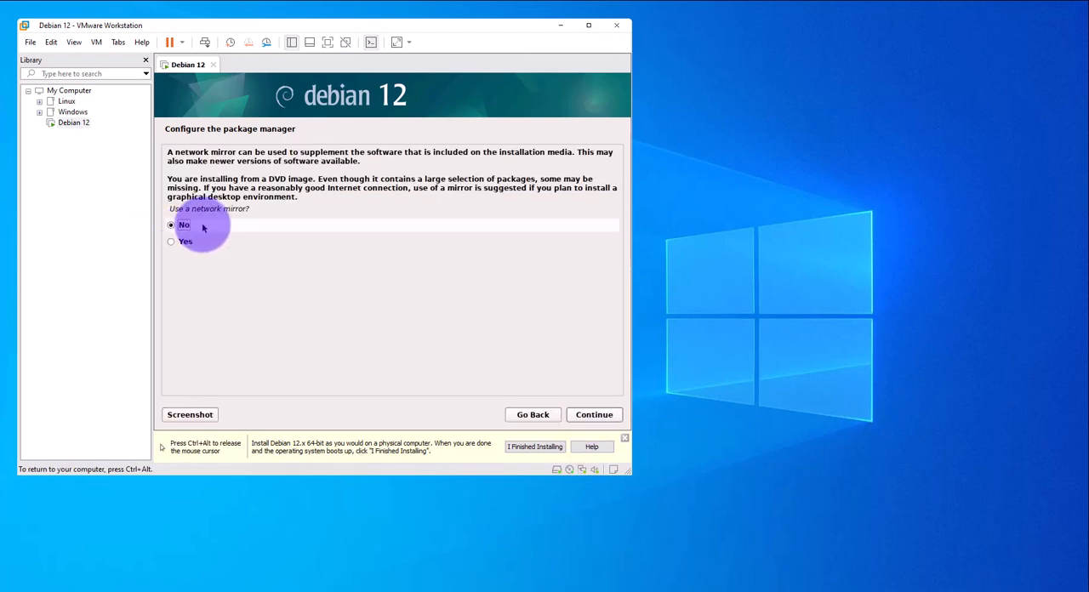
{"action": "left_click", "coordinate": [594, 415]}
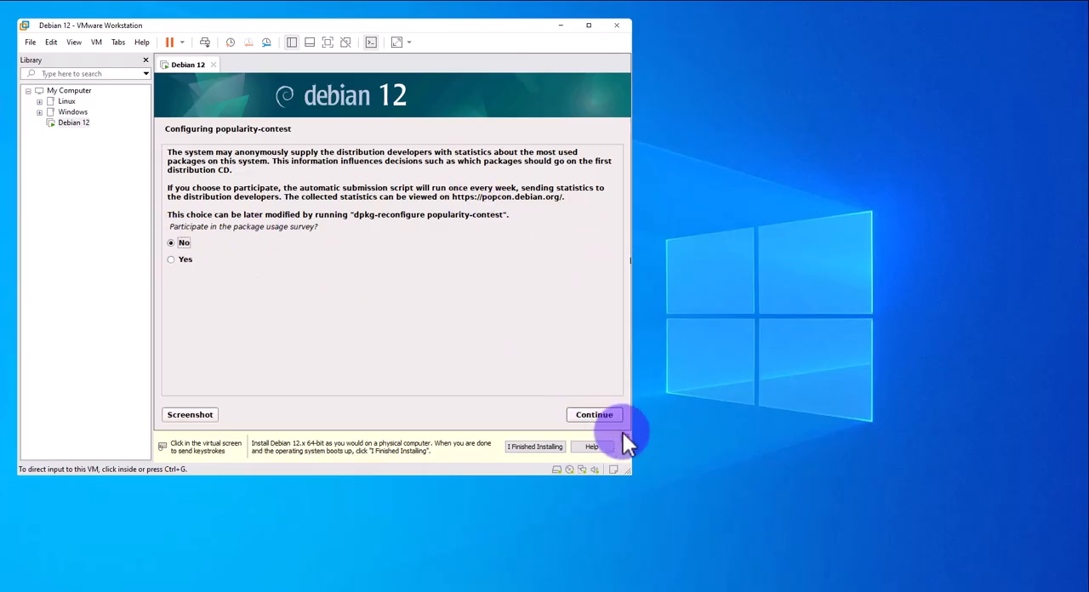
{"action": "left_click", "coordinate": [594, 416]}
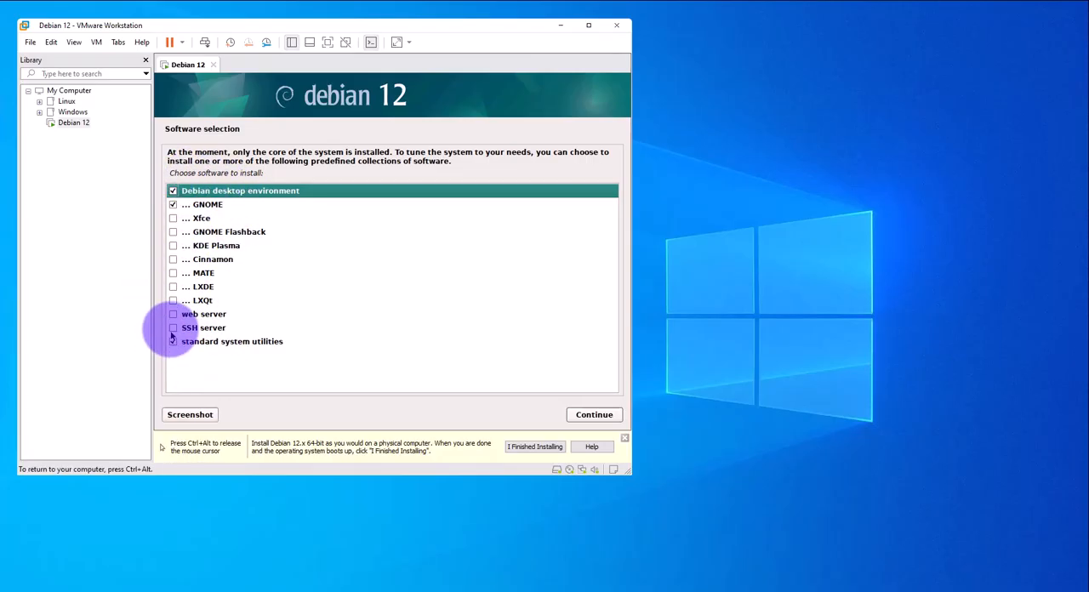
Step: Add SSH server to the GNOME desktop and standard utilities selection and install the software
{"action": "left_click", "coordinate": [174, 327]}
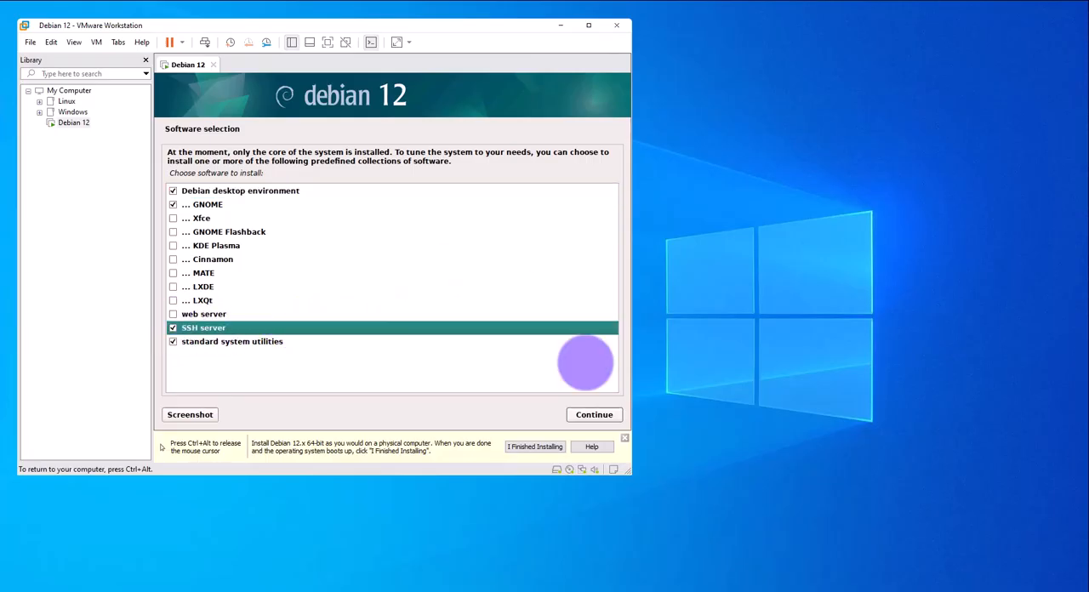
{"action": "left_click", "coordinate": [594, 415]}
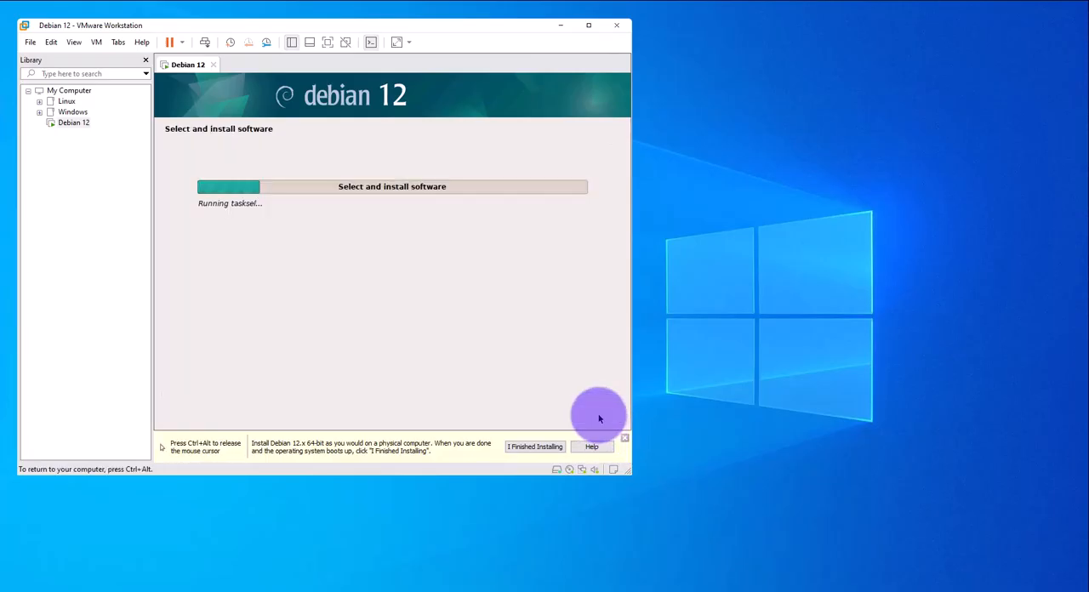
{"action": "mouse_move", "coordinate": [538, 249]}
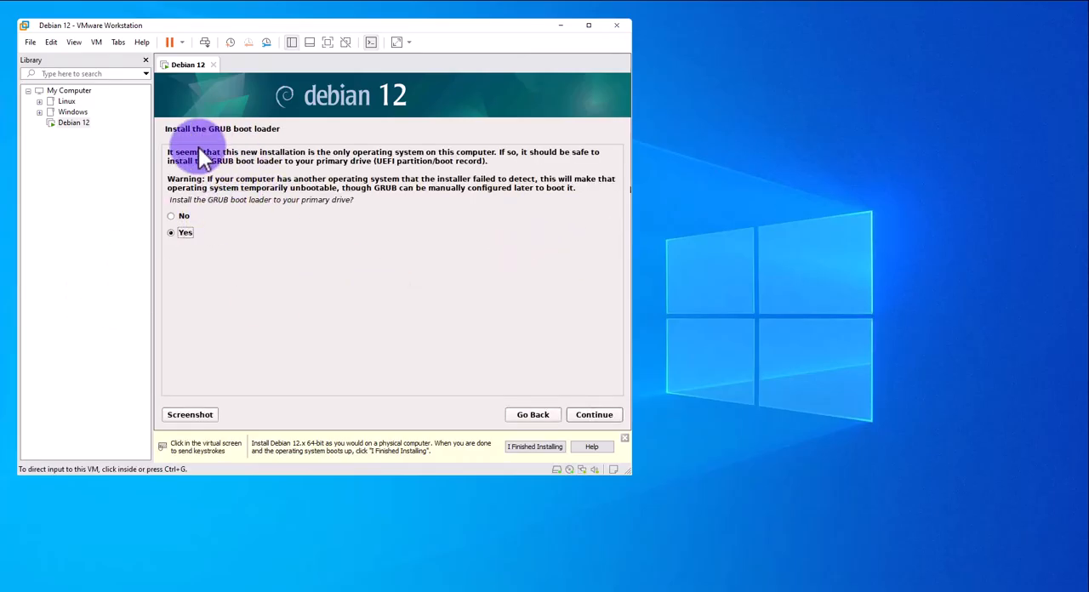
{"action": "mouse_move", "coordinate": [252, 138]}
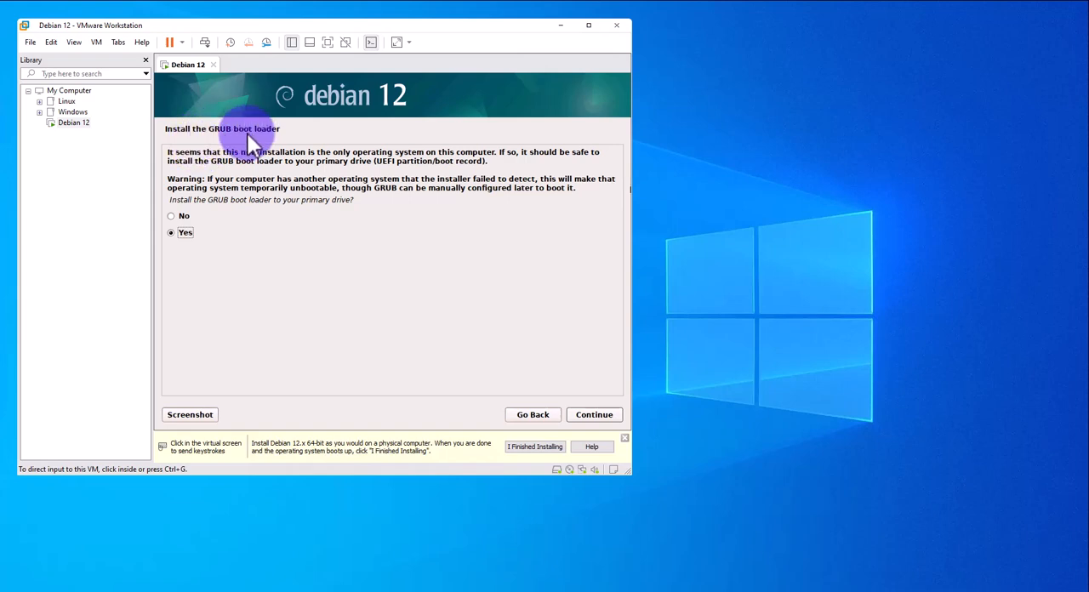
{"action": "mouse_move", "coordinate": [174, 236]}
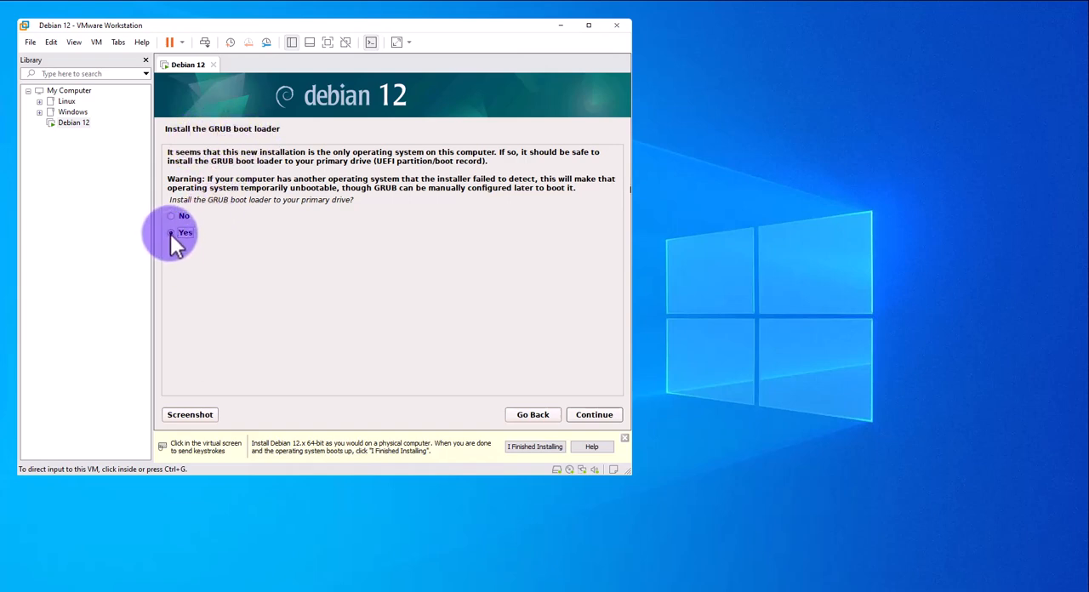
Step: Approve installing the GRUB boot loader and target /dev/sda as its device
{"action": "left_click", "coordinate": [172, 231]}
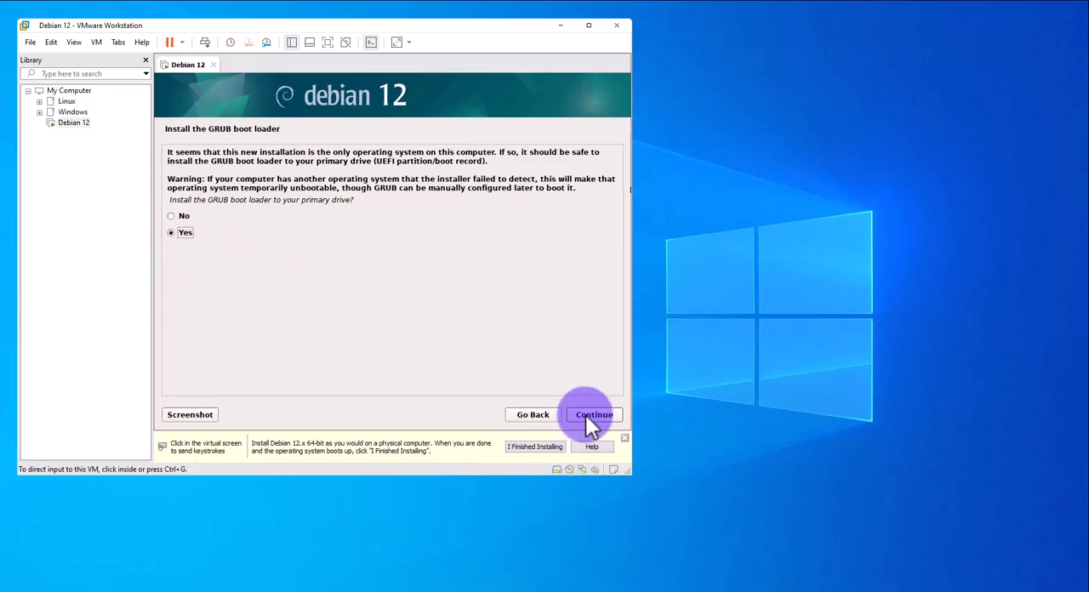
{"action": "left_click", "coordinate": [593, 415]}
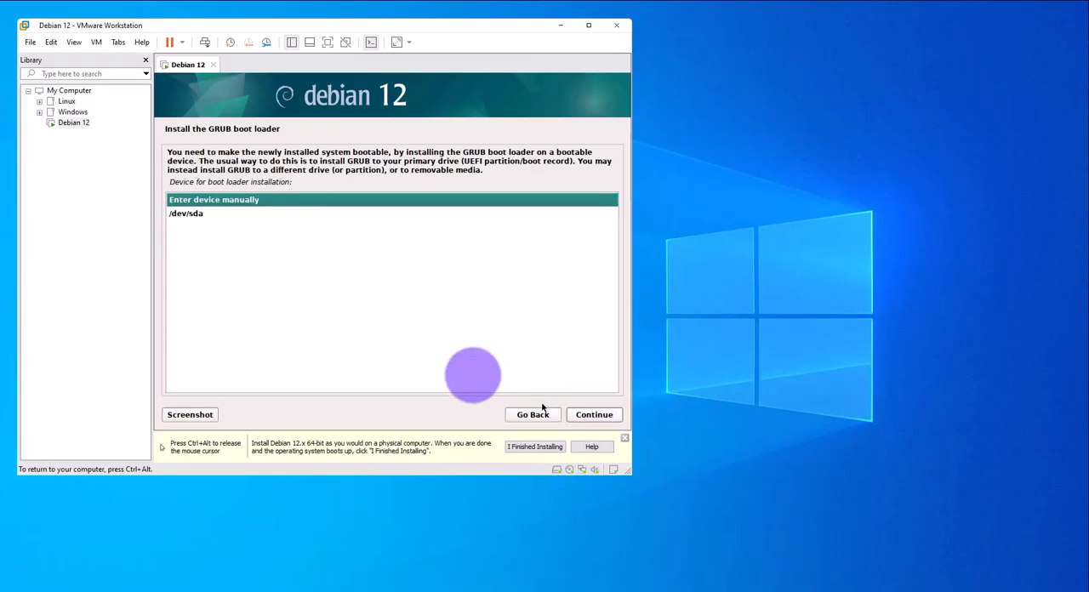
{"action": "left_click", "coordinate": [184, 215]}
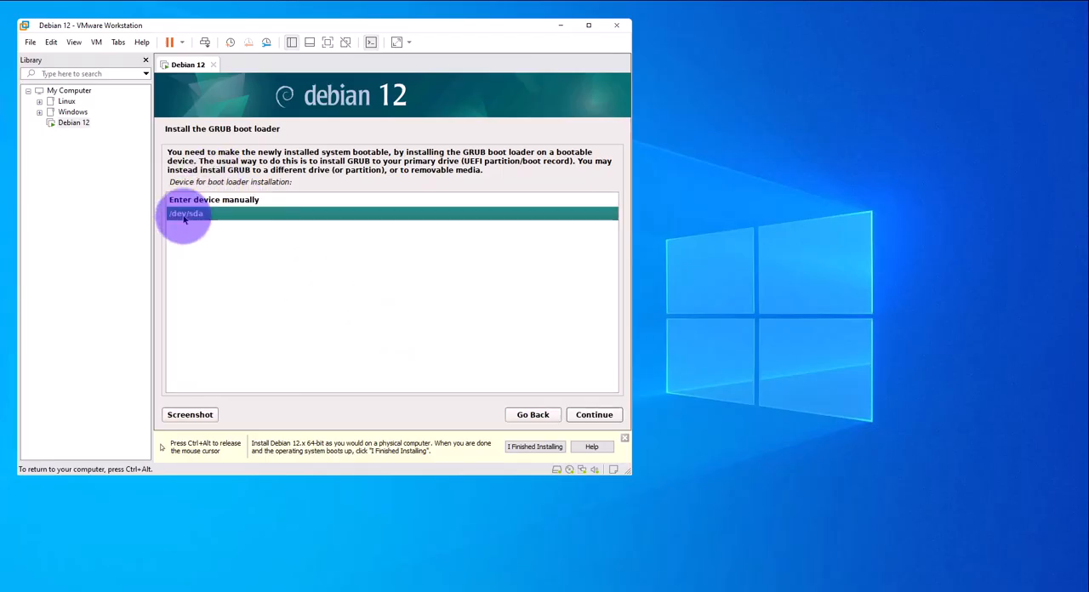
{"action": "left_click", "coordinate": [185, 214]}
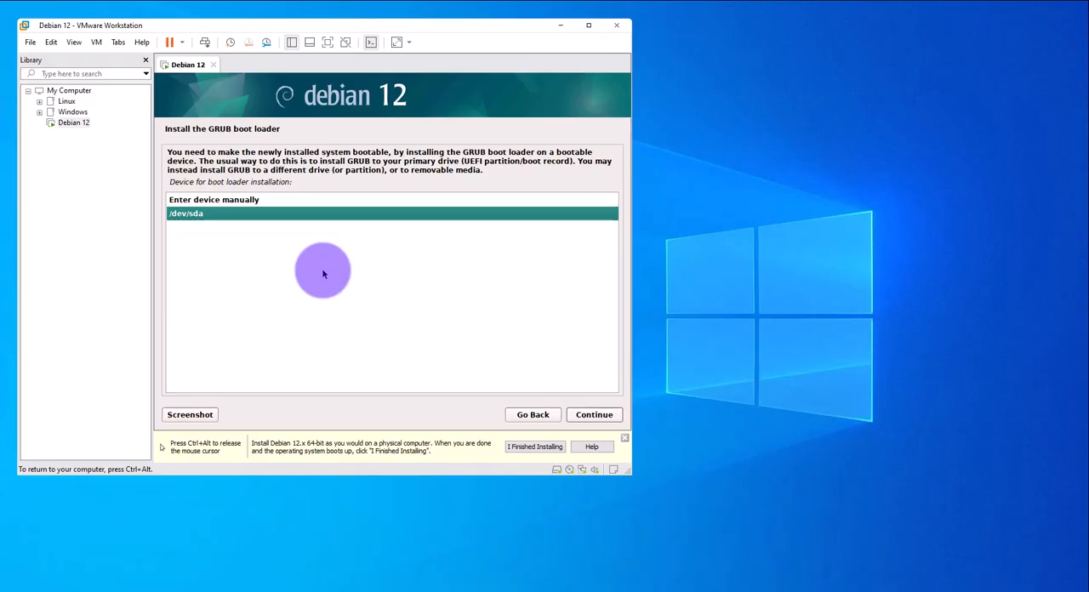
{"action": "left_click", "coordinate": [594, 415]}
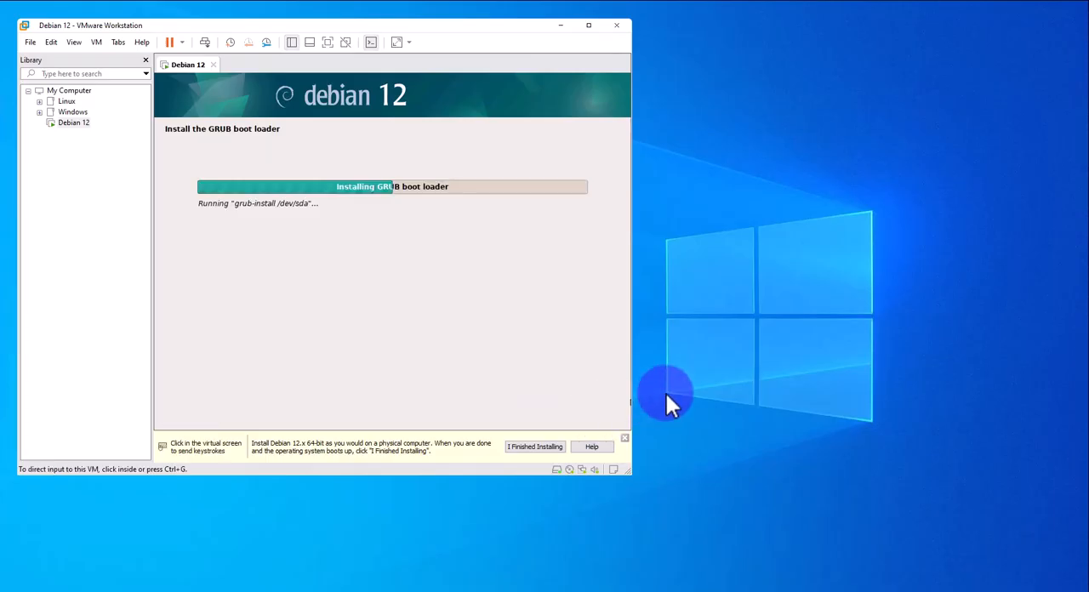
{"action": "mouse_move", "coordinate": [861, 330]}
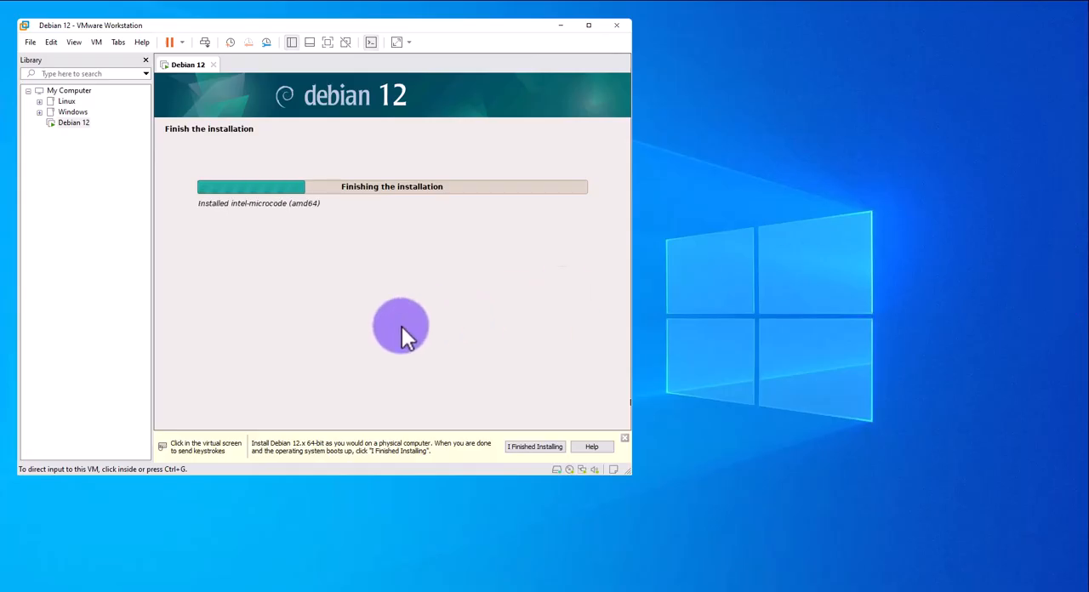
{"action": "mouse_move", "coordinate": [351, 196]}
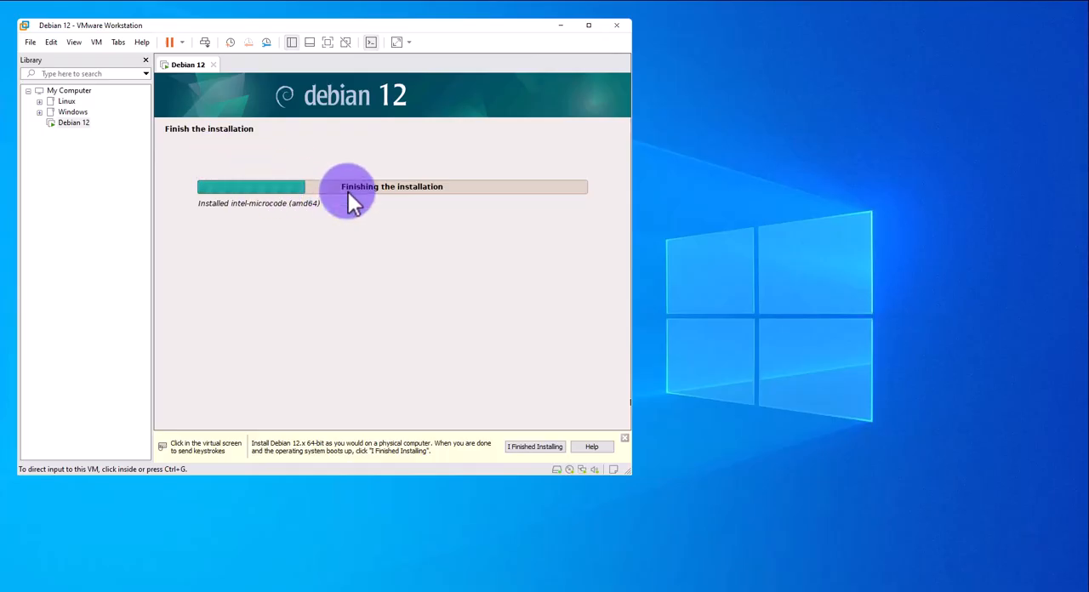
{"action": "mouse_move", "coordinate": [395, 236]}
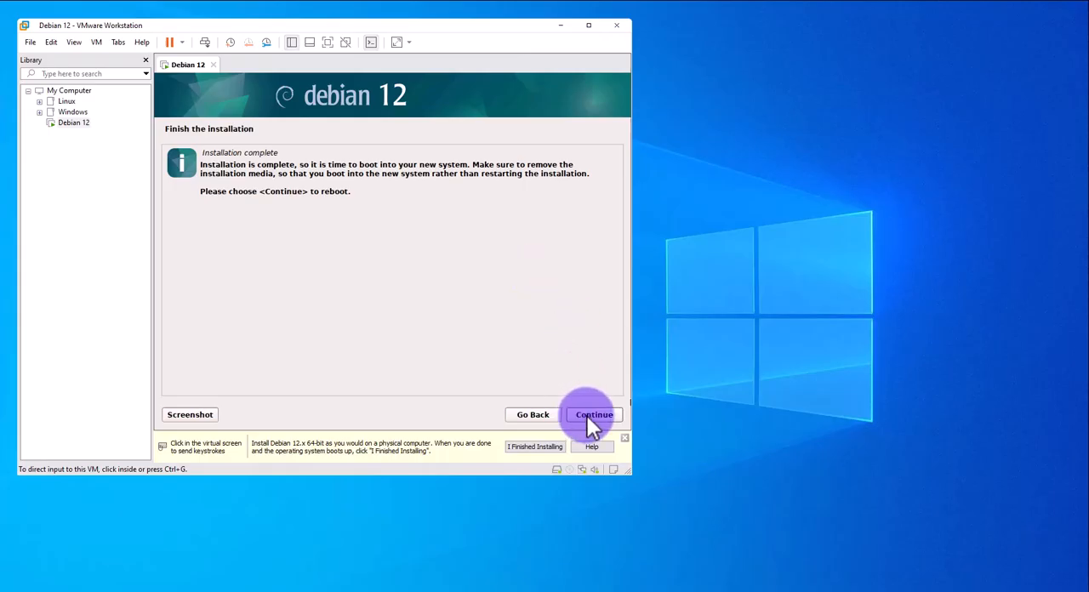
Step: Continue from Installation complete to reboot into the new Debian system
{"action": "left_click", "coordinate": [594, 416]}
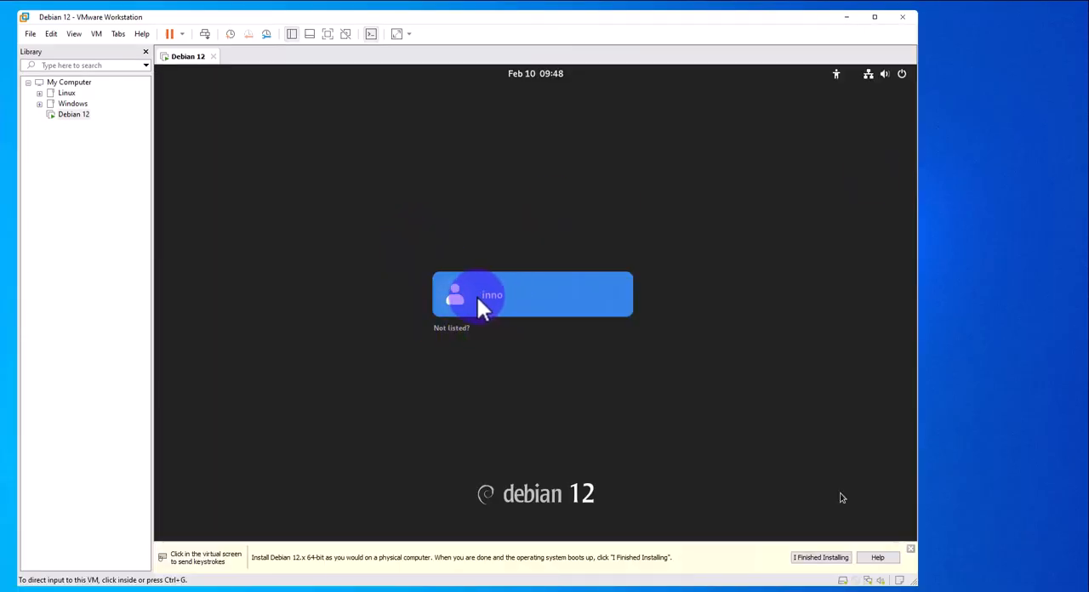
Step: Log in as the user account at the GDM screen with its password
{"action": "left_click", "coordinate": [490, 296]}
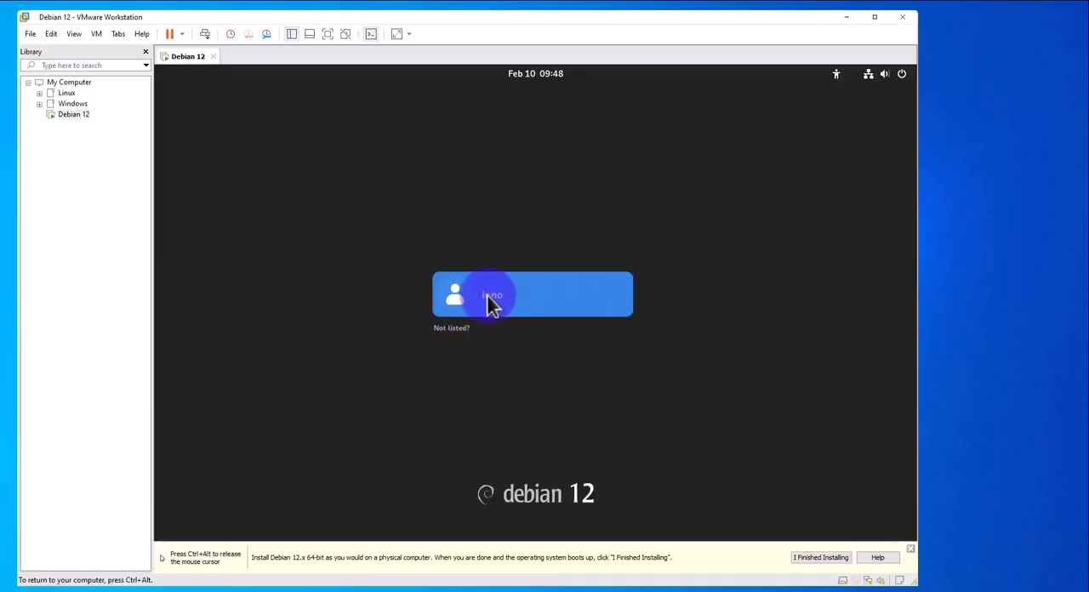
{"action": "left_click", "coordinate": [493, 293]}
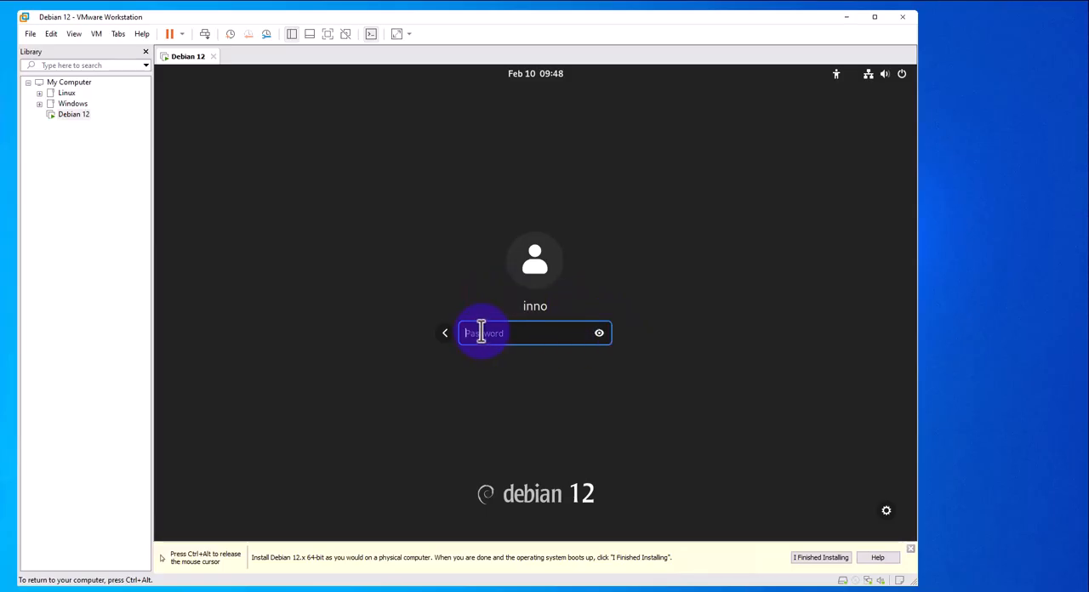
{"action": "type", "text": "password"}
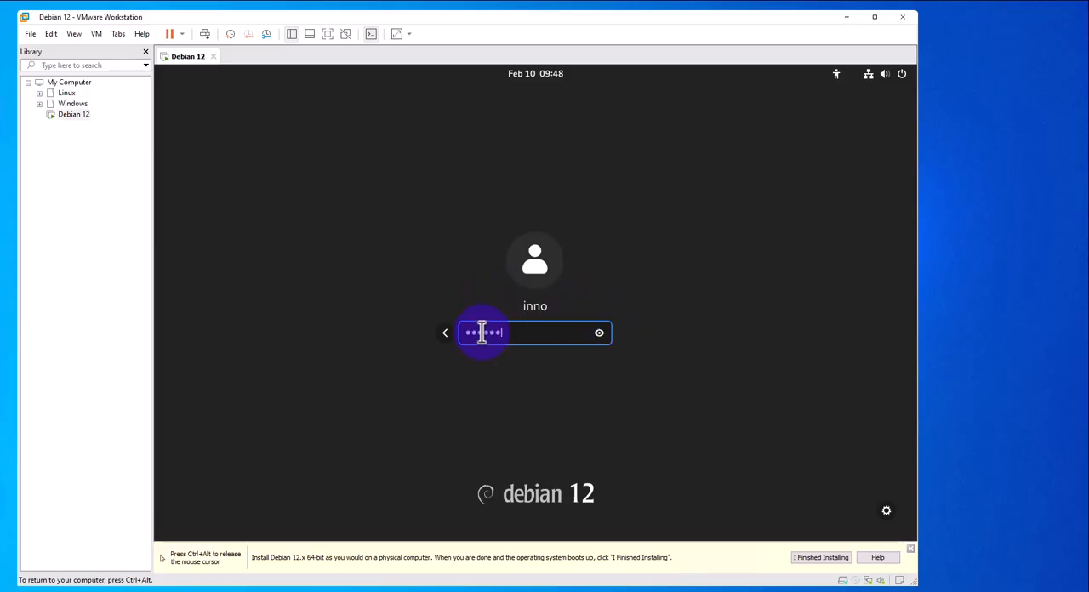
{"action": "key", "text": "Return"}
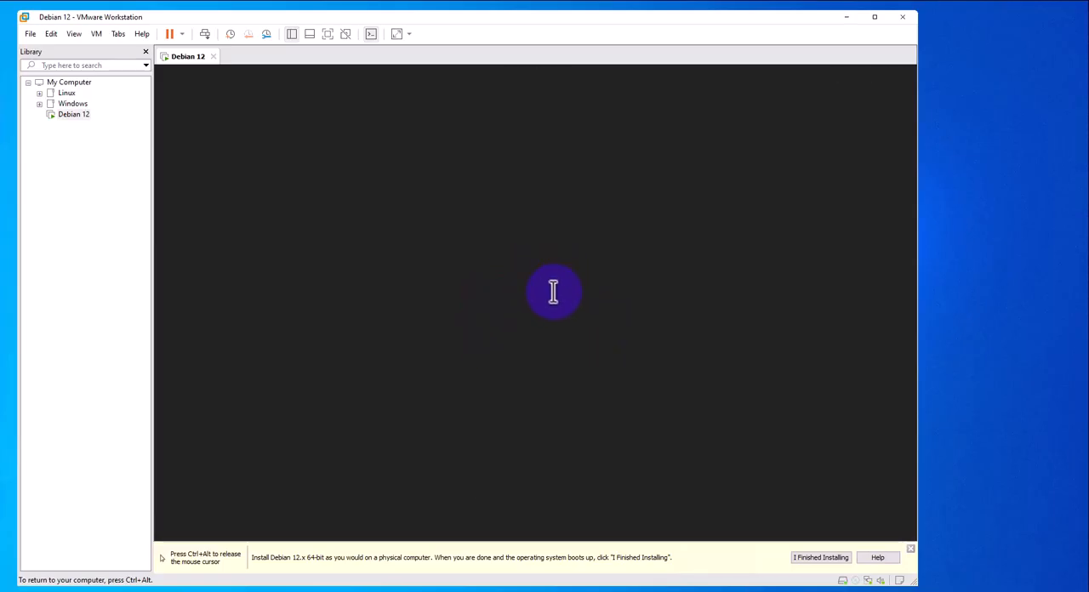
{"action": "mouse_move", "coordinate": [531, 286]}
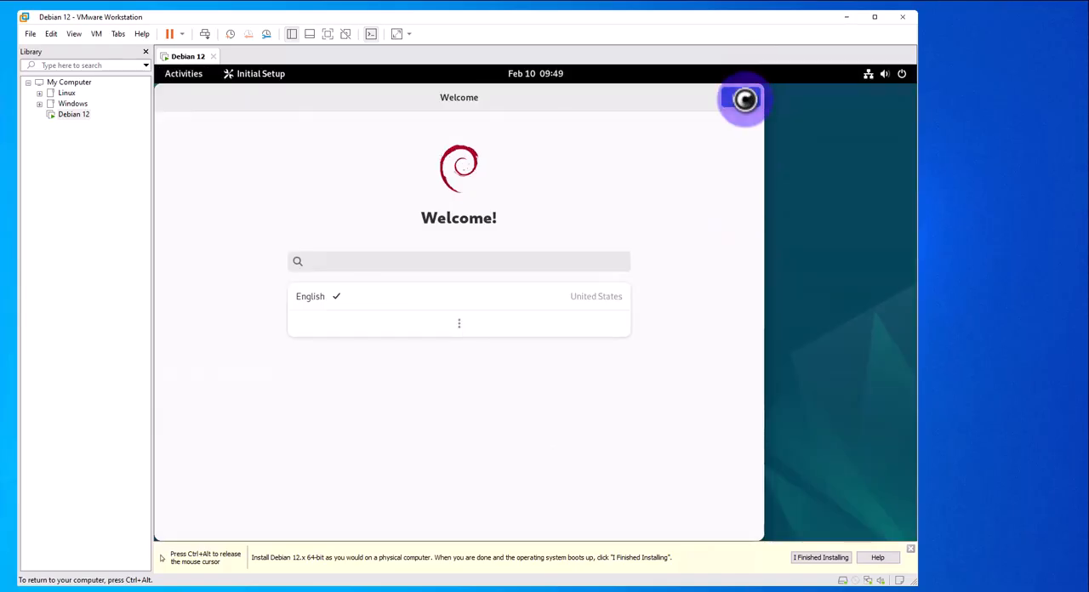
Step: Keep English and US keyboard, switch Location Services off, and start using Debian GNU/Linux
{"action": "left_click", "coordinate": [740, 97]}
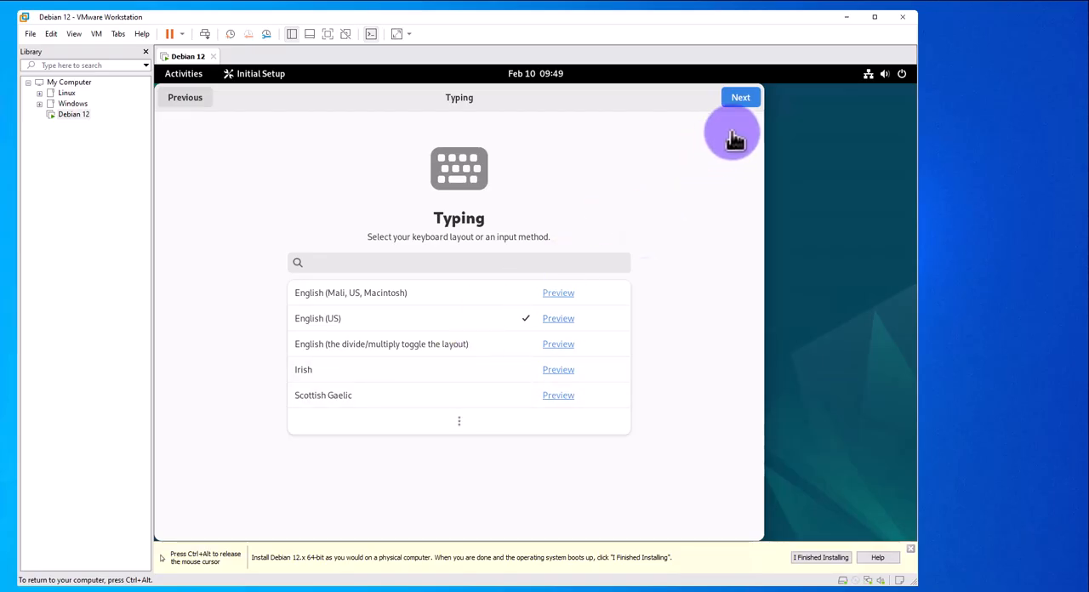
{"action": "left_click", "coordinate": [741, 97]}
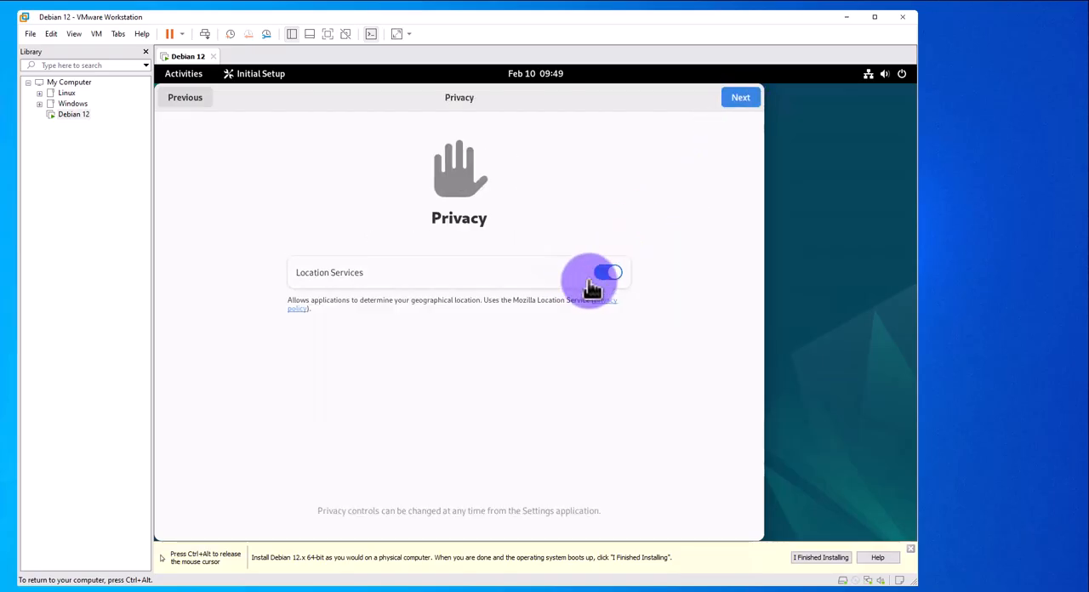
{"action": "left_click", "coordinate": [606, 273]}
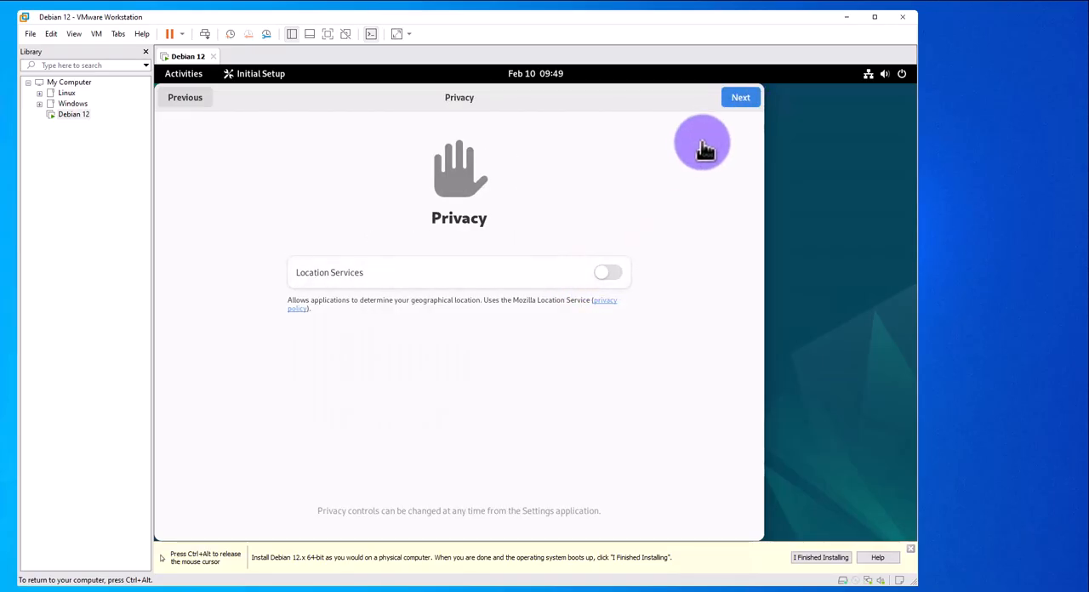
{"action": "left_click", "coordinate": [741, 97]}
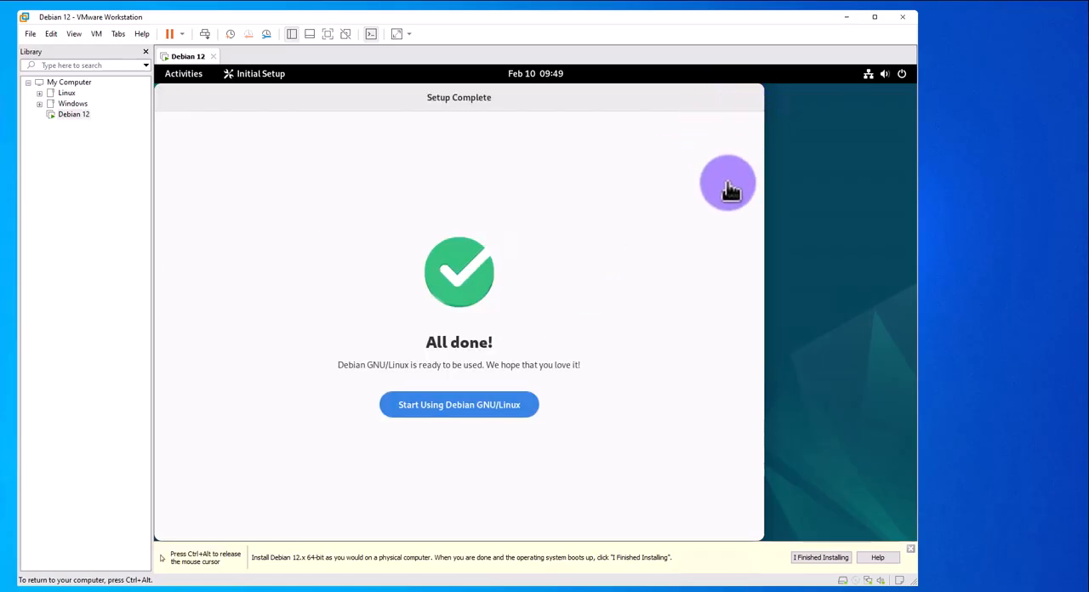
{"action": "mouse_move", "coordinate": [460, 405]}
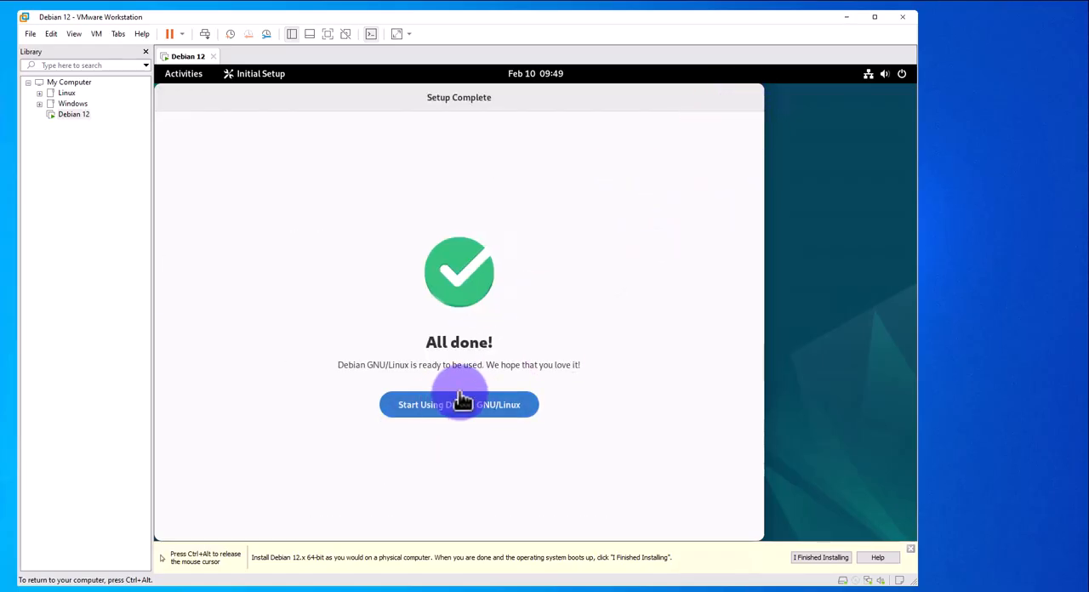
{"action": "left_click", "coordinate": [460, 405]}
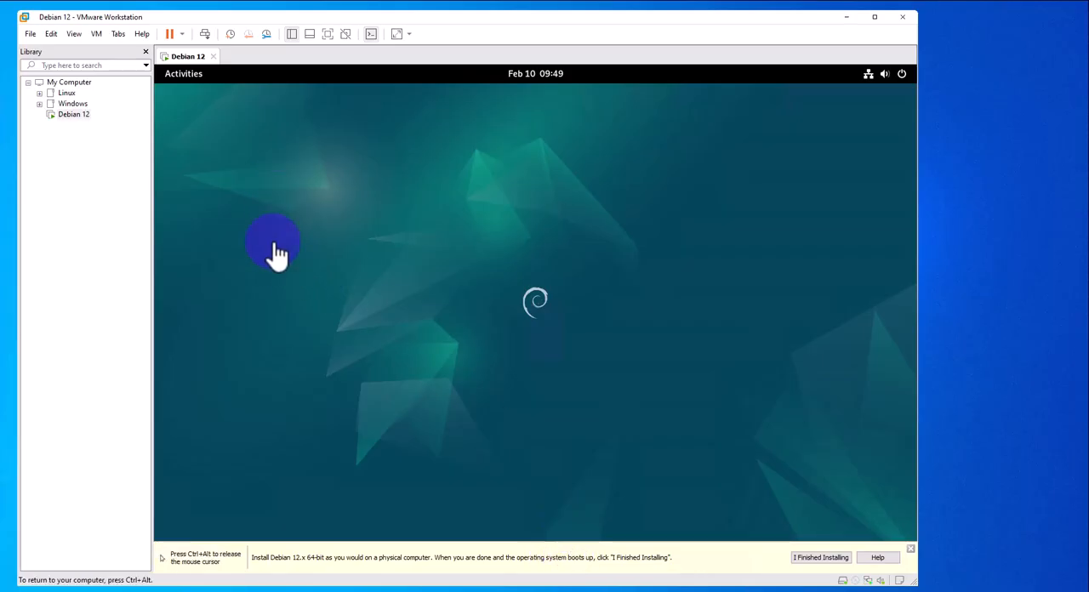
Step: Search Activities for 'ter', add Terminal to the dash and launch it
{"action": "left_click", "coordinate": [184, 73]}
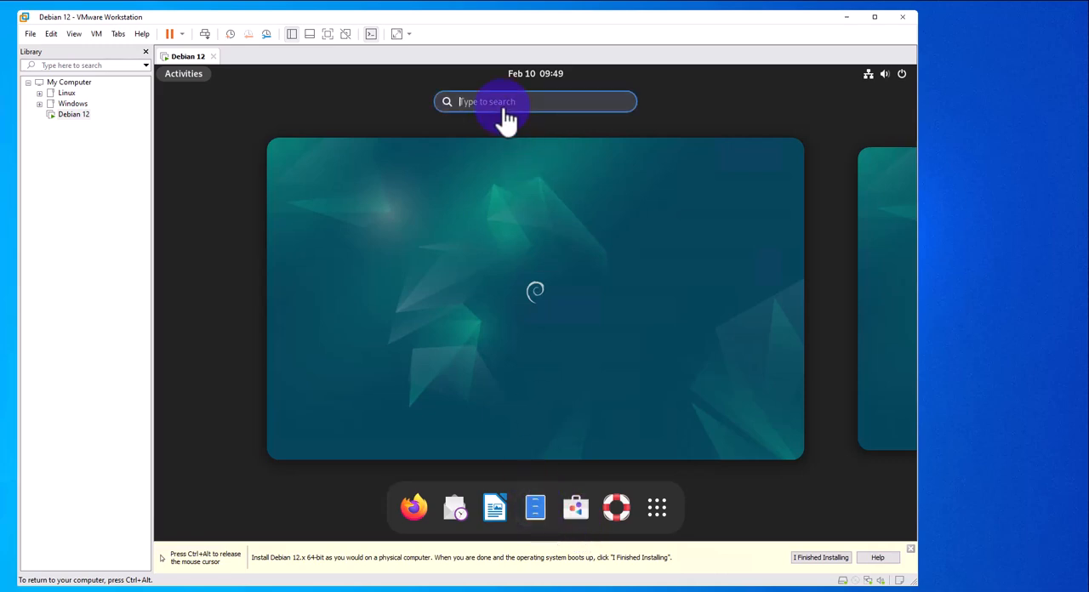
{"action": "type", "text": "ter"}
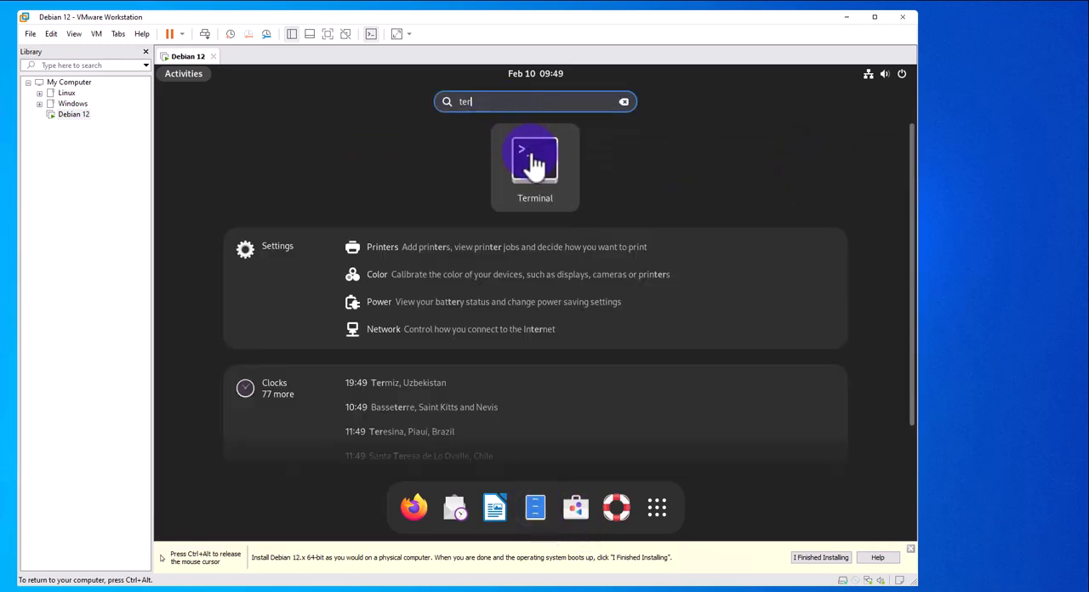
{"action": "right_click", "coordinate": [534, 162]}
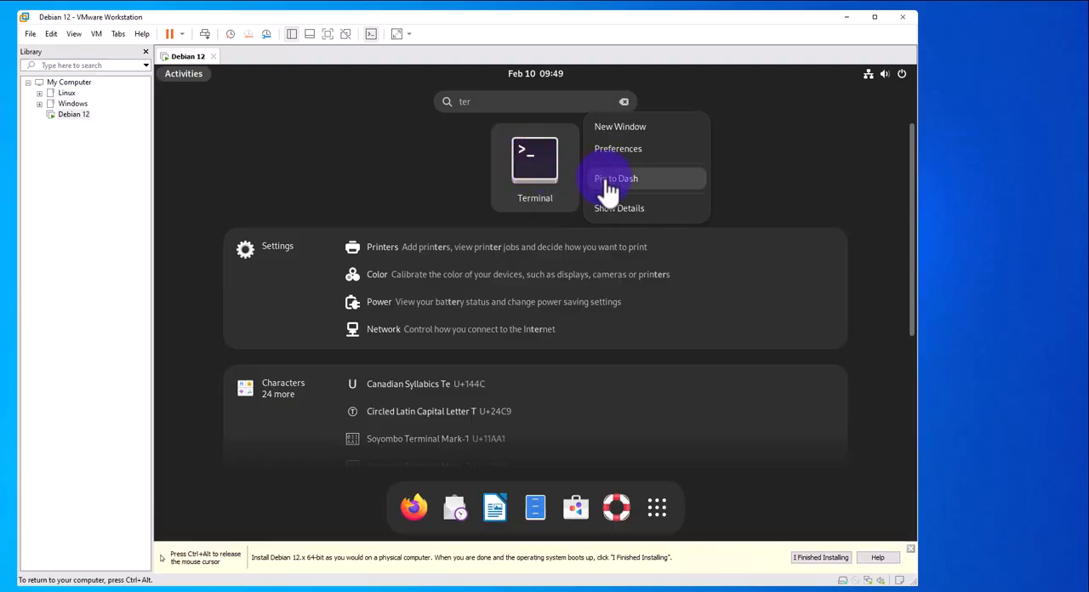
{"action": "left_click", "coordinate": [616, 177]}
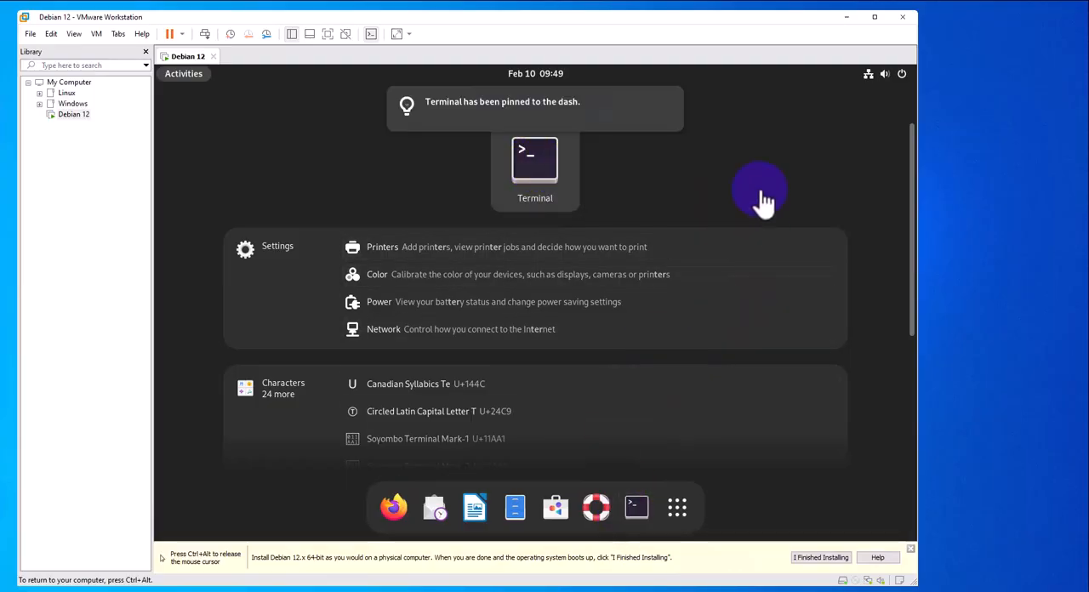
{"action": "left_click", "coordinate": [534, 160]}
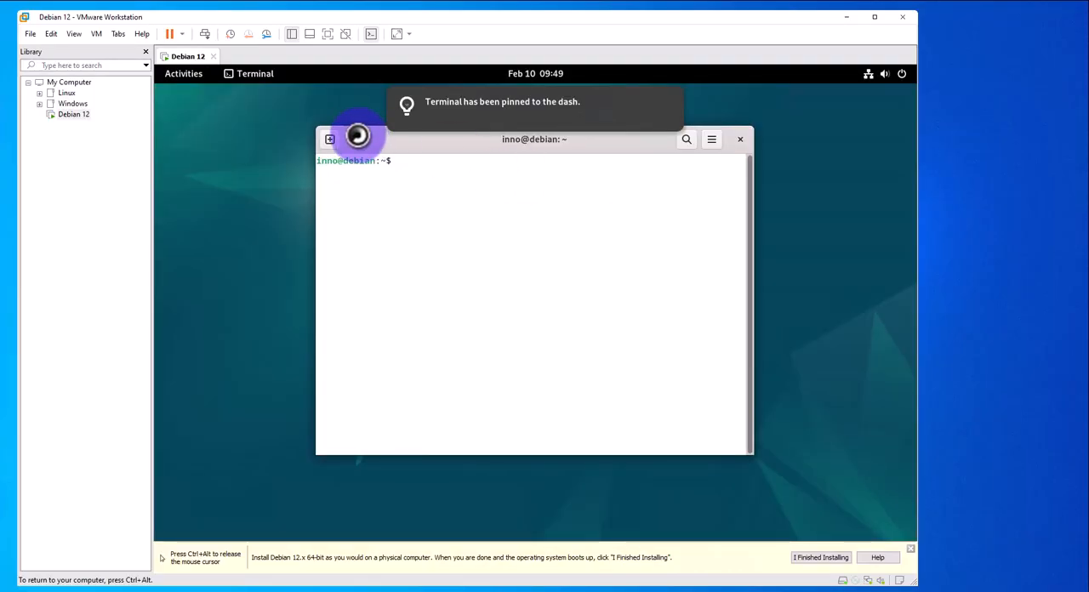
Step: In Terminal Preferences enable Custom font and select Monospace at size 17
{"action": "right_click", "coordinate": [416, 398]}
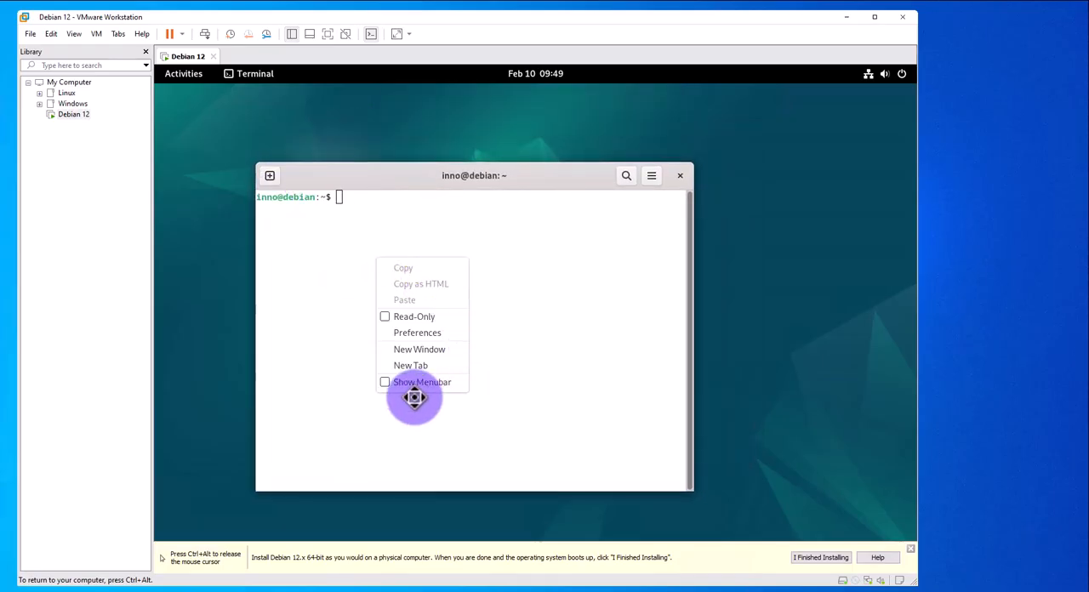
{"action": "left_click", "coordinate": [418, 334]}
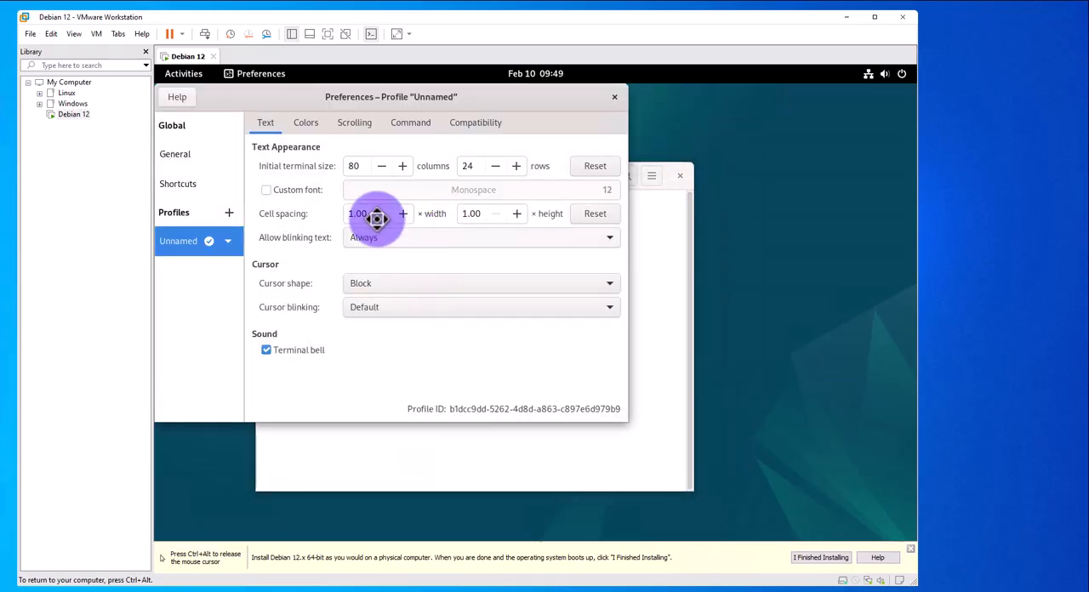
{"action": "left_click", "coordinate": [266, 191]}
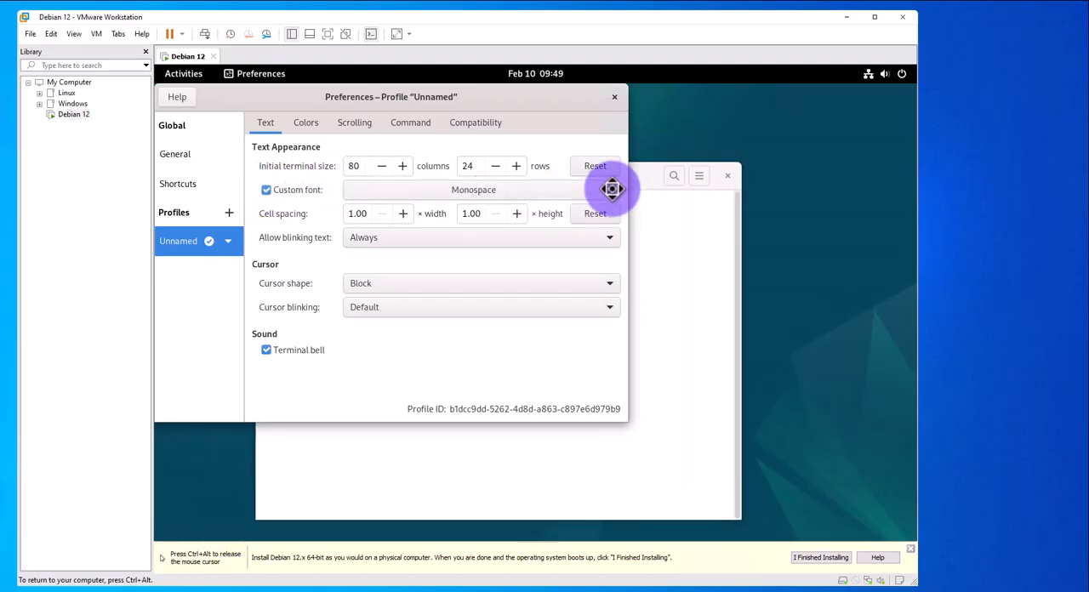
{"action": "left_click", "coordinate": [473, 189]}
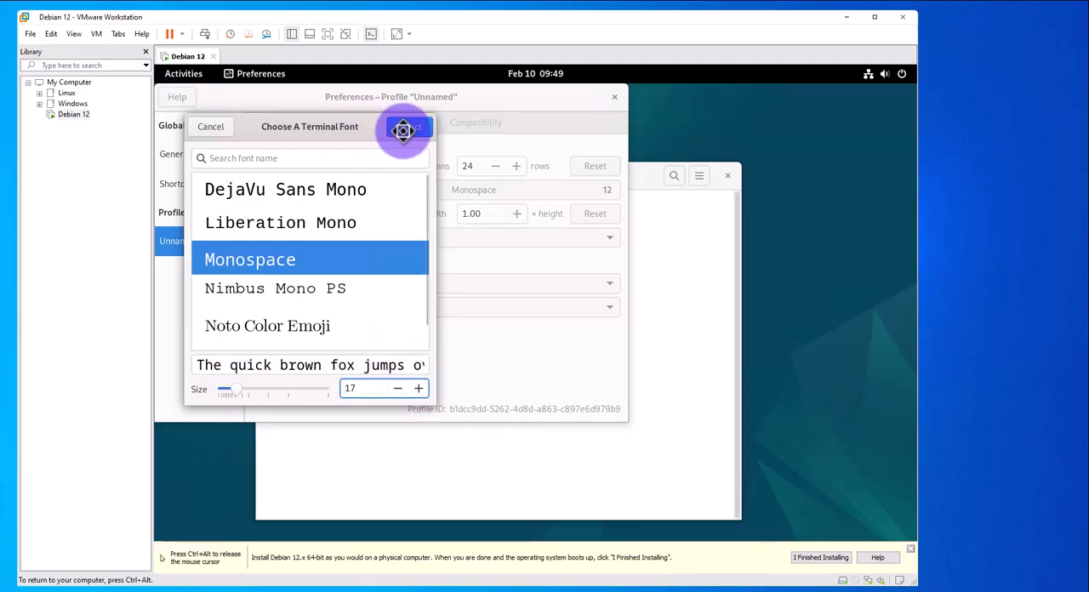
{"action": "left_click", "coordinate": [402, 131]}
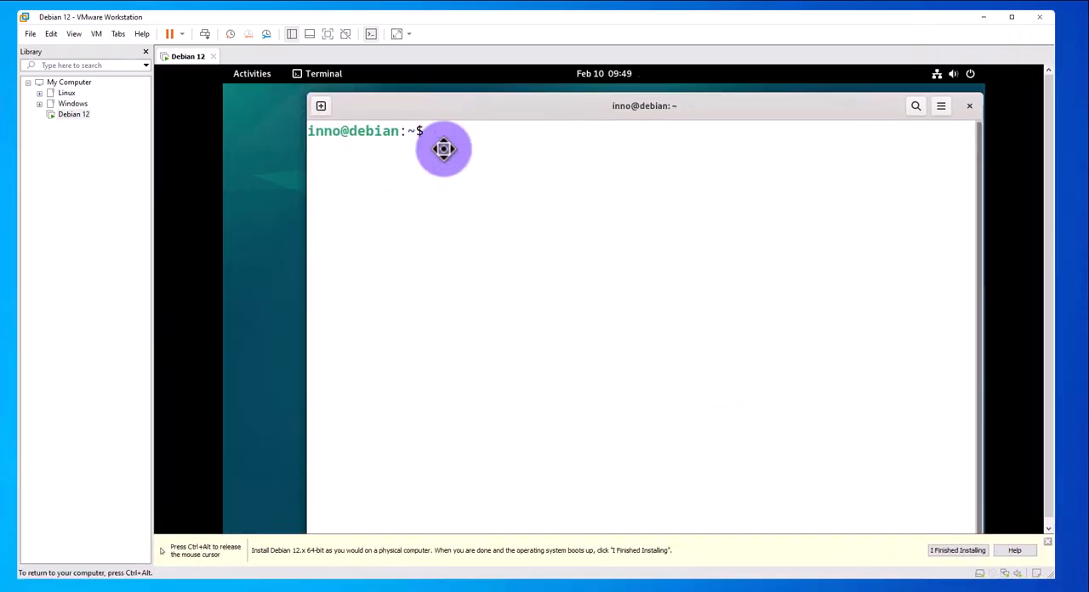
Step: Run 'ip address' showing 172.16.1.101, then 'ping -c 3 google.com' with 0% packet loss
{"action": "type", "text": "ip address"}
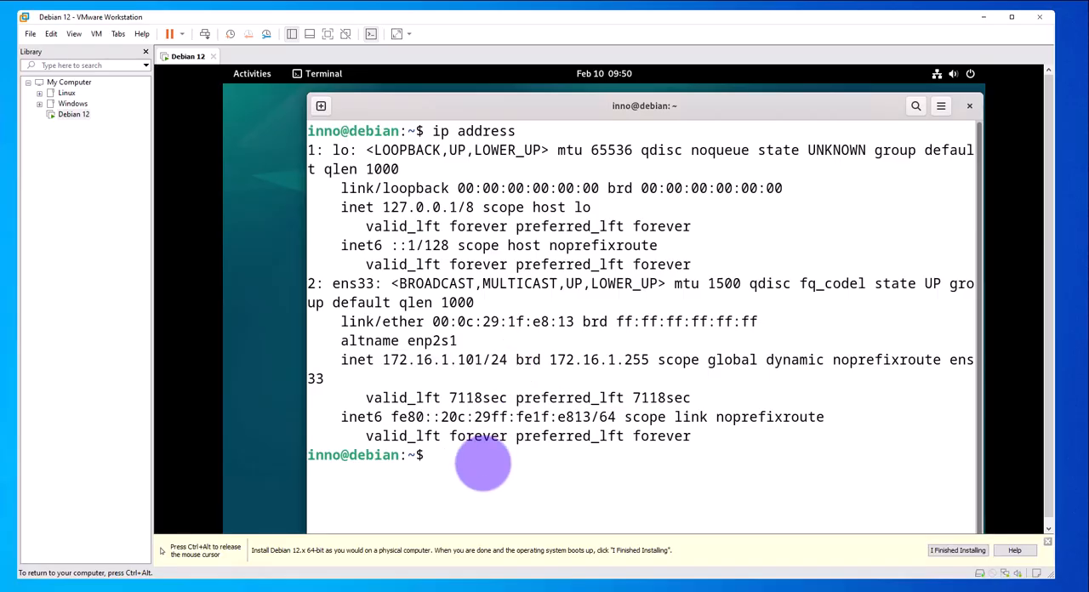
{"action": "type", "text": "pi"}
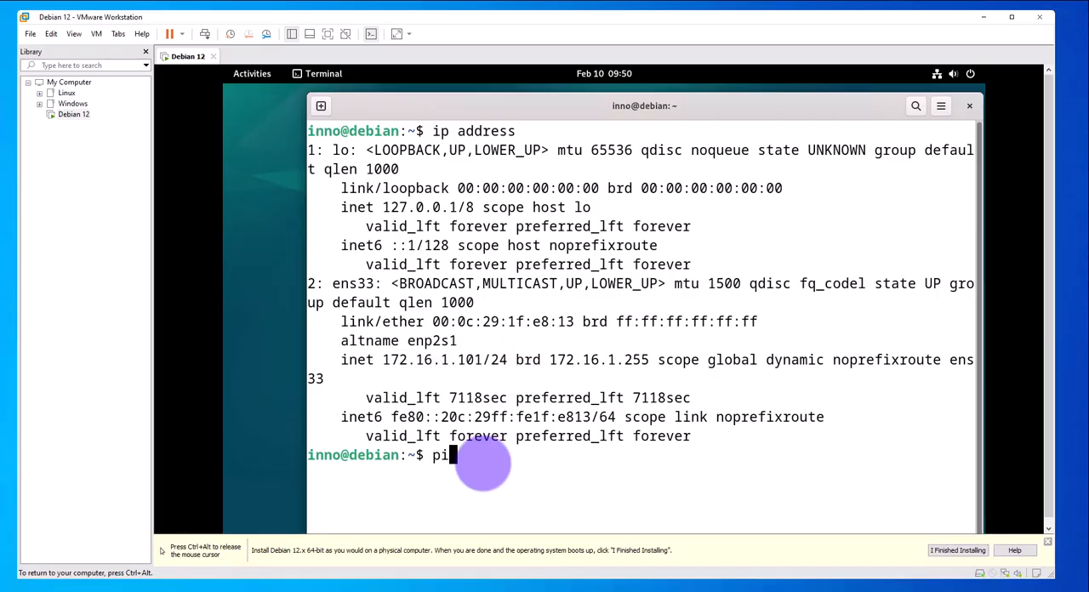
{"action": "type", "text": "ng -c"}
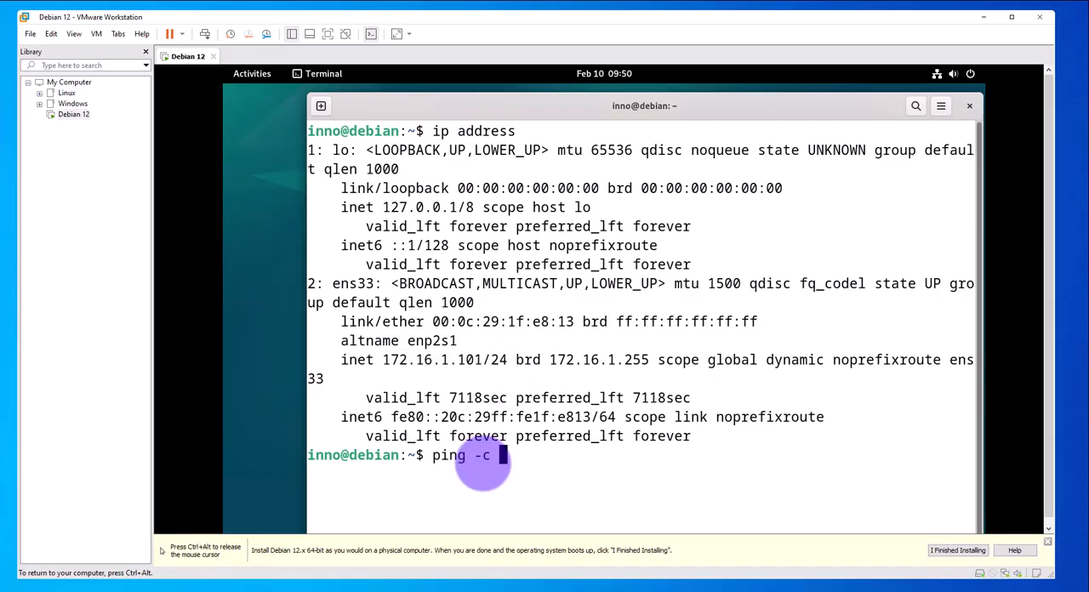
{"action": "type", "text": "google.com"}
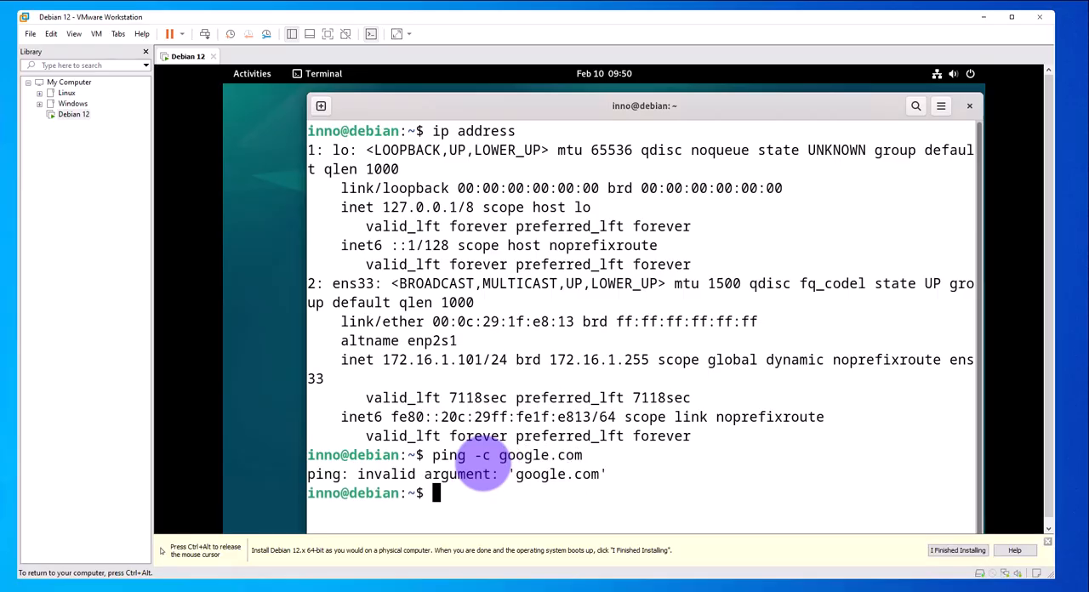
{"action": "type", "text": "ping -c google.com"}
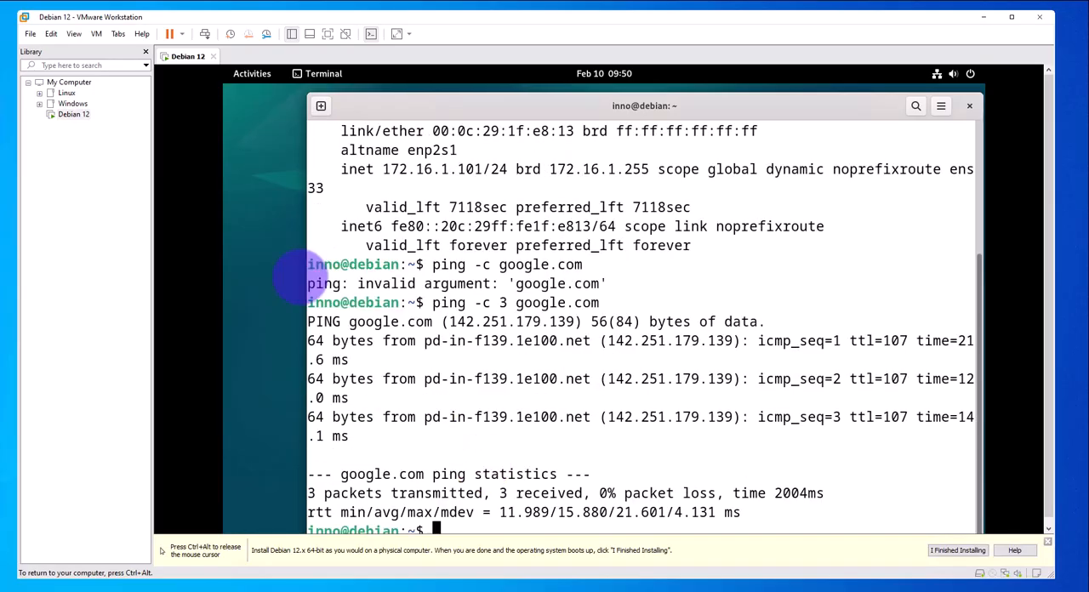
{"action": "mouse_move", "coordinate": [497, 354]}
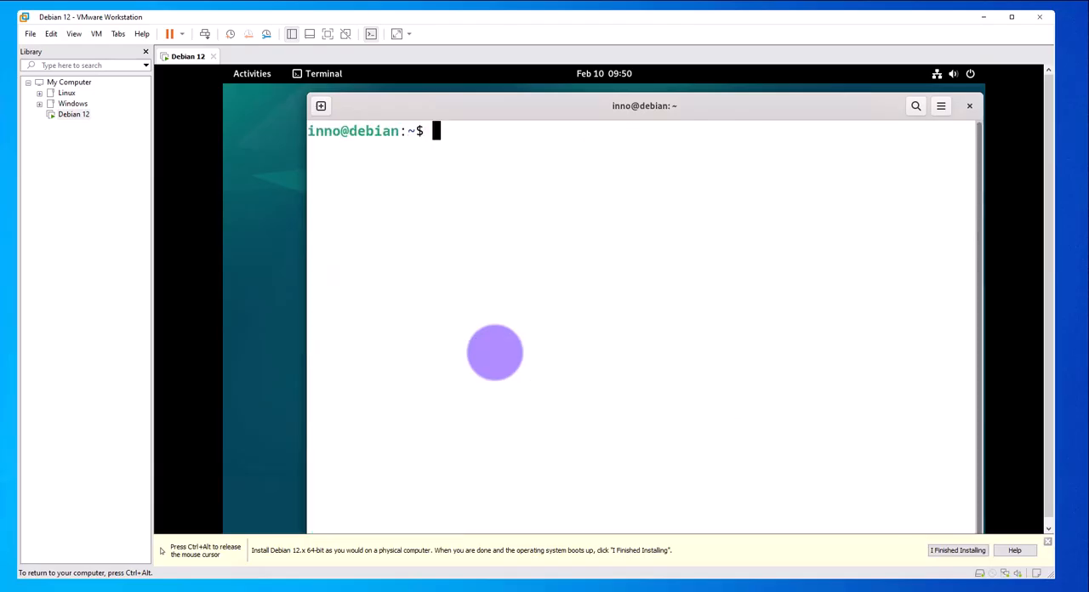
Step: Run 'cat /etc/os-release' confirming Debian GNU/Linux 12 (bookworm)
{"action": "type", "text": "cat /etc/"}
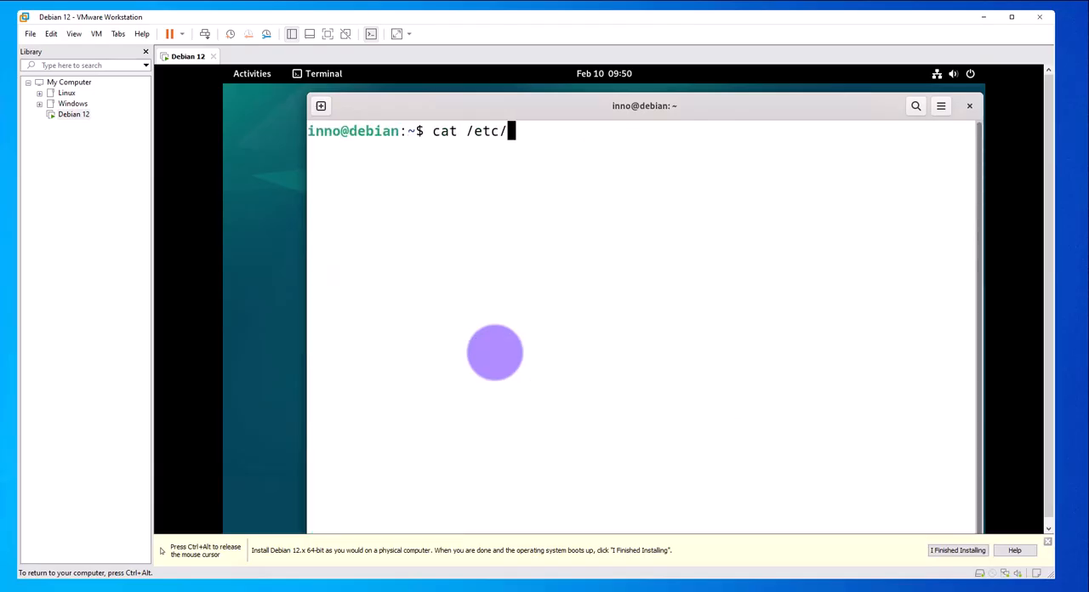
{"action": "type", "text": "os-release"}
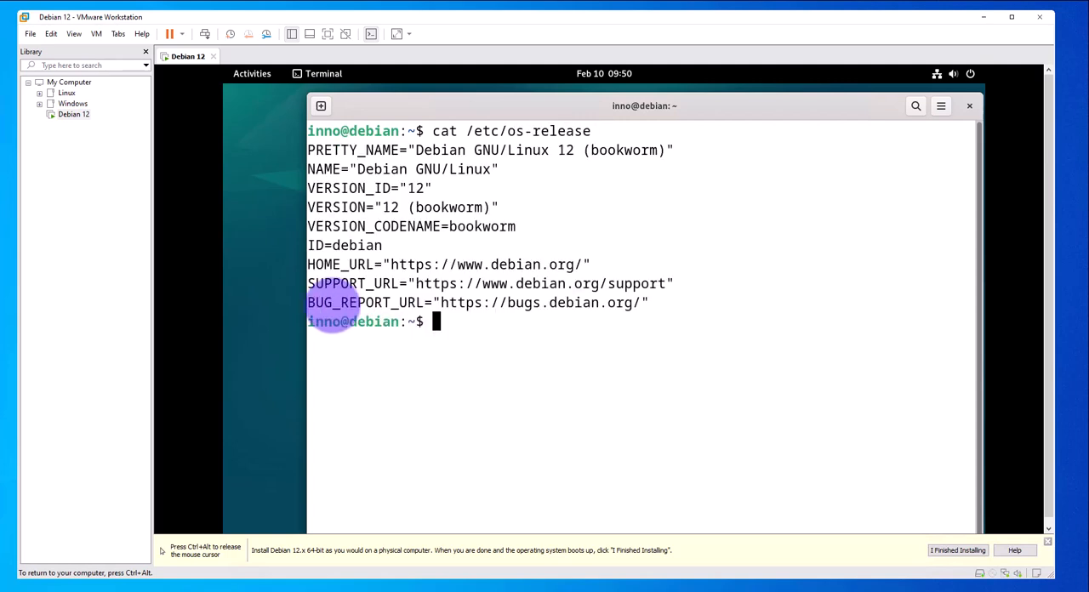
{"action": "double_click", "coordinate": [391, 208]}
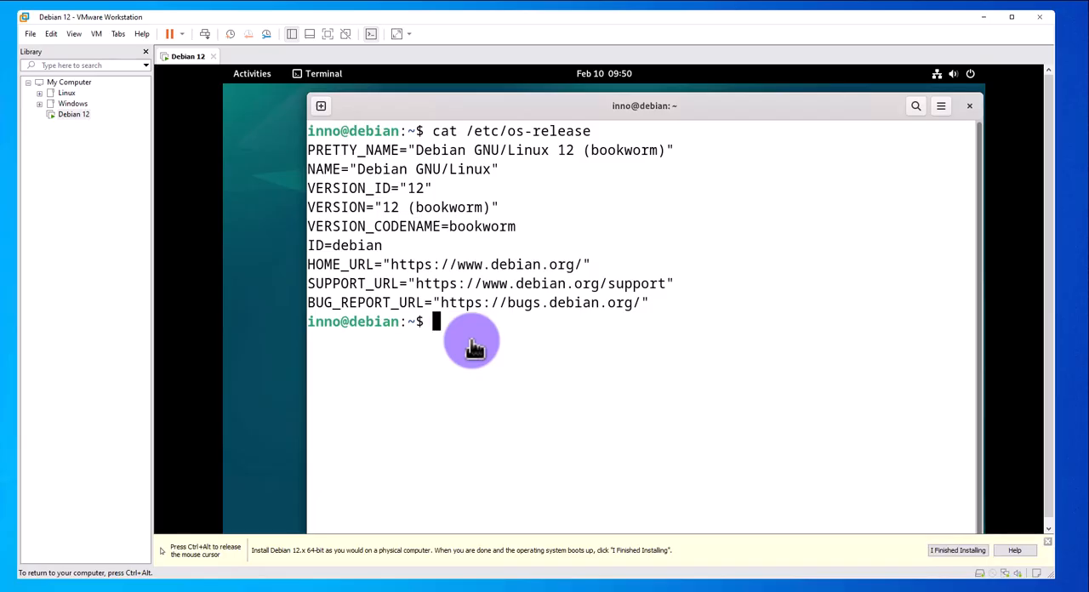
{"action": "mouse_move", "coordinate": [430, 252]}
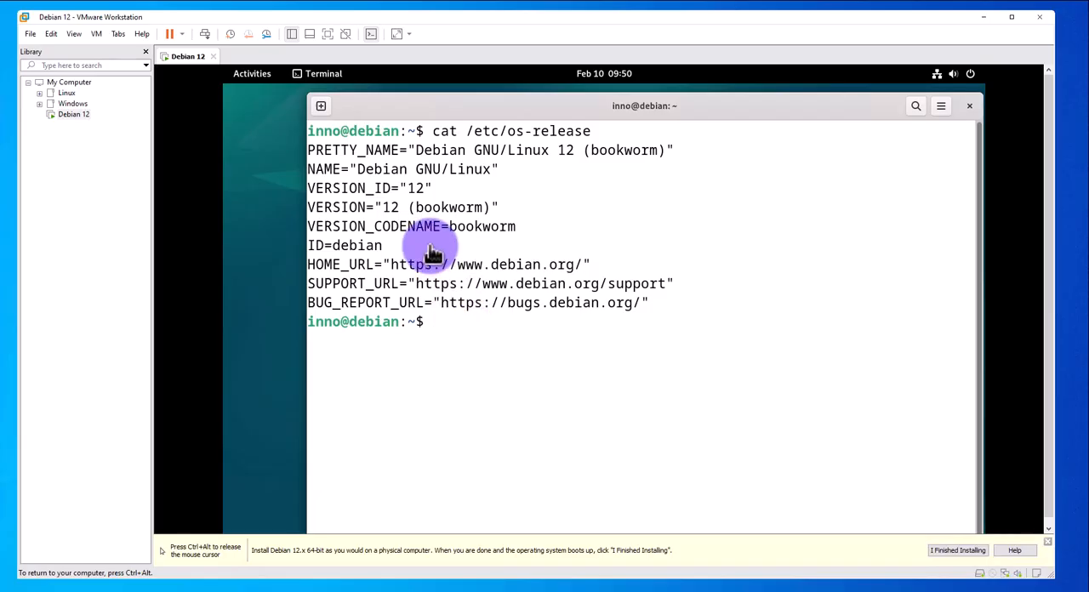